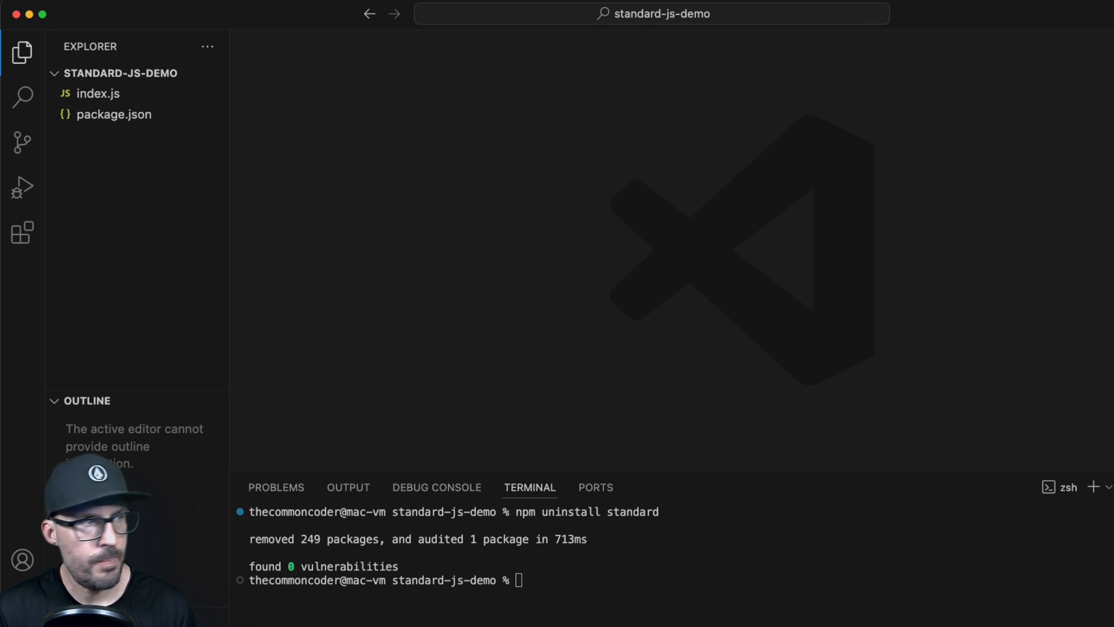
mouse_move(131, 132)
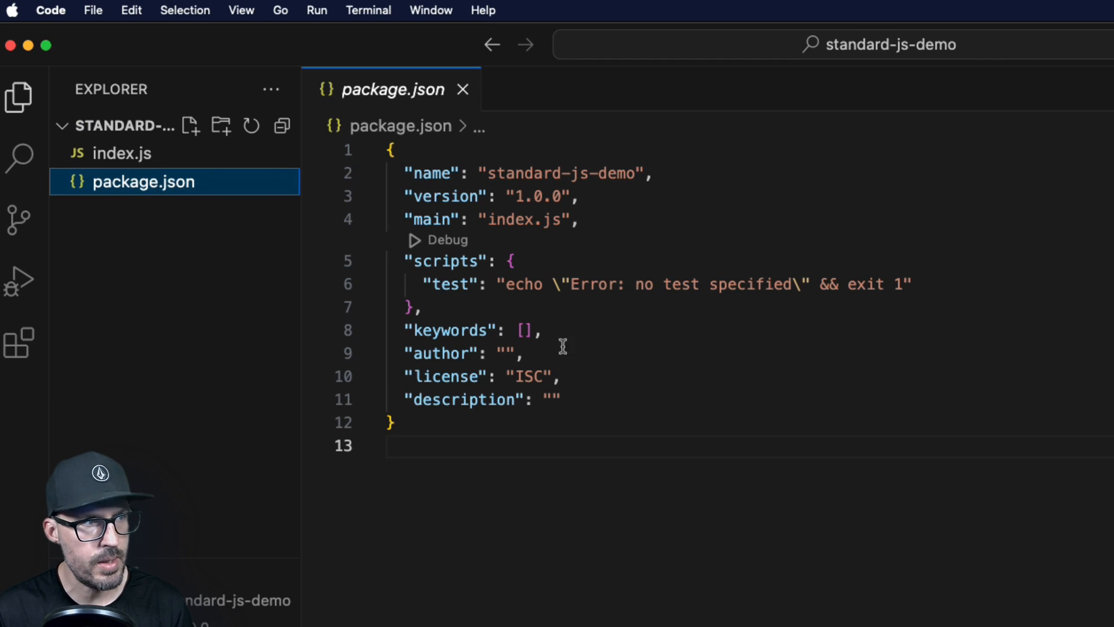
mouse_move(626, 271)
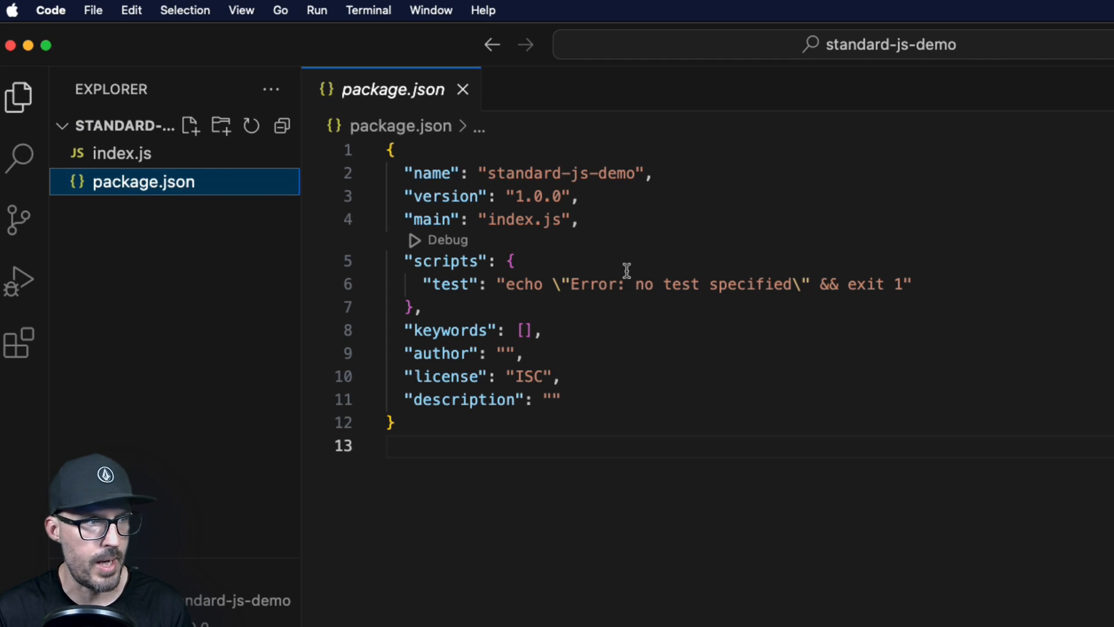
mouse_move(865, 273)
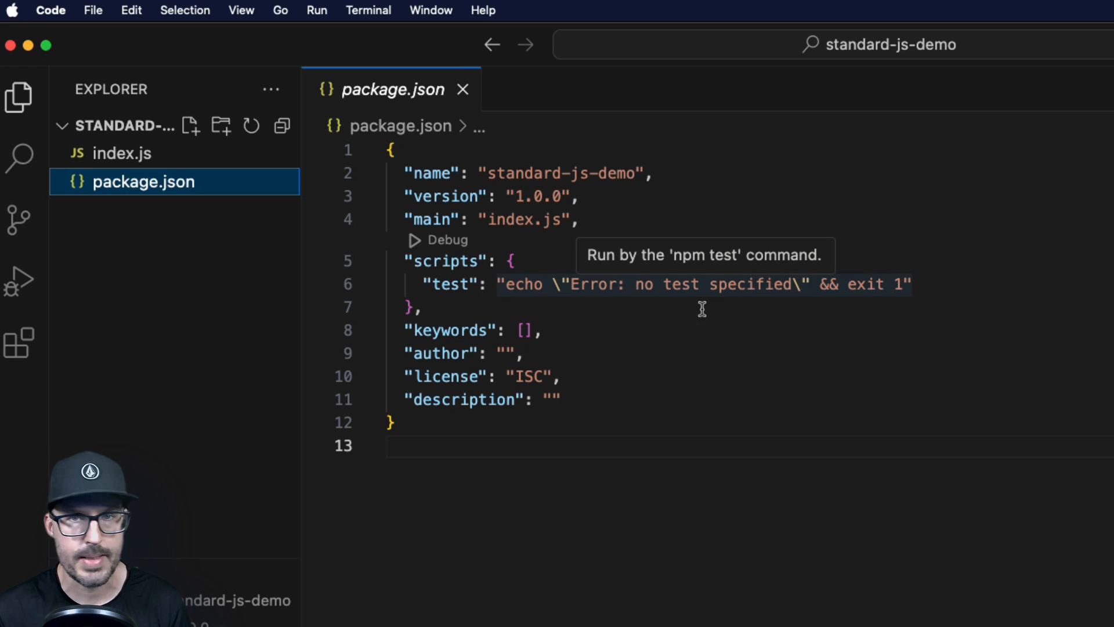
- Open index.js and scroll through its deliberately broken example code and commented problem lines
click(121, 153)
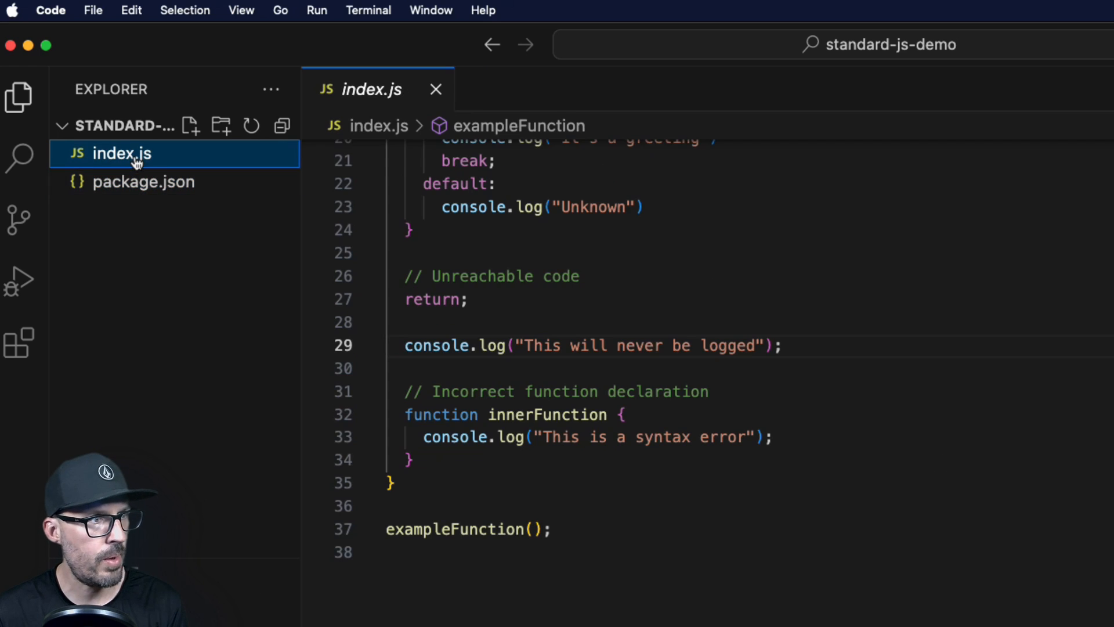
scroll(up, 3)
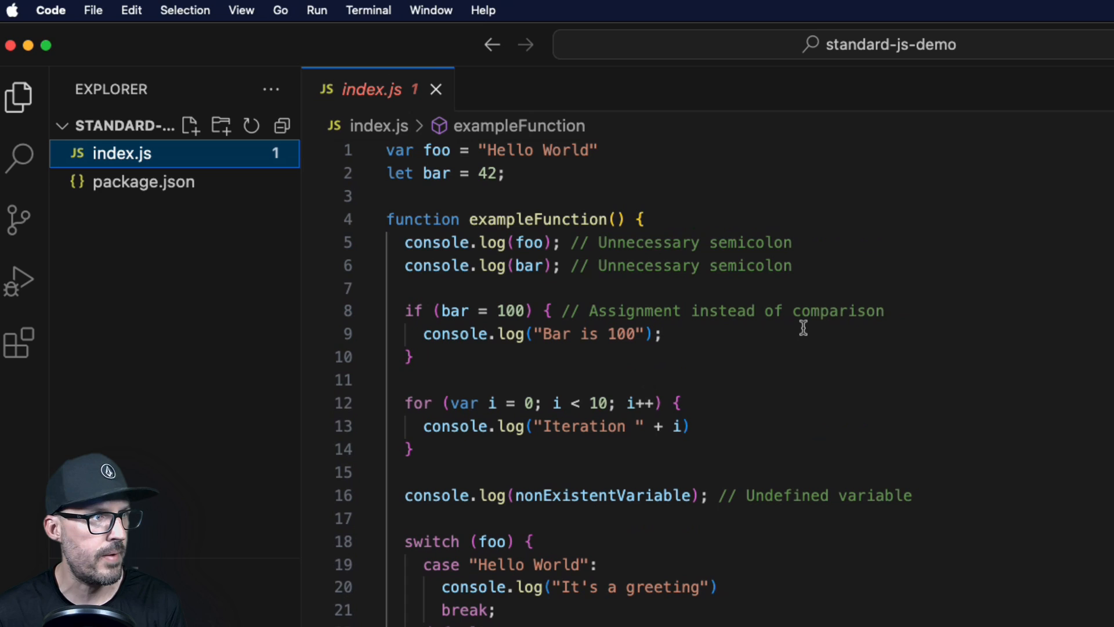
mouse_move(877, 279)
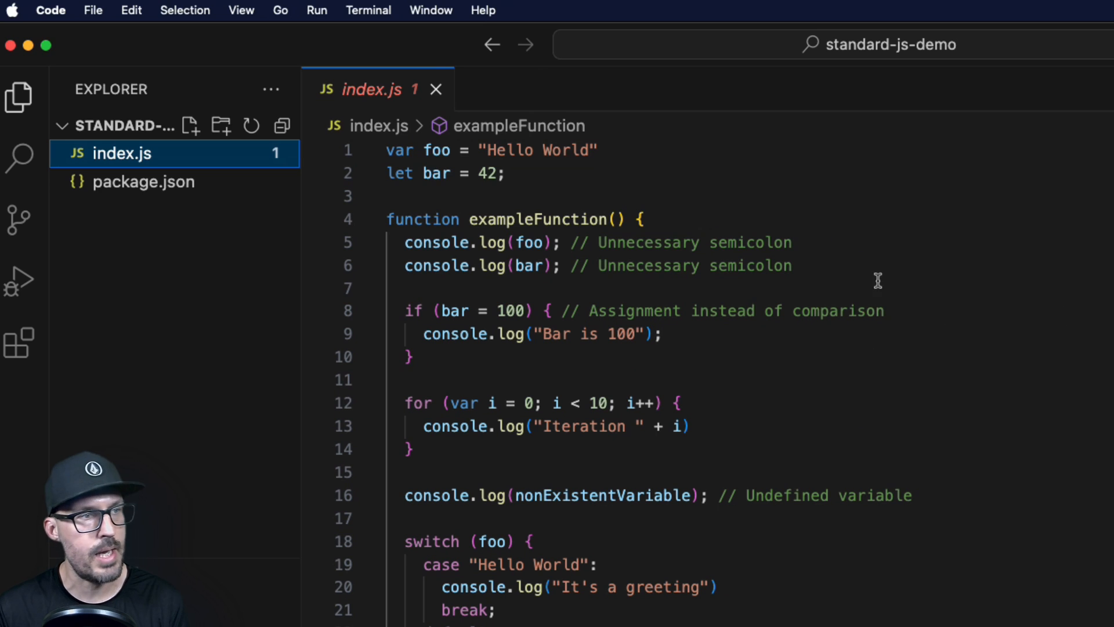
mouse_move(834, 416)
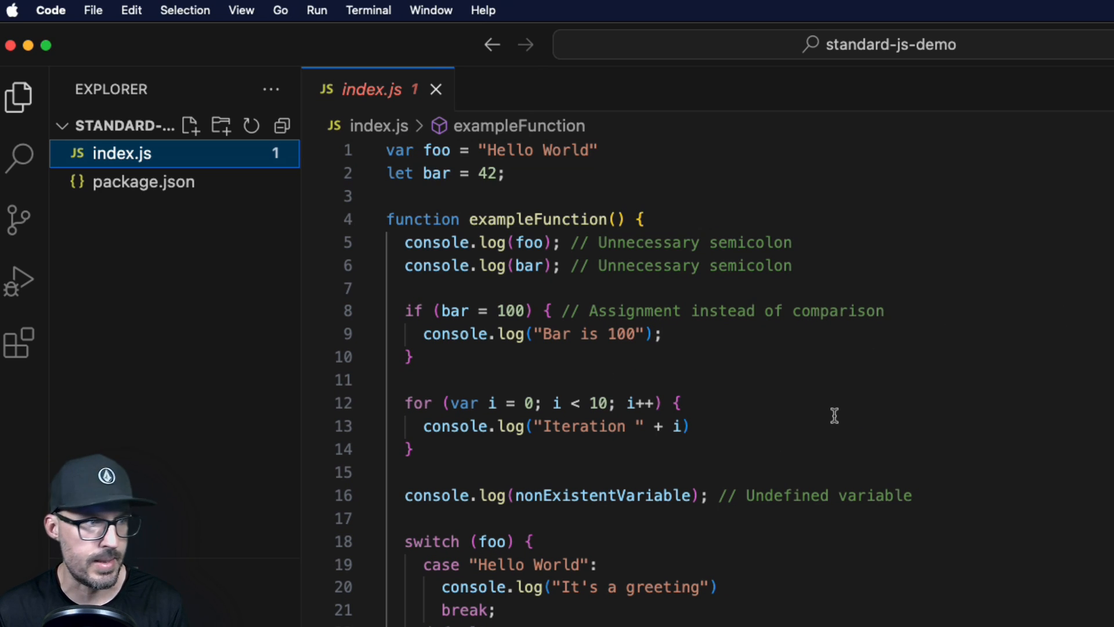
mouse_move(510, 197)
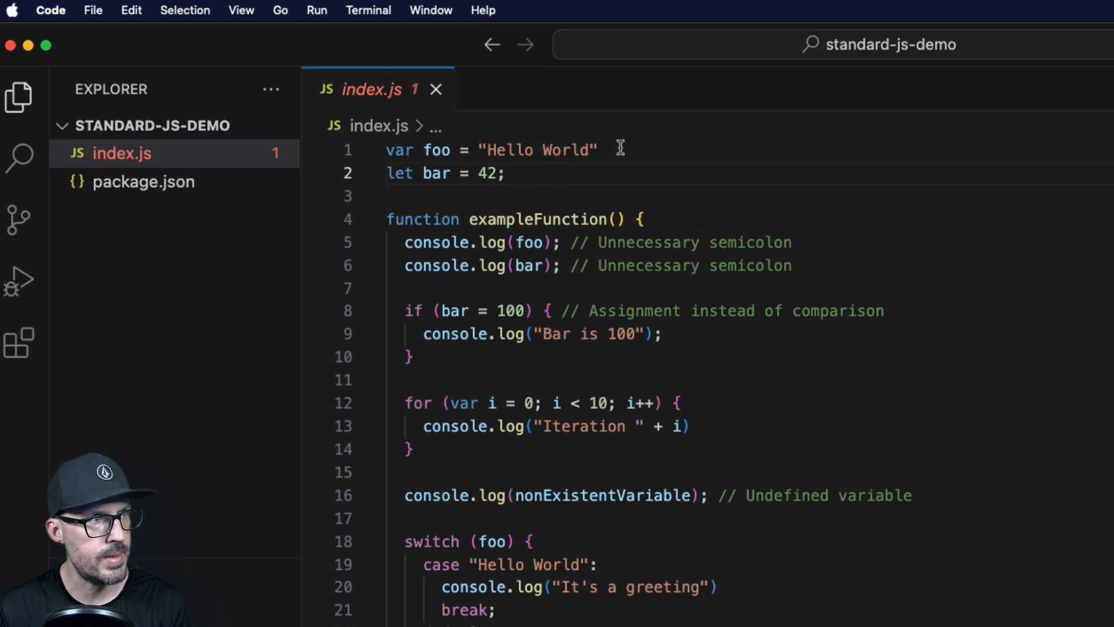
scroll(down, 3)
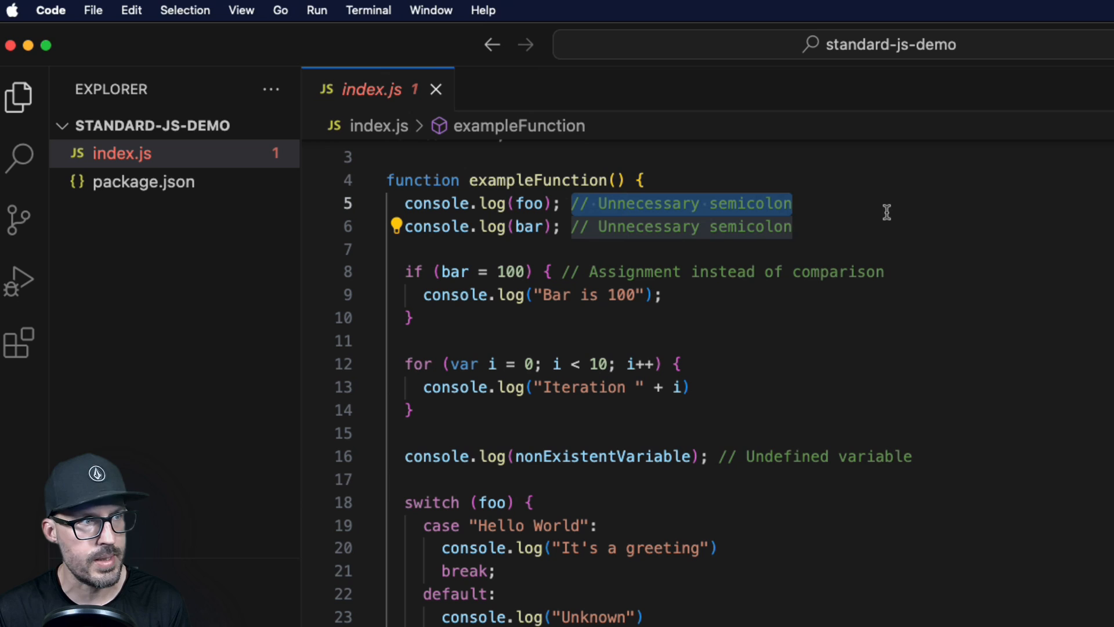
mouse_move(902, 235)
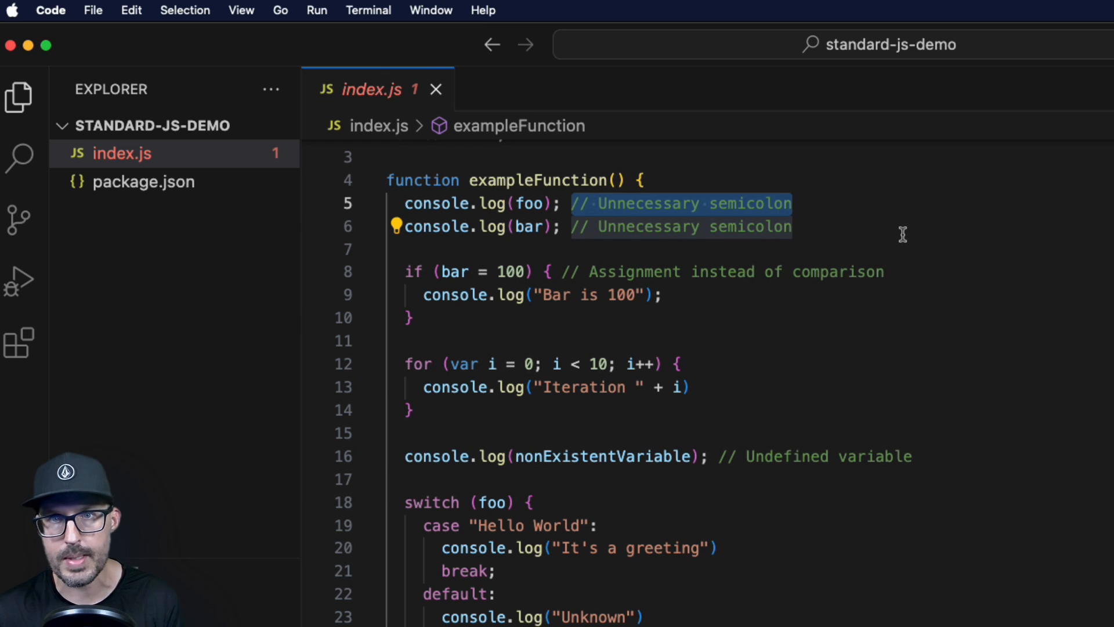
click(791, 203)
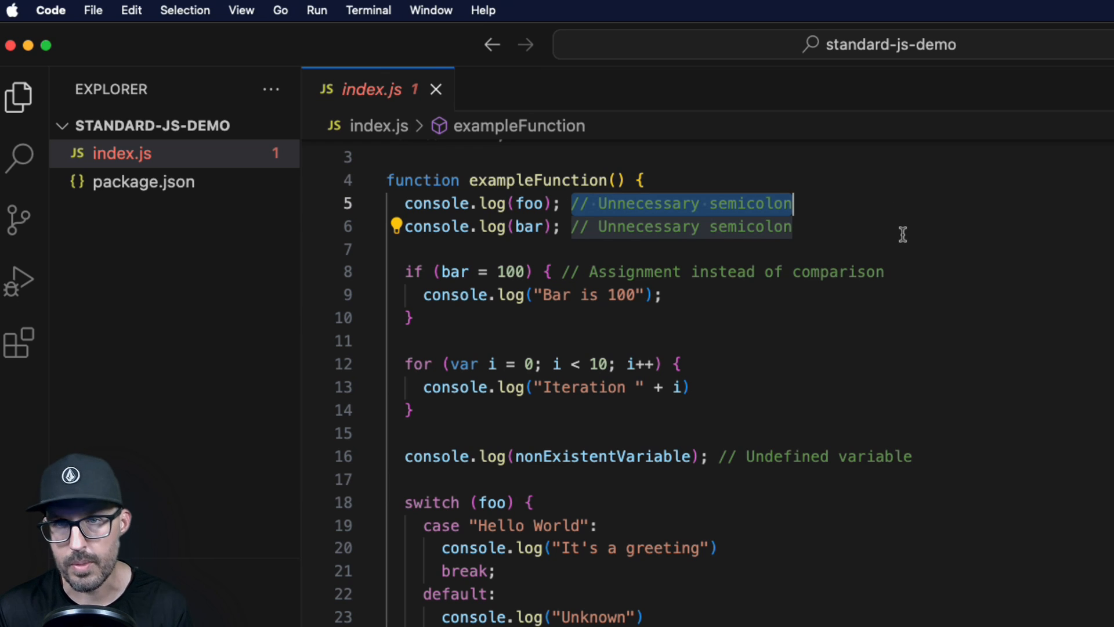
mouse_move(816, 261)
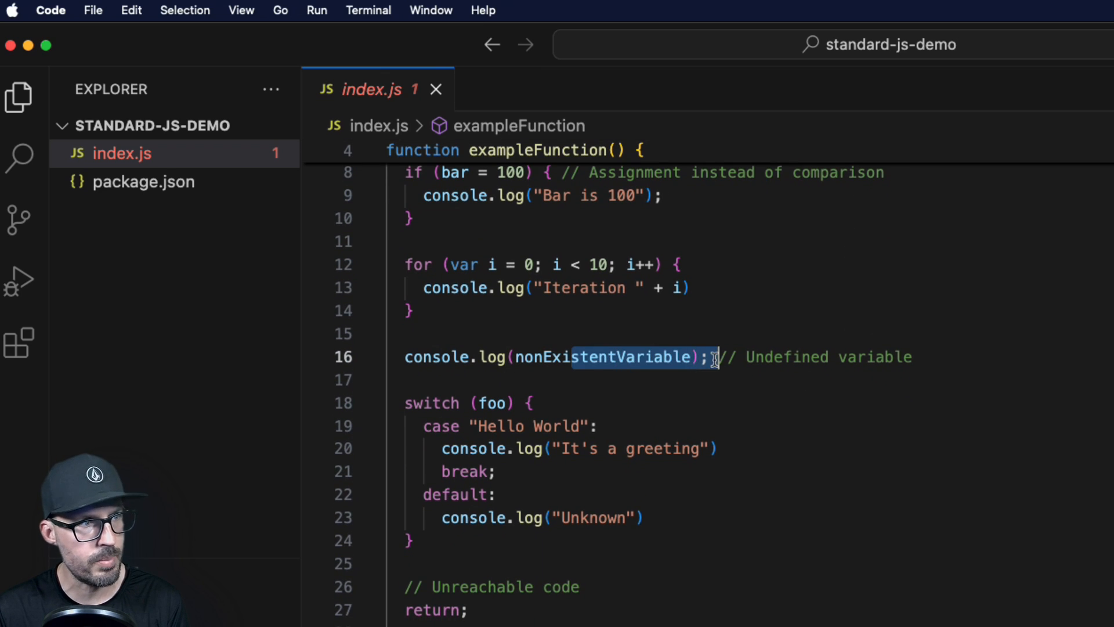
scroll(down, 3)
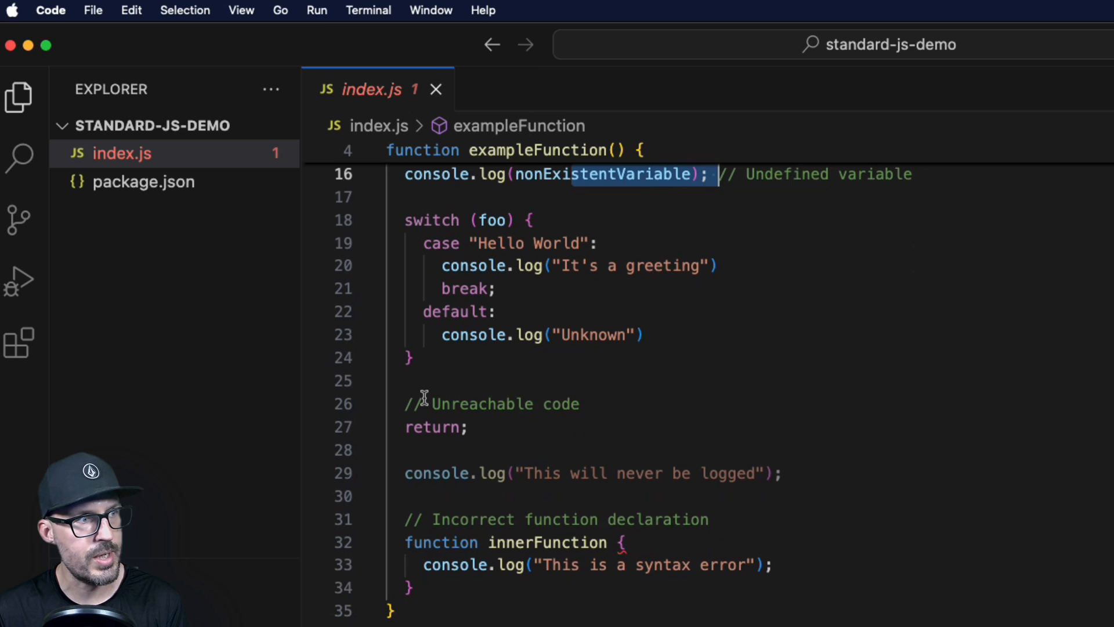
double_click(483, 403)
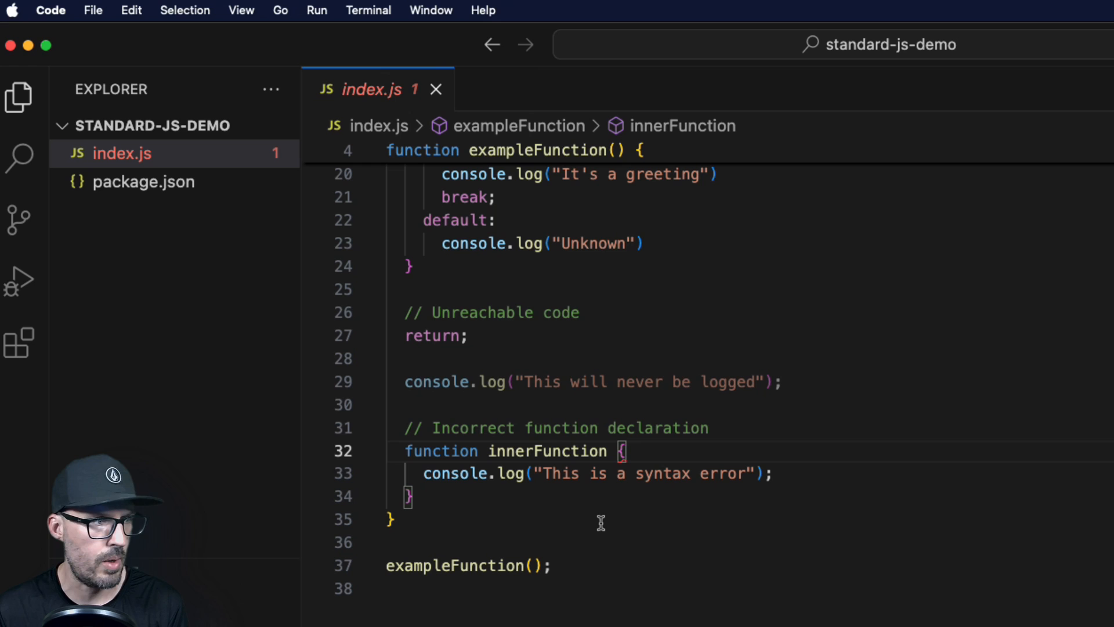
mouse_move(637, 437)
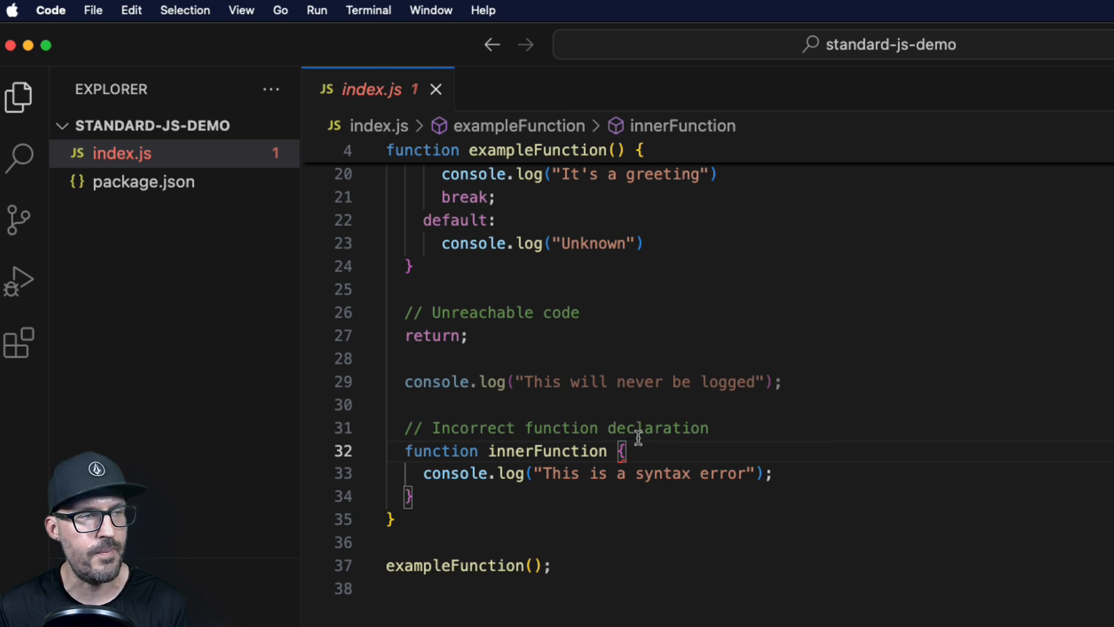
mouse_move(1100, 527)
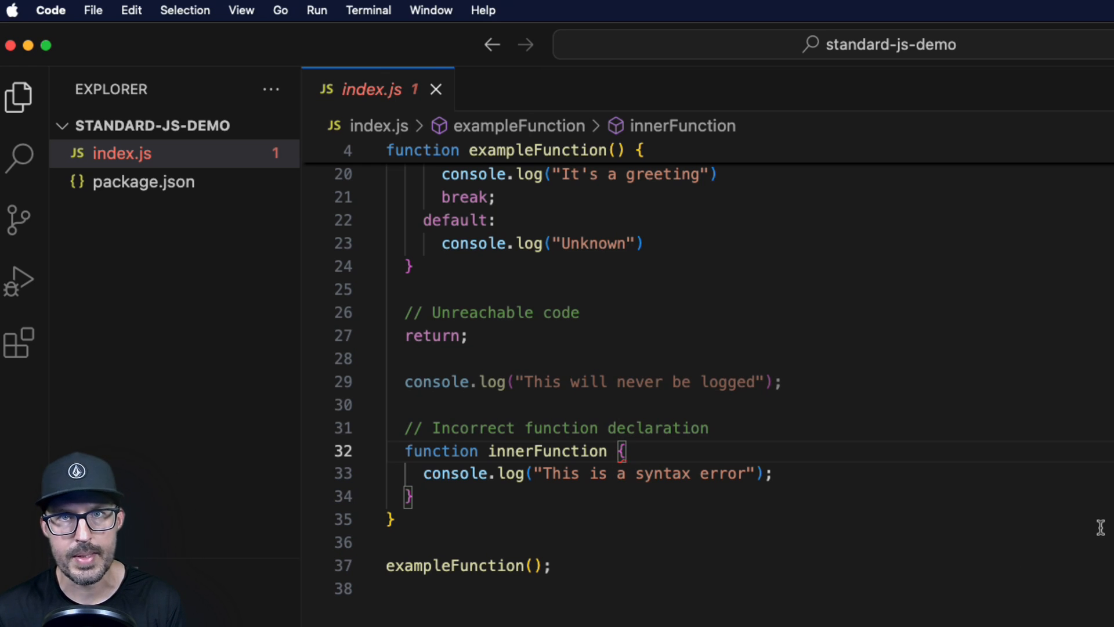
scroll(up, 3)
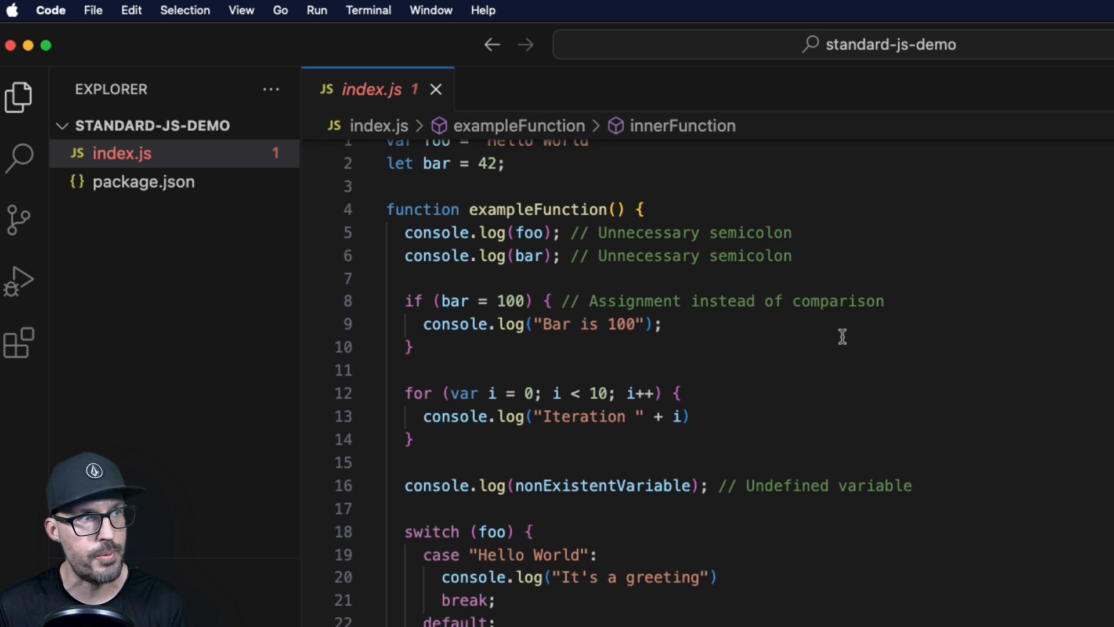
scroll(up, 3)
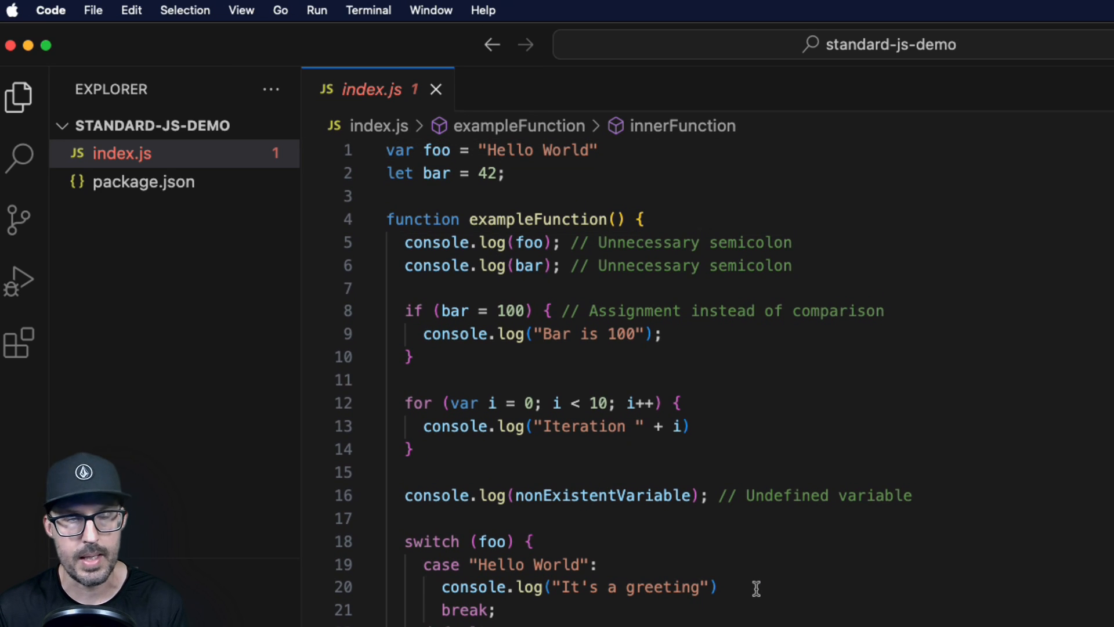
click(143, 181)
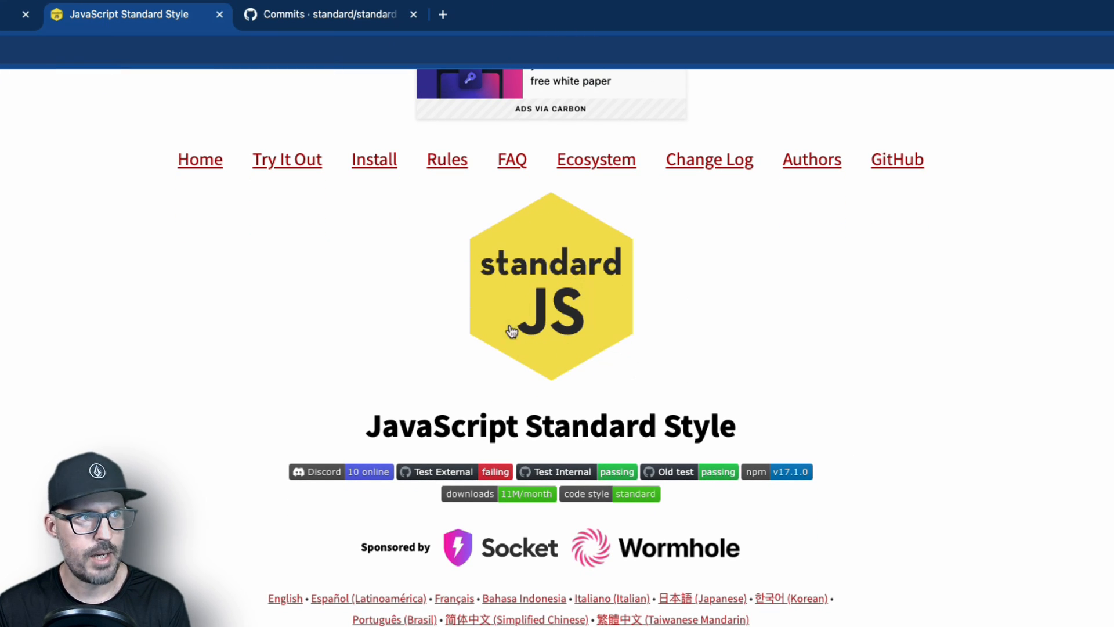
mouse_move(974, 505)
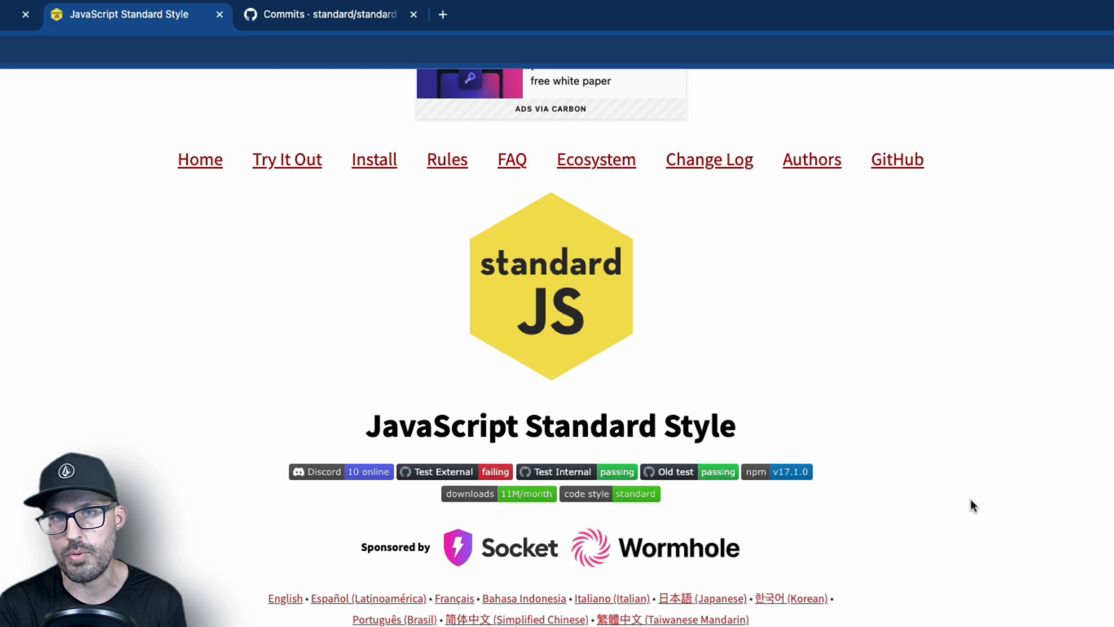
mouse_move(955, 503)
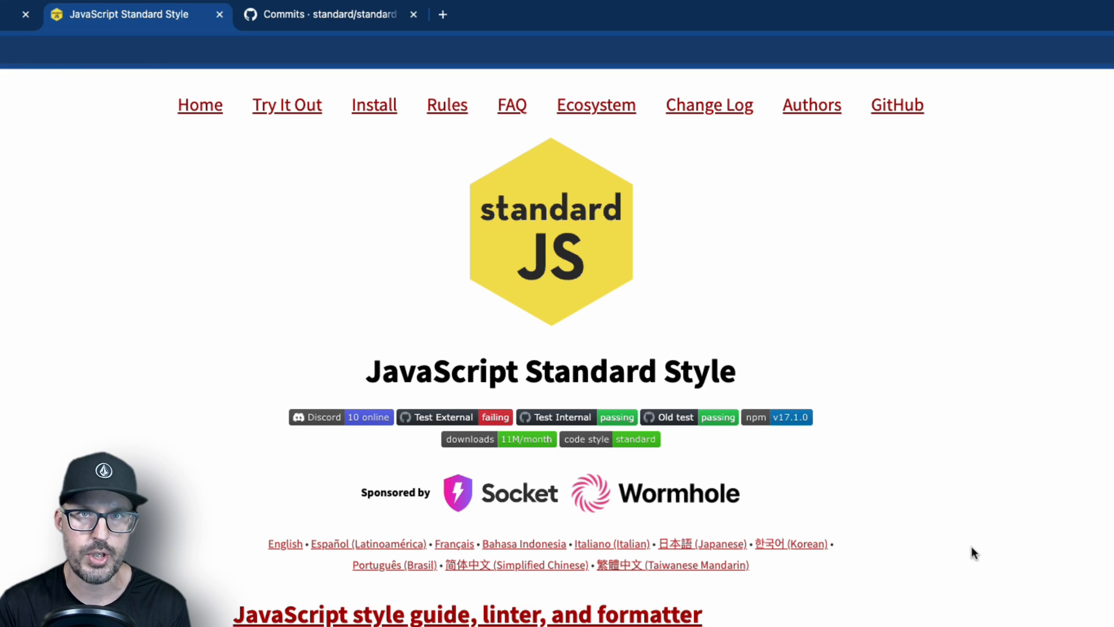
- Scroll standardjs.com down to the Install section's global and project-local install commands
scroll(down, 3)
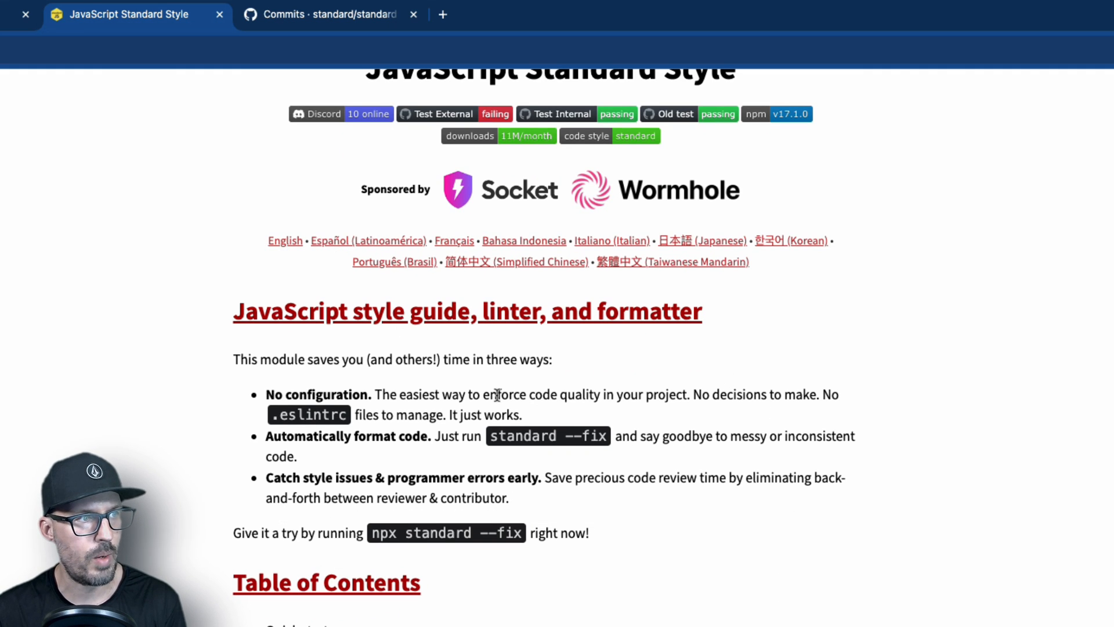
scroll(down, 3)
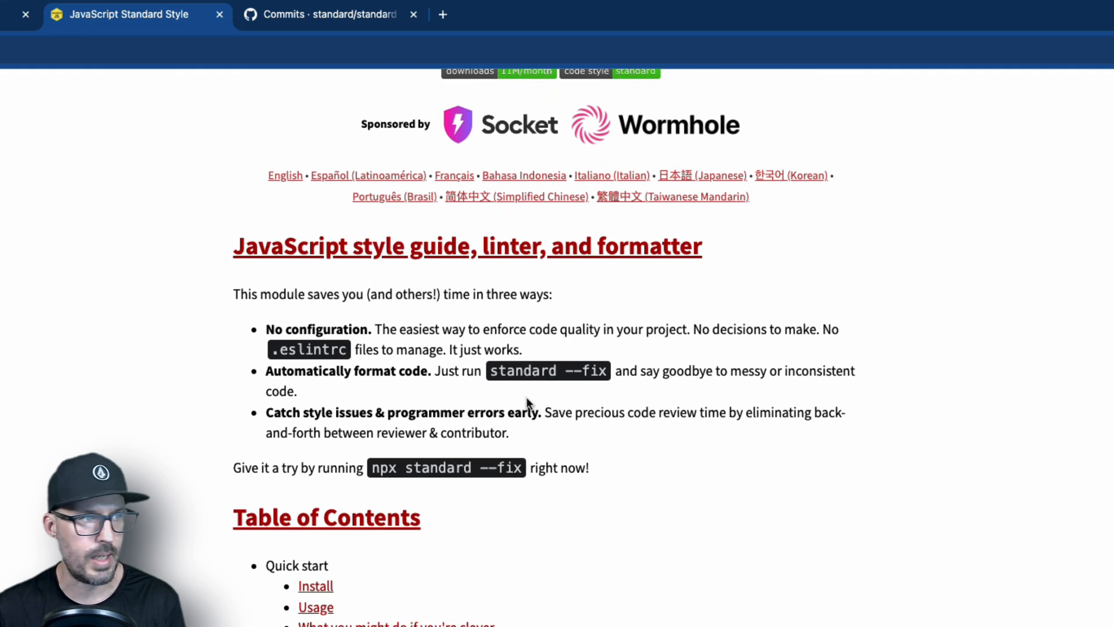
scroll(down, 3)
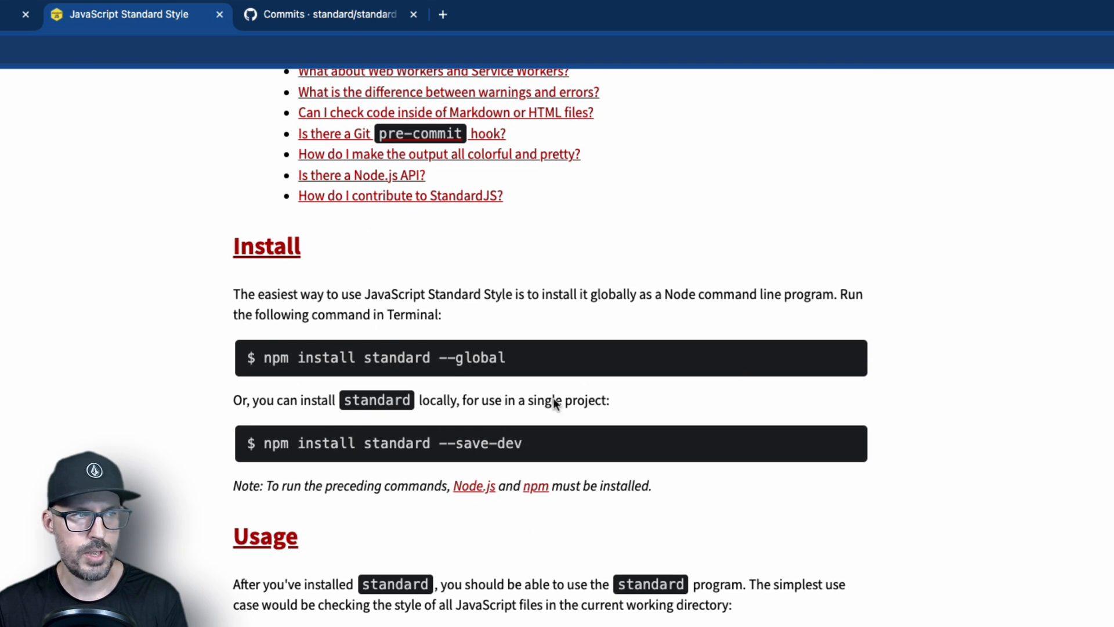
mouse_move(520, 371)
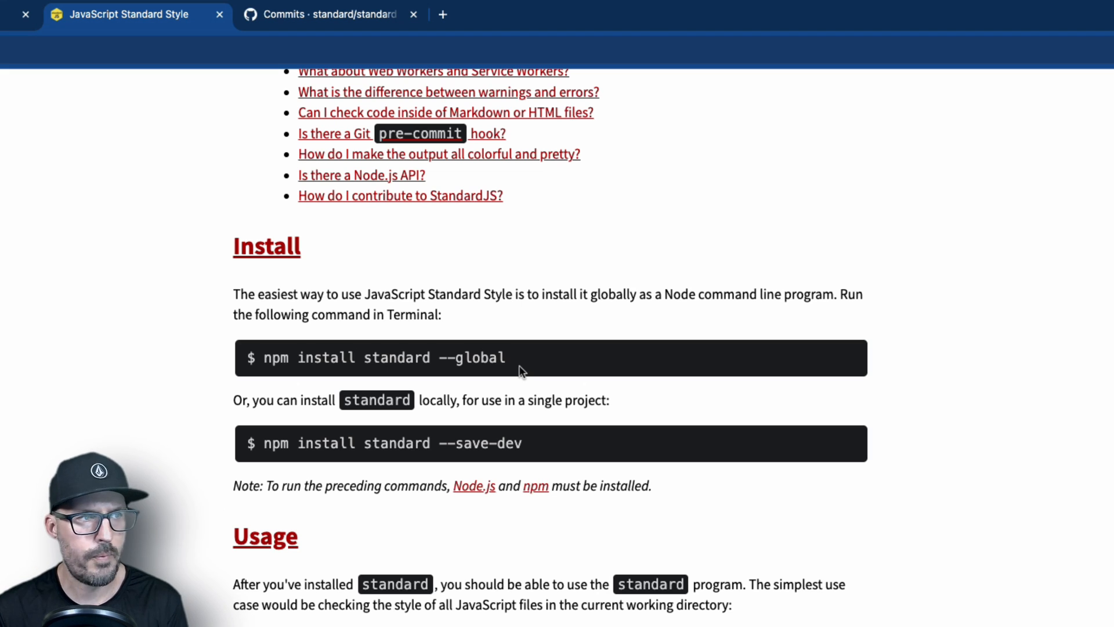
mouse_move(532, 401)
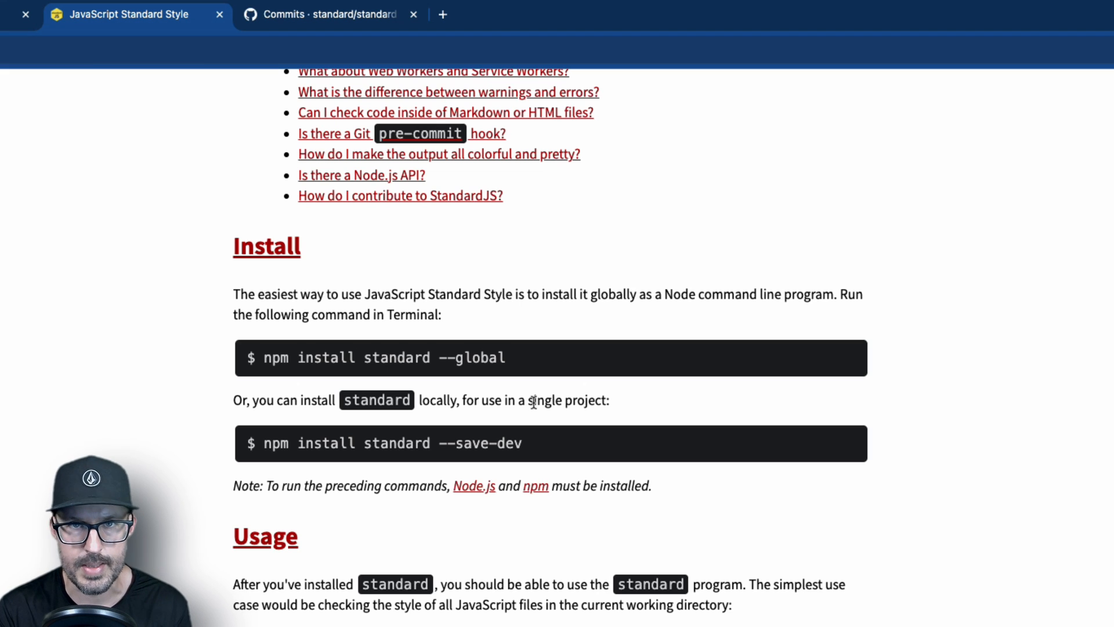
mouse_move(533, 401)
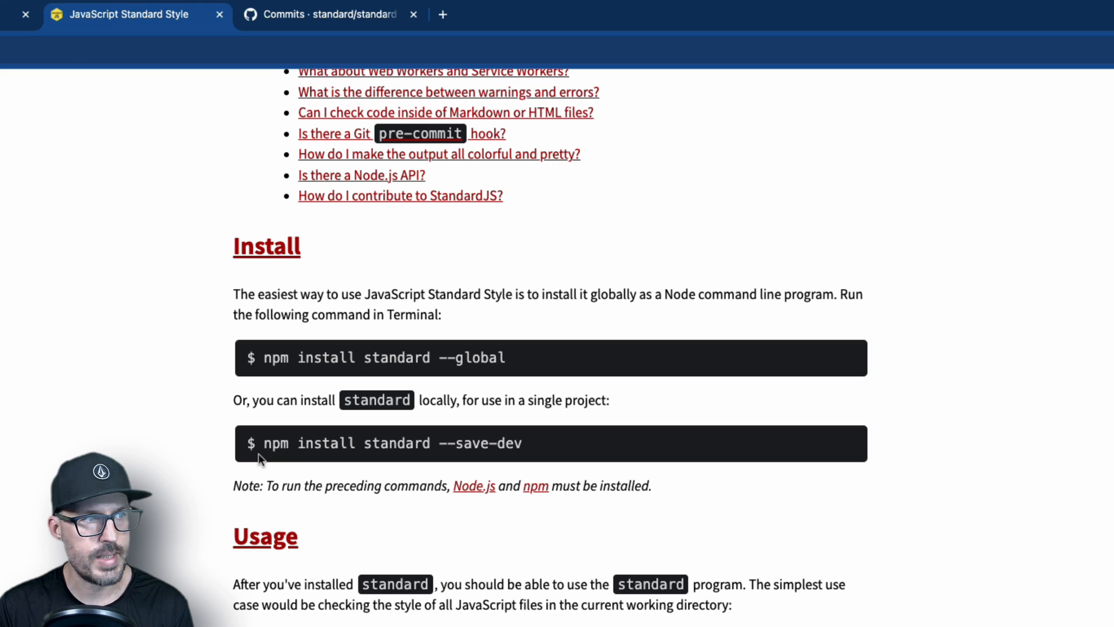
mouse_move(442, 443)
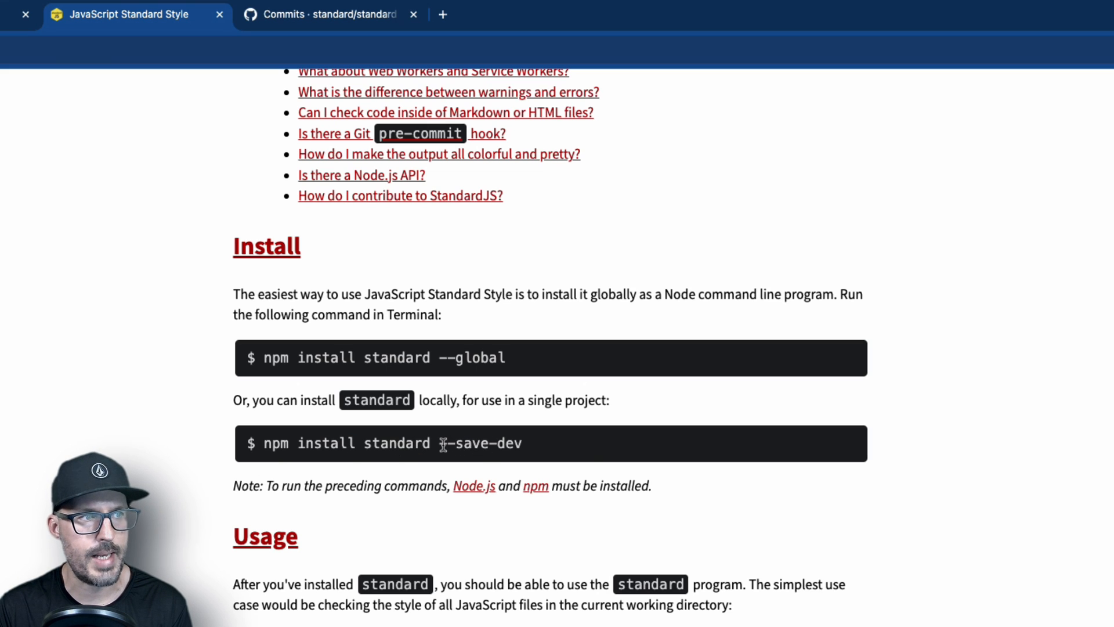
double_click(481, 443)
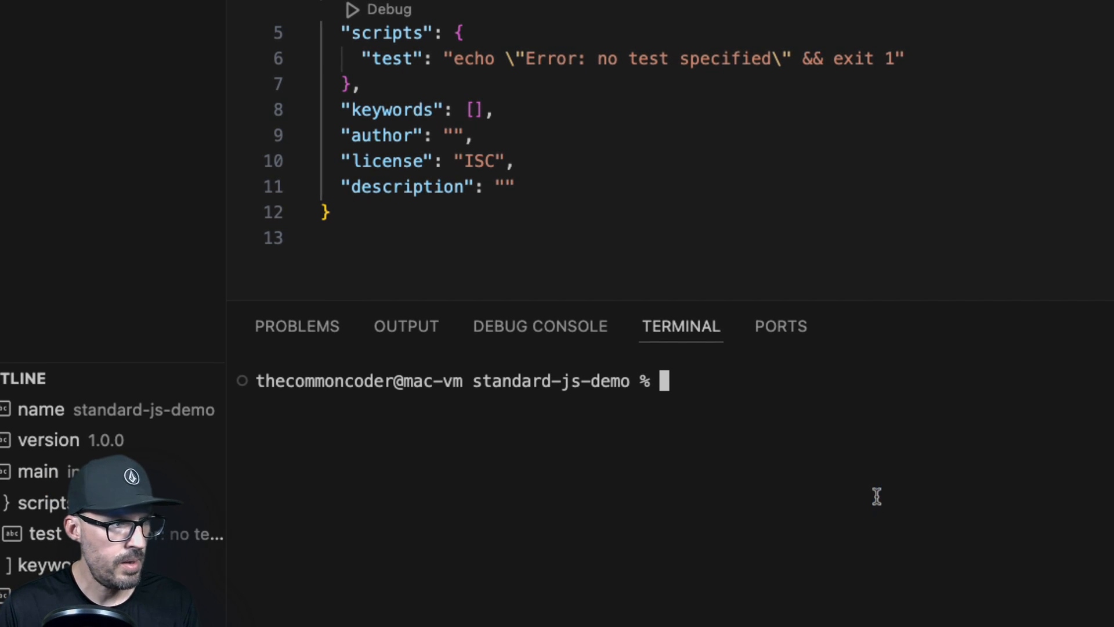
mouse_move(696, 441)
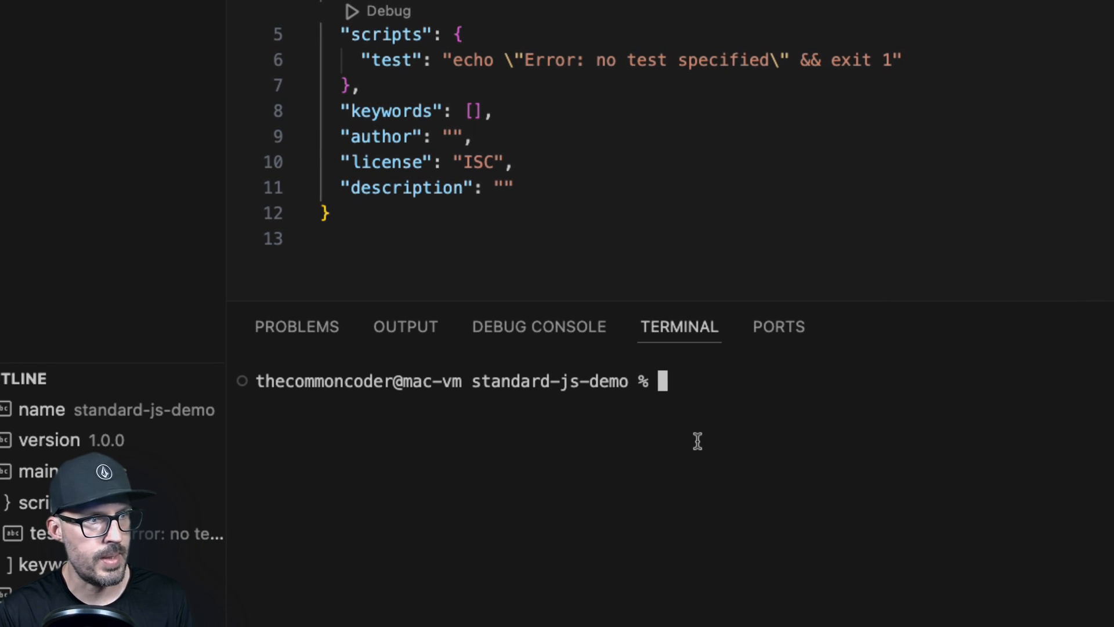
- Install standard as a dev dependency with npm i --save-dev standard, then reopen index.js
text(npm i --s)
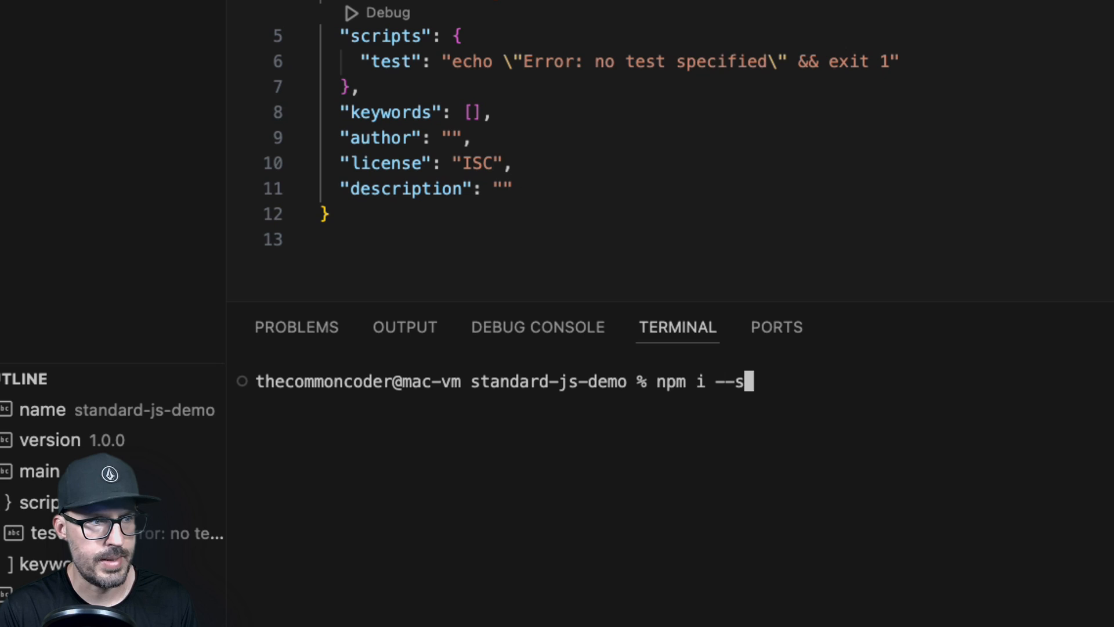
text(ave-dev standard)
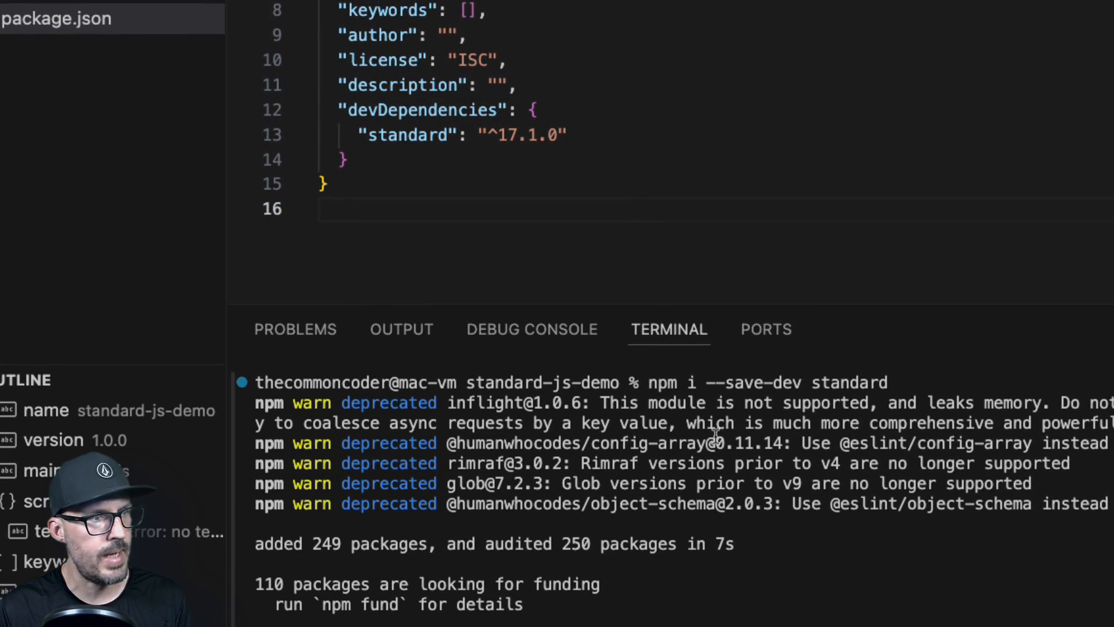
click(345, 160)
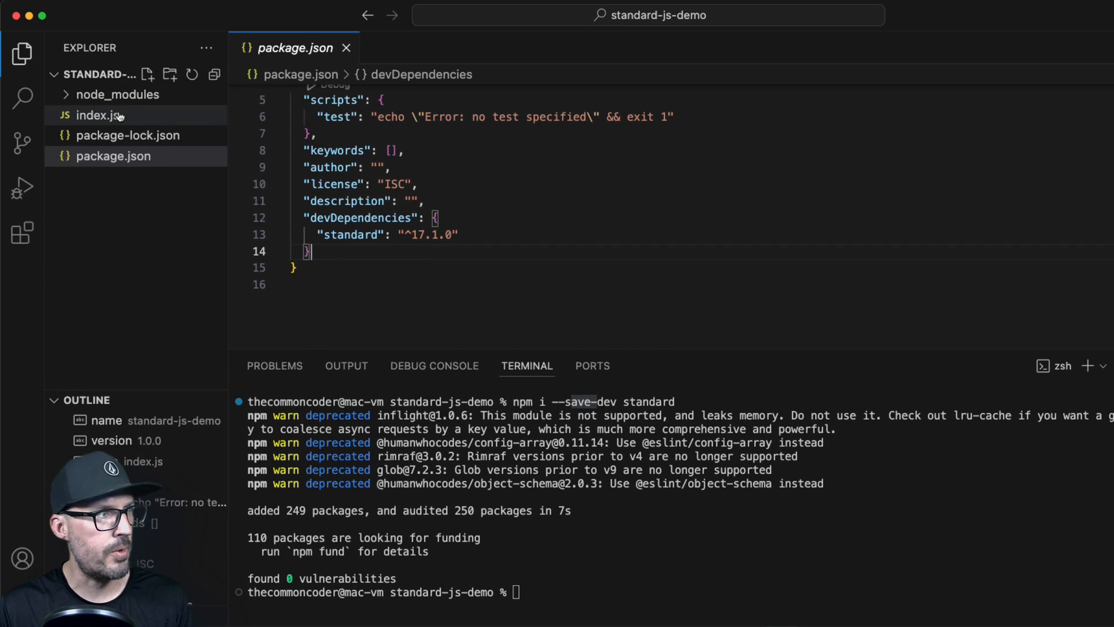
click(98, 115)
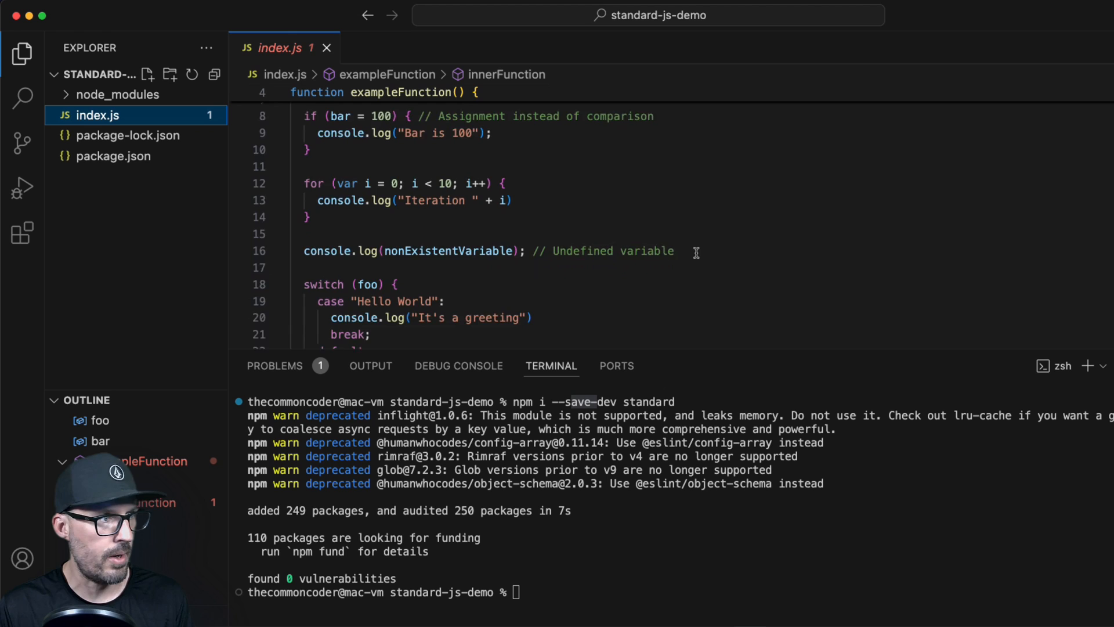
scroll(up, 3)
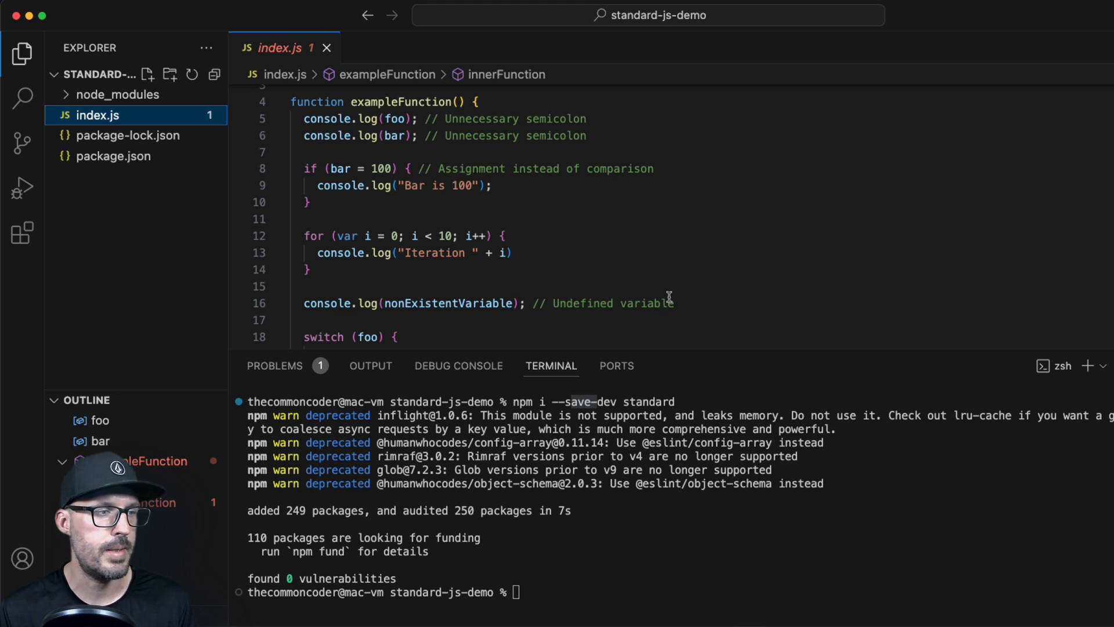
mouse_move(628, 507)
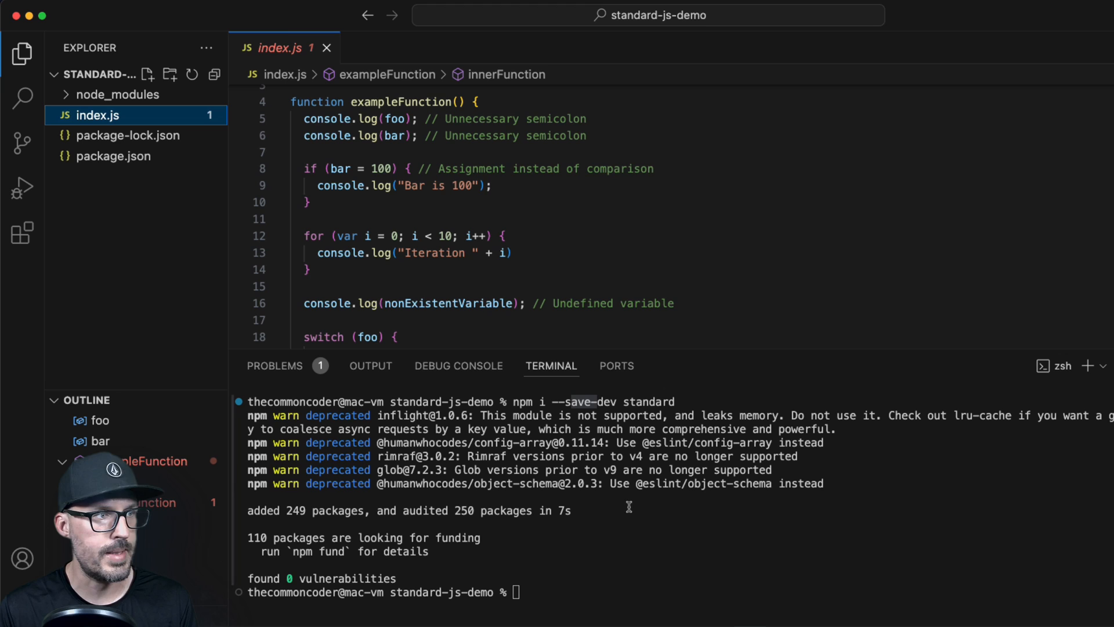
mouse_move(708, 359)
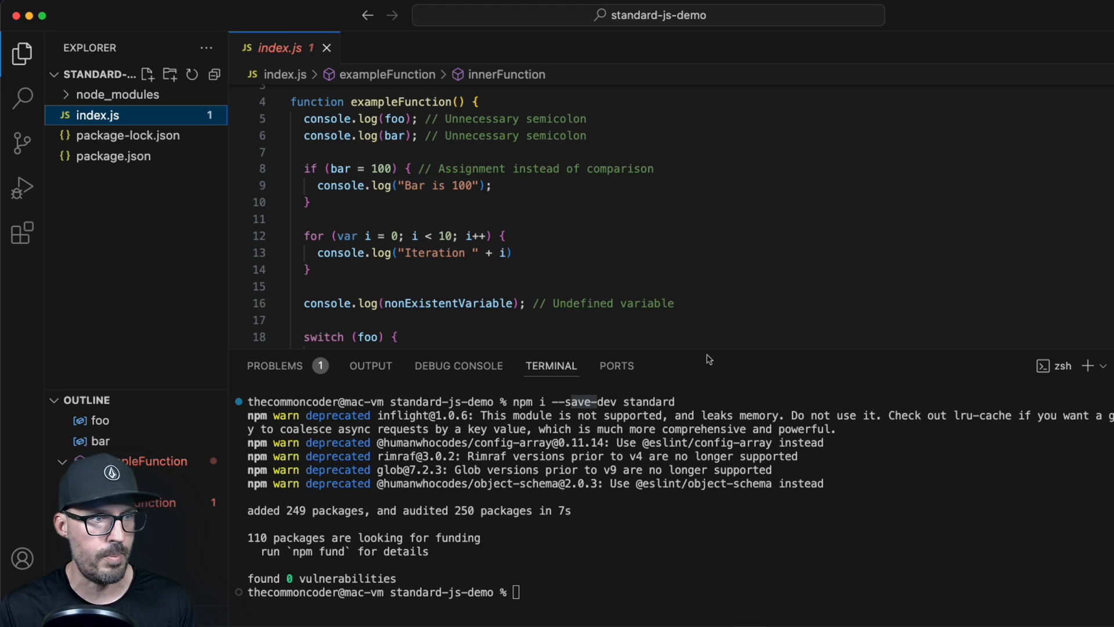
- Run npx standard index.js, which reports a parsing error at line 32
text(npx)
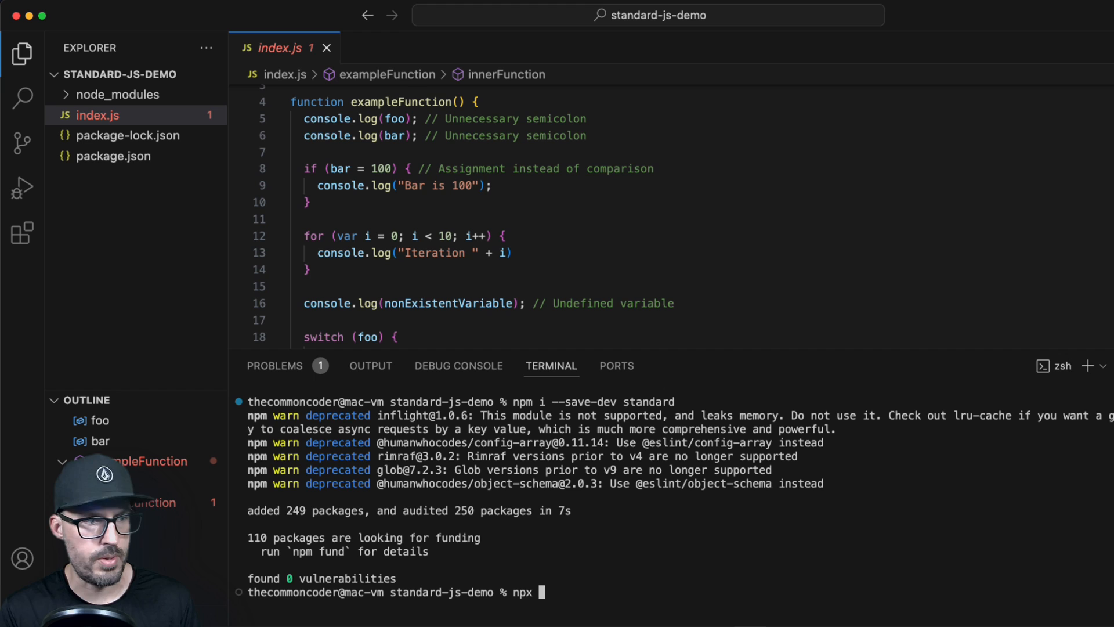
text(standard)
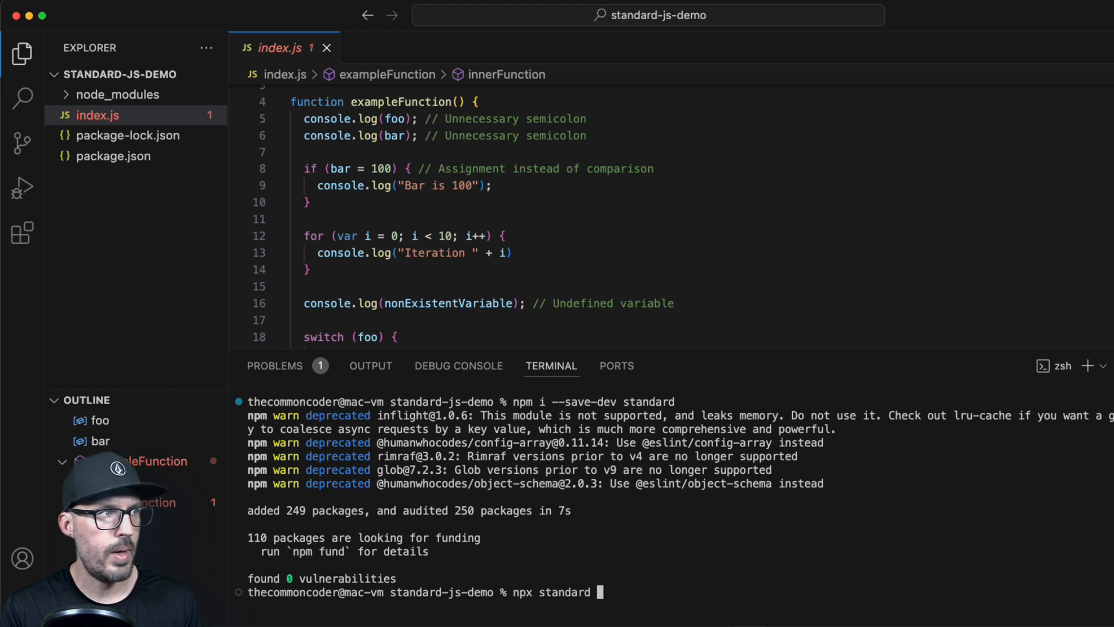
text(ind)
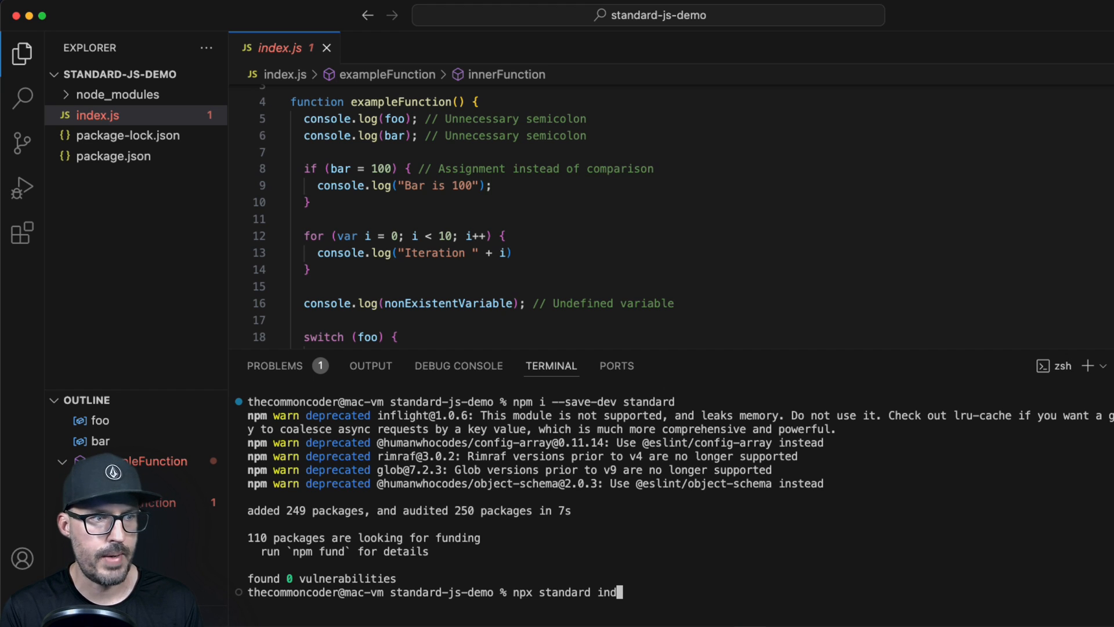
key(Return)
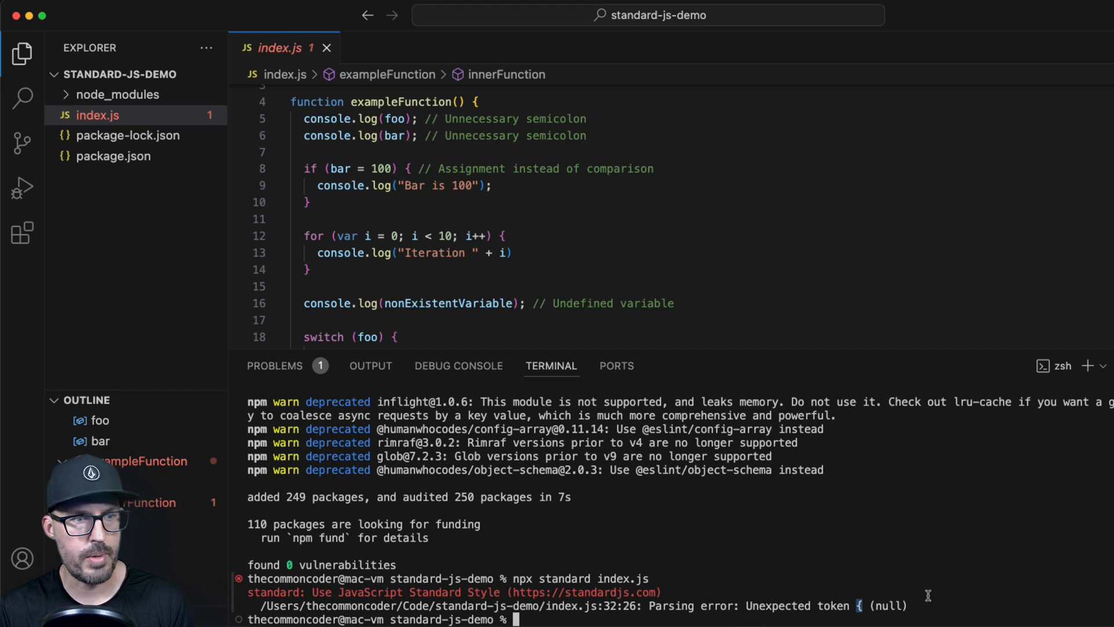
scroll(down, 3)
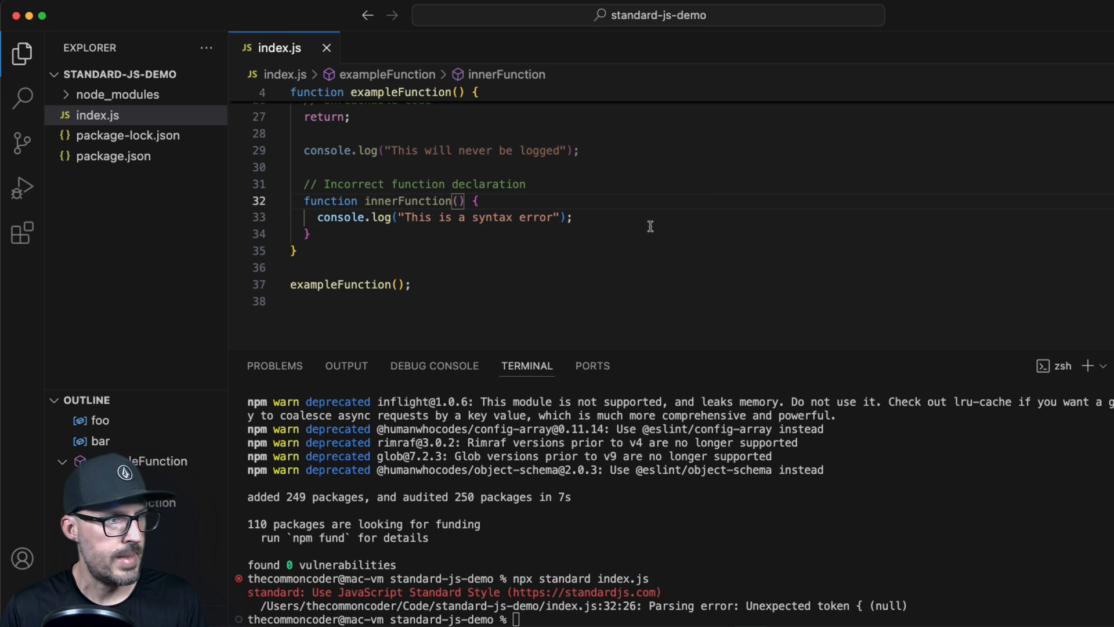
- Fix the line 32 parenthesis, rerun npx standard index.js, and review the style violations
scroll(up, 3)
text(npx standard index.js)
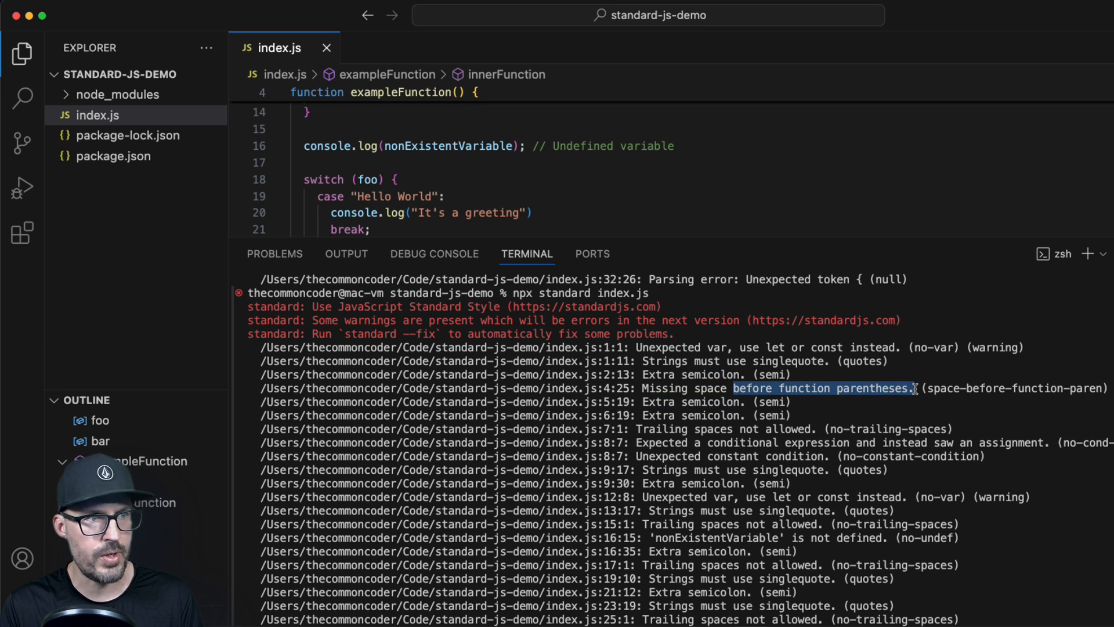
scroll(down, 3)
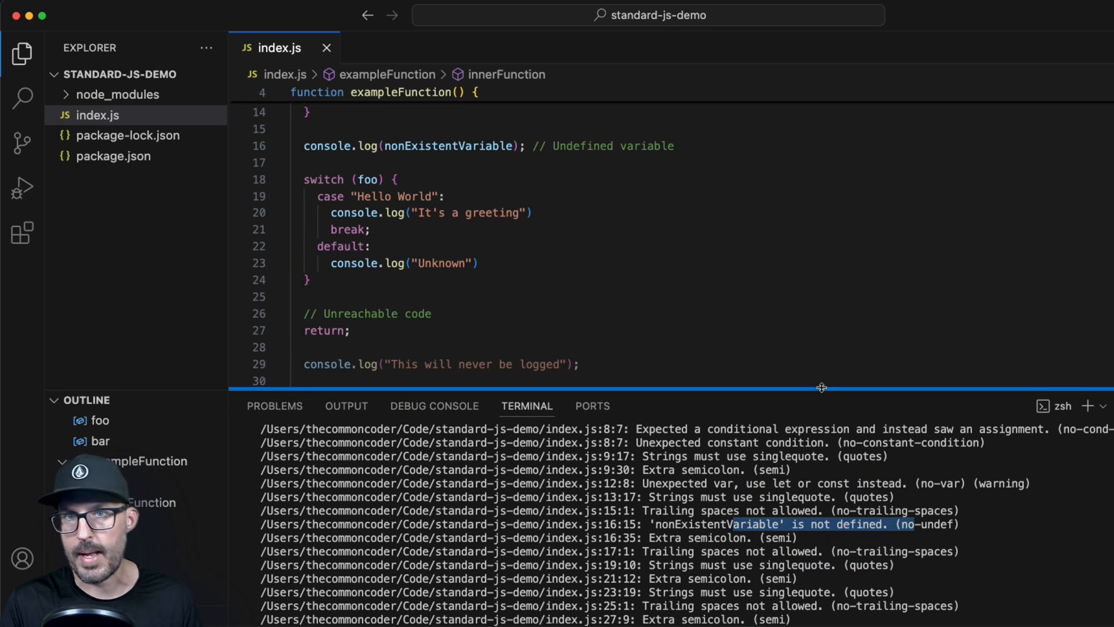
scroll(up, 3)
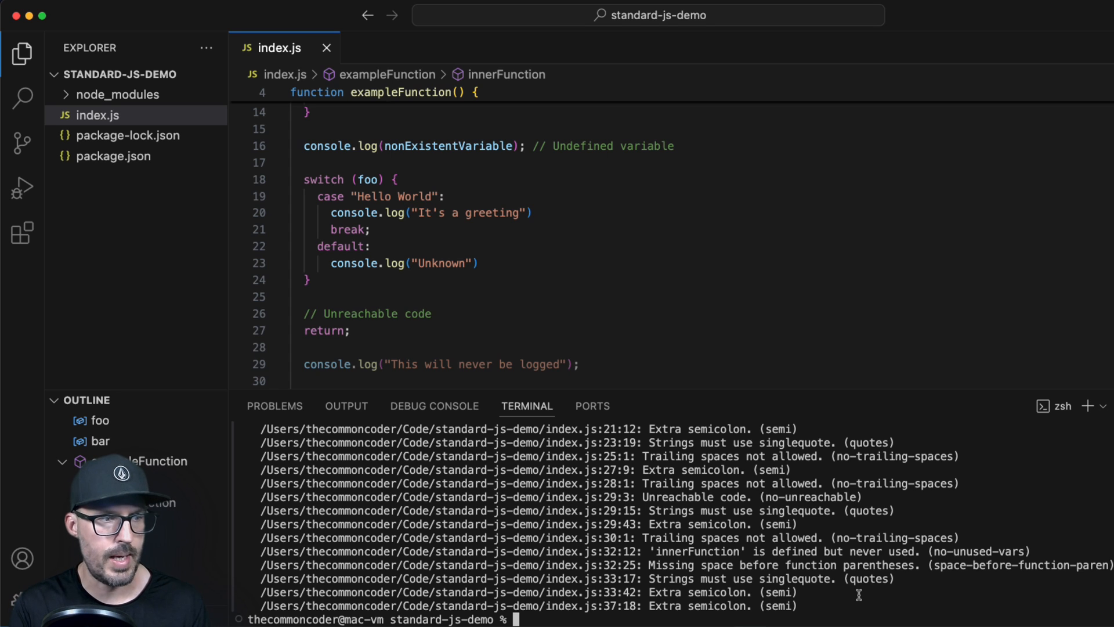
text(npx standard)
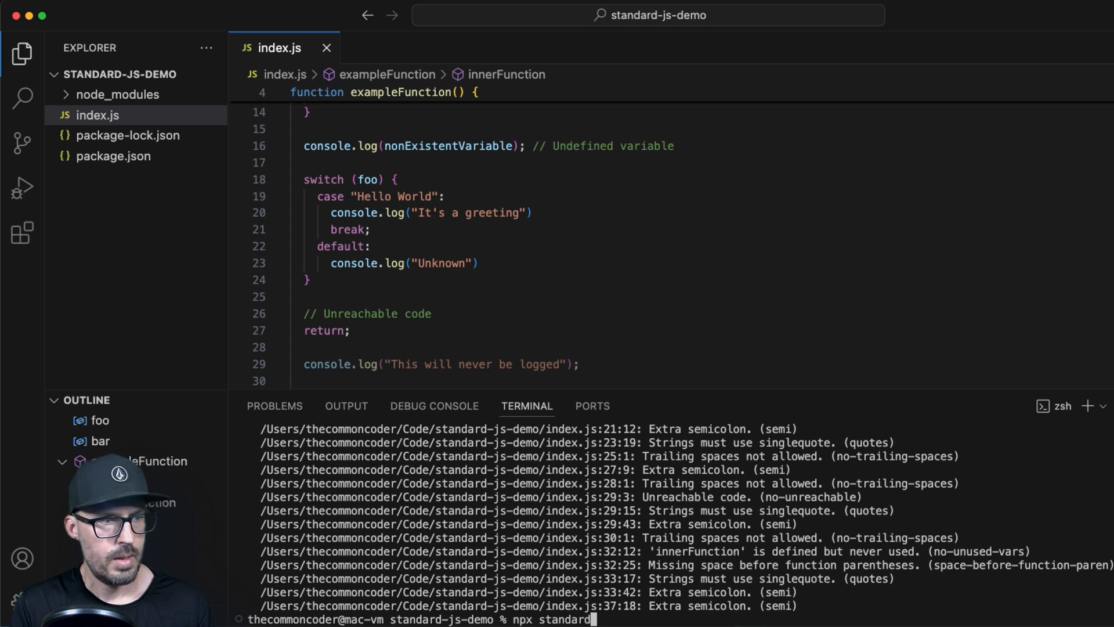
text(index.js)
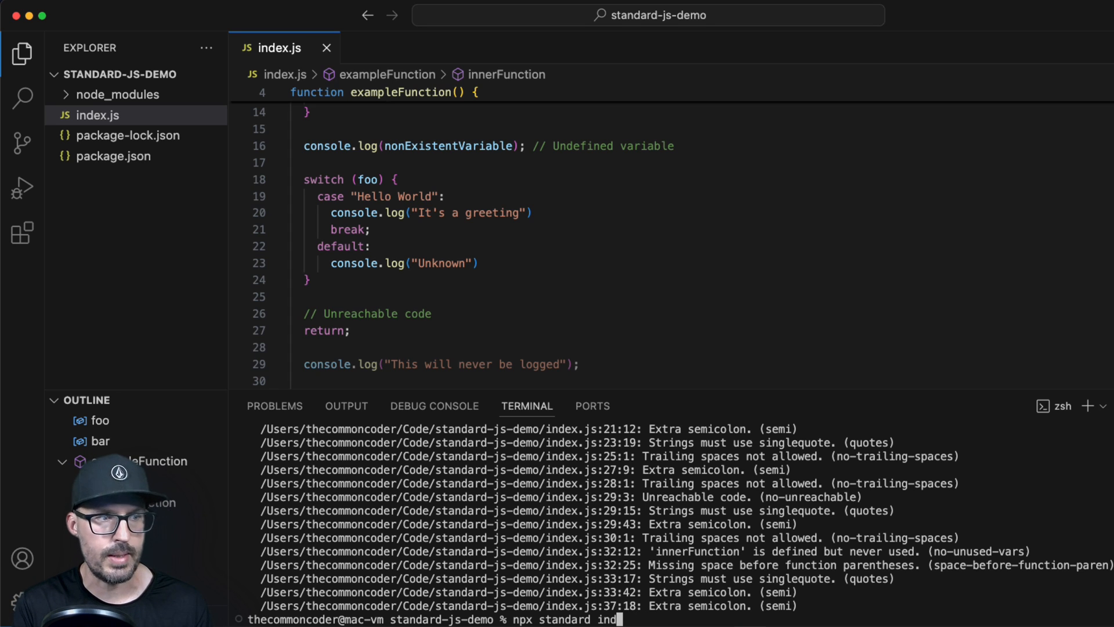
key(Return)
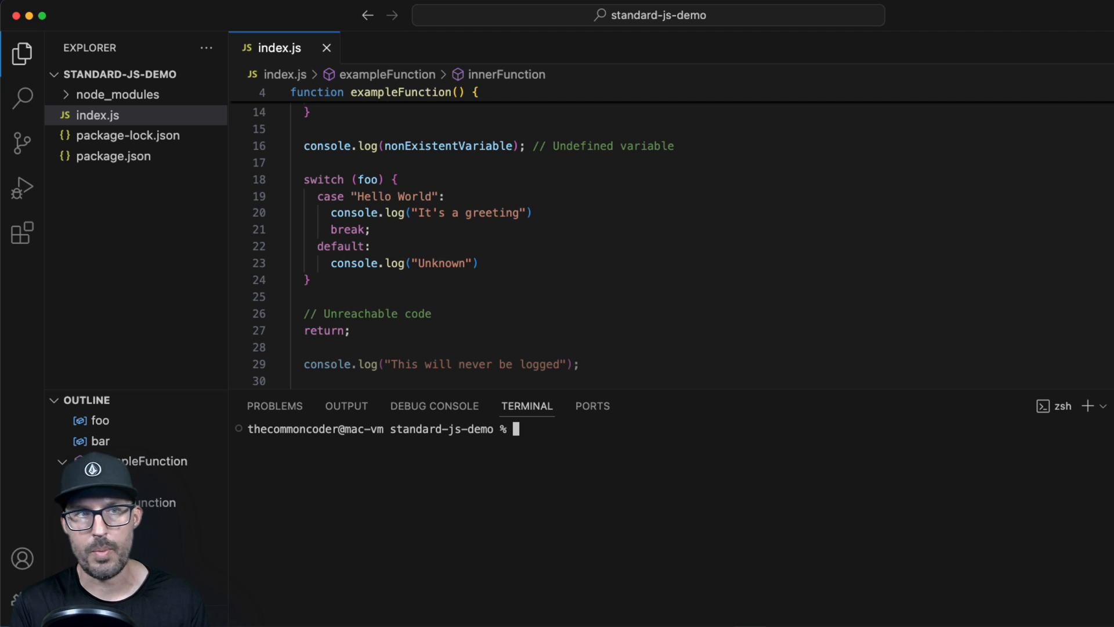
- Run npx standard index.js --fix to auto-correct the style issues
text(np)
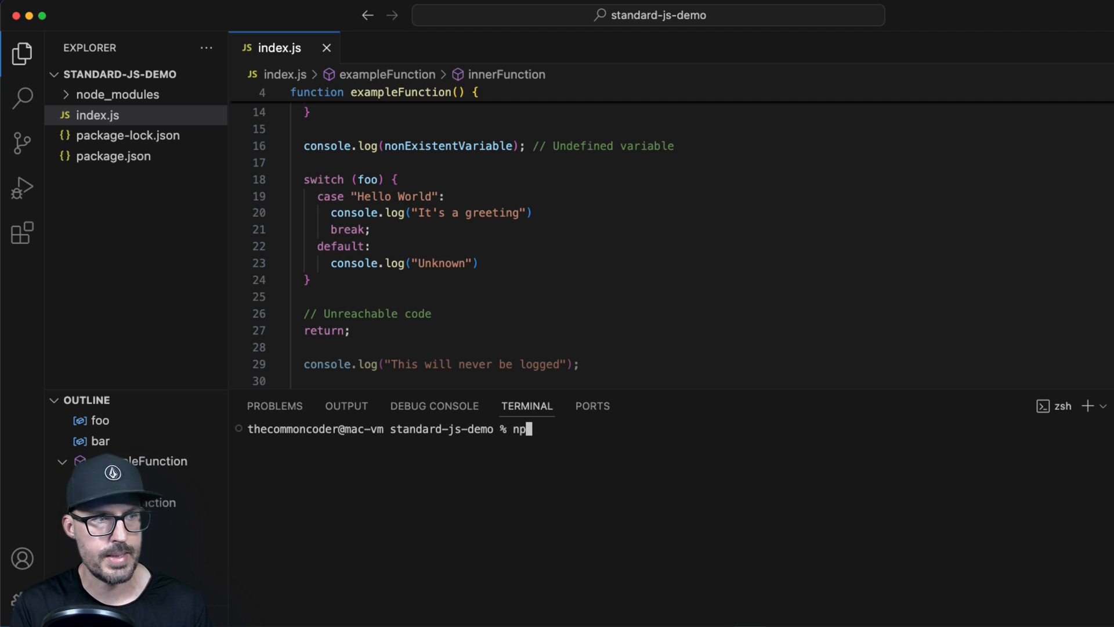
text(x standard index.j)
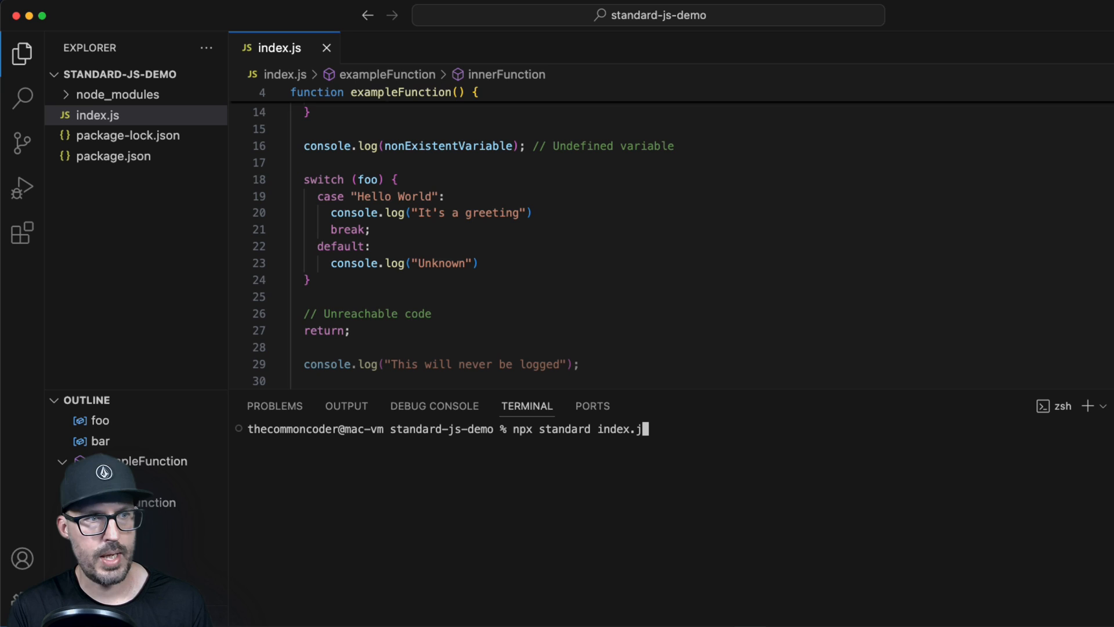
text(--fix)
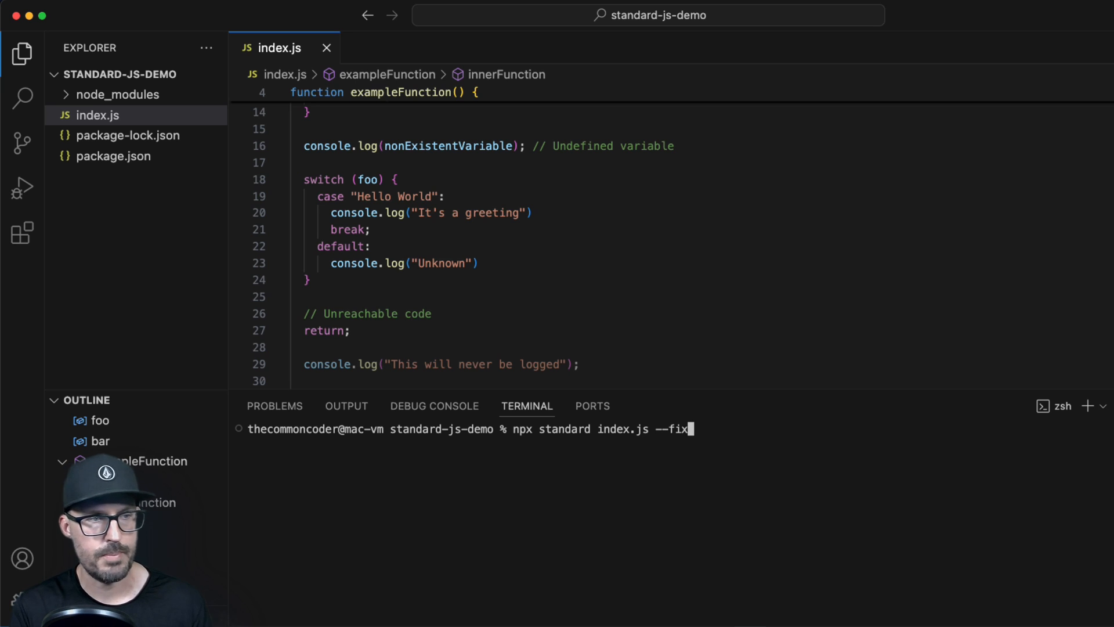
key(Return)
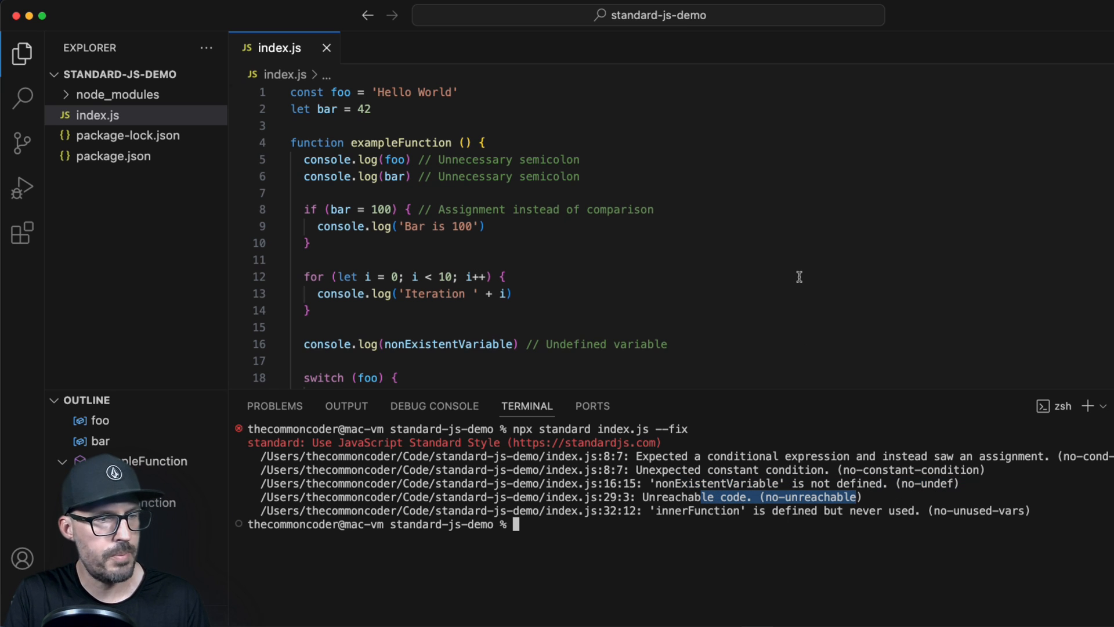
scroll(down, 3)
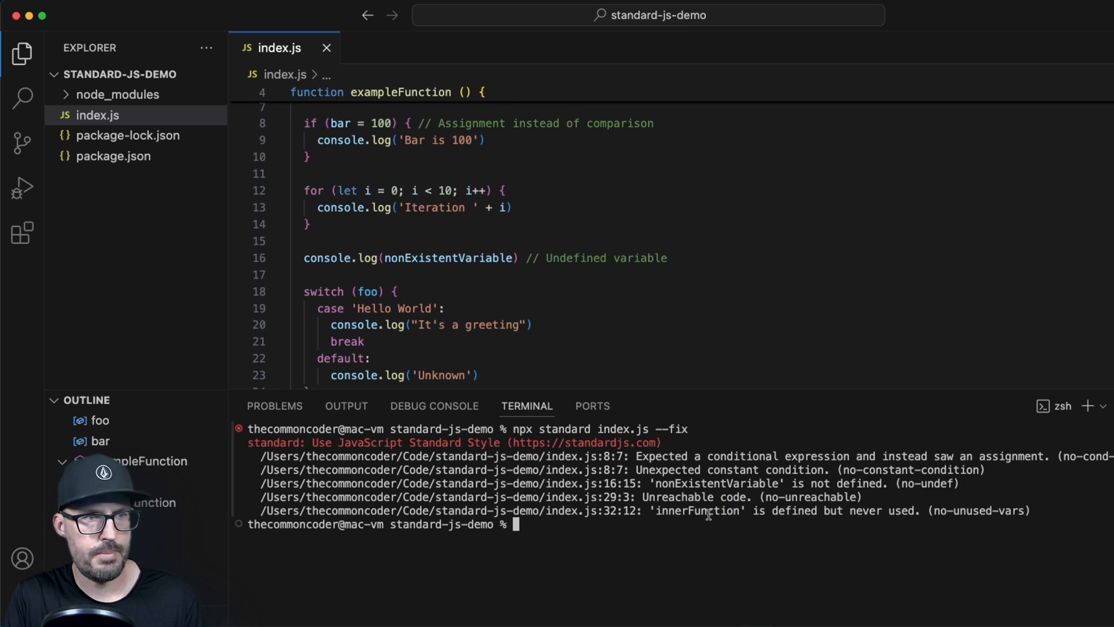
scroll(down, 3)
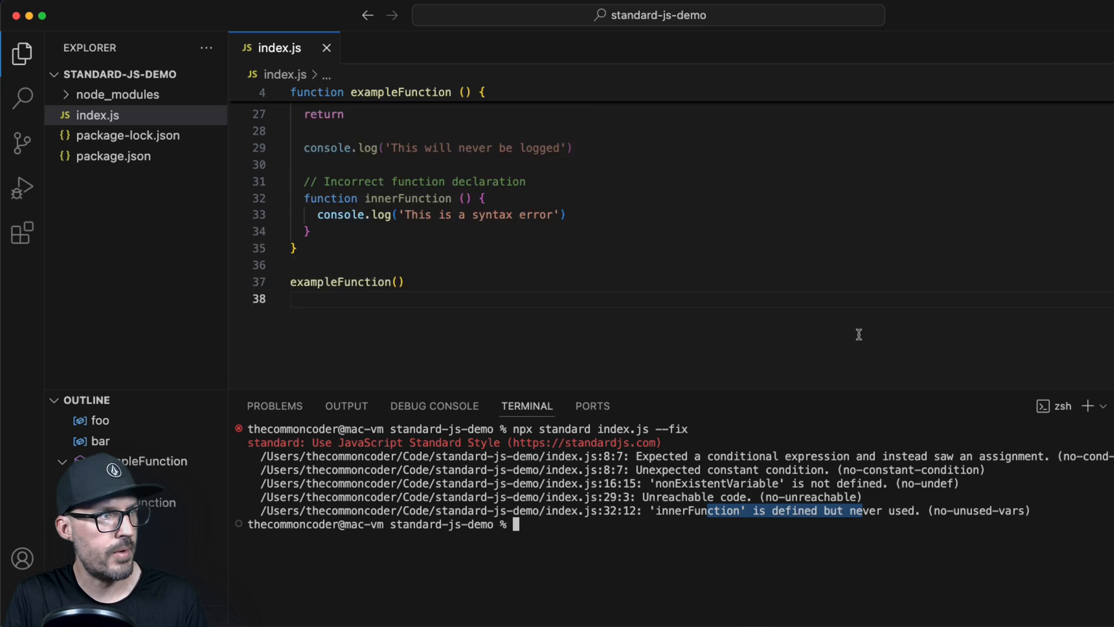
scroll(up, 3)
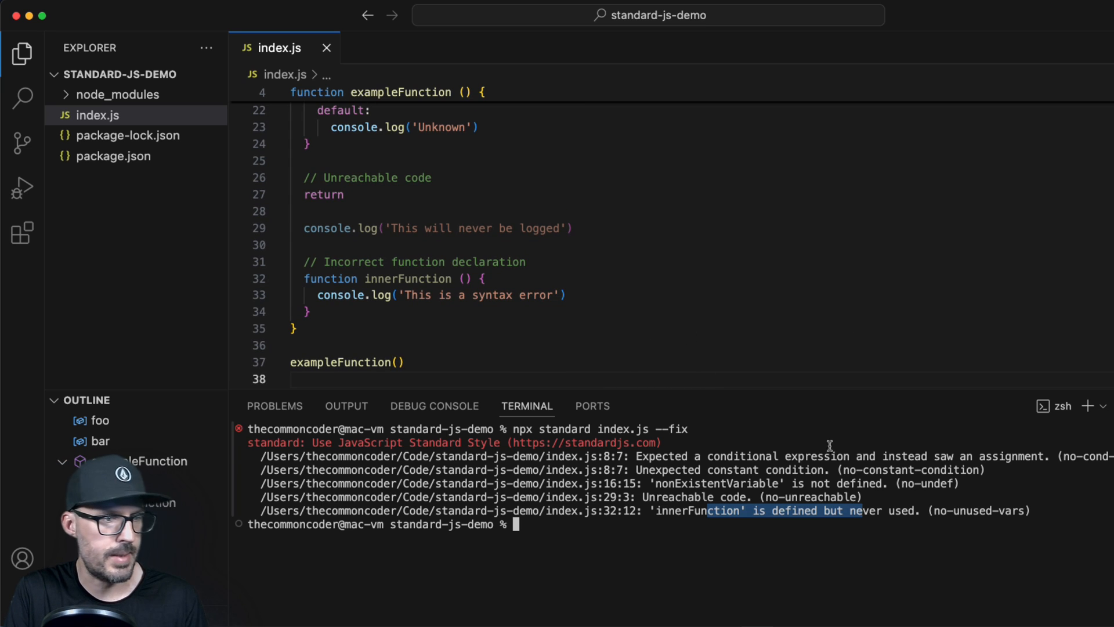
scroll(up, 3)
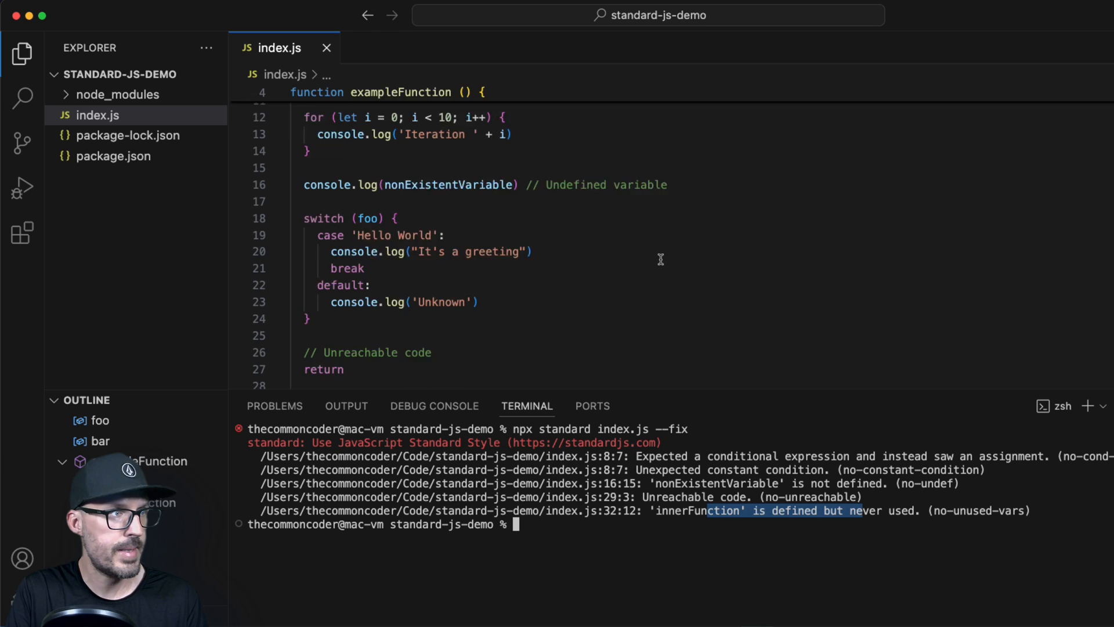
scroll(up, 3)
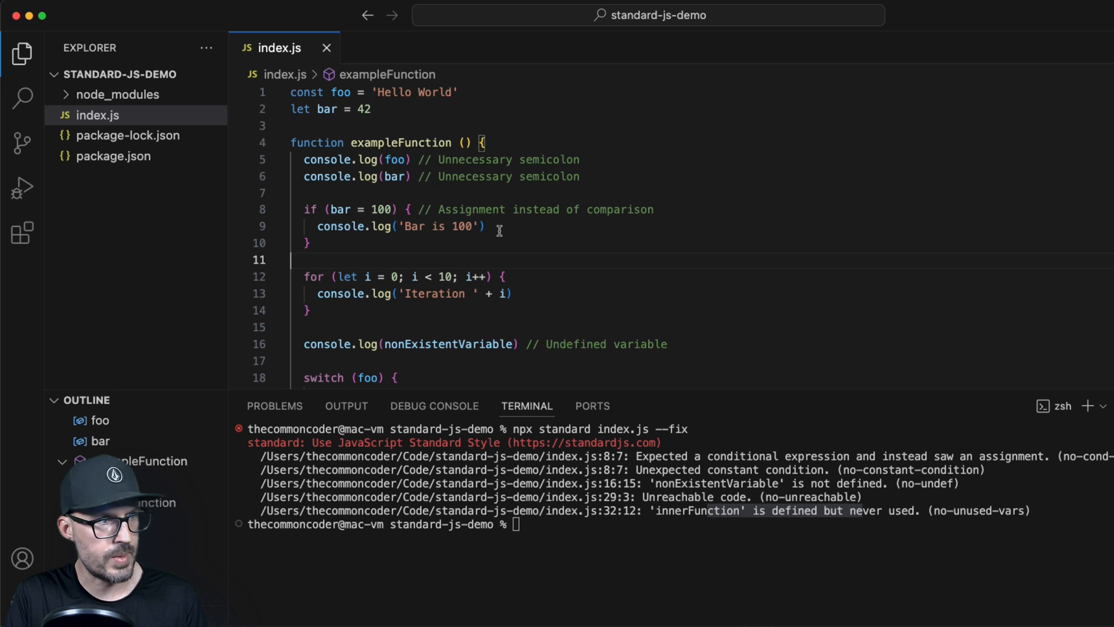
scroll(down, 3)
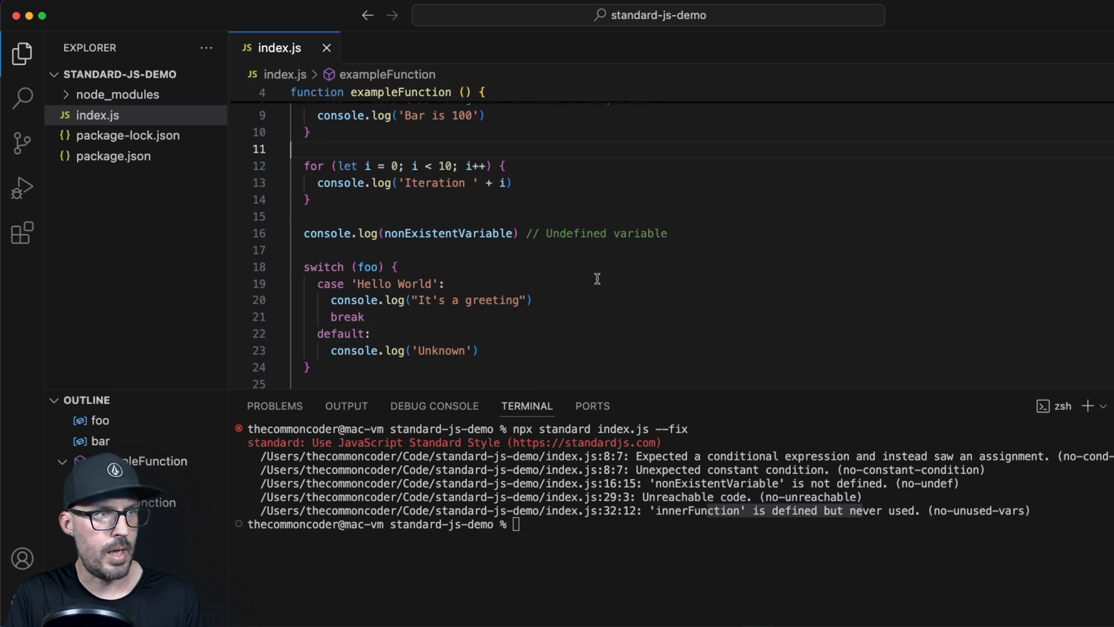
scroll(down, 3)
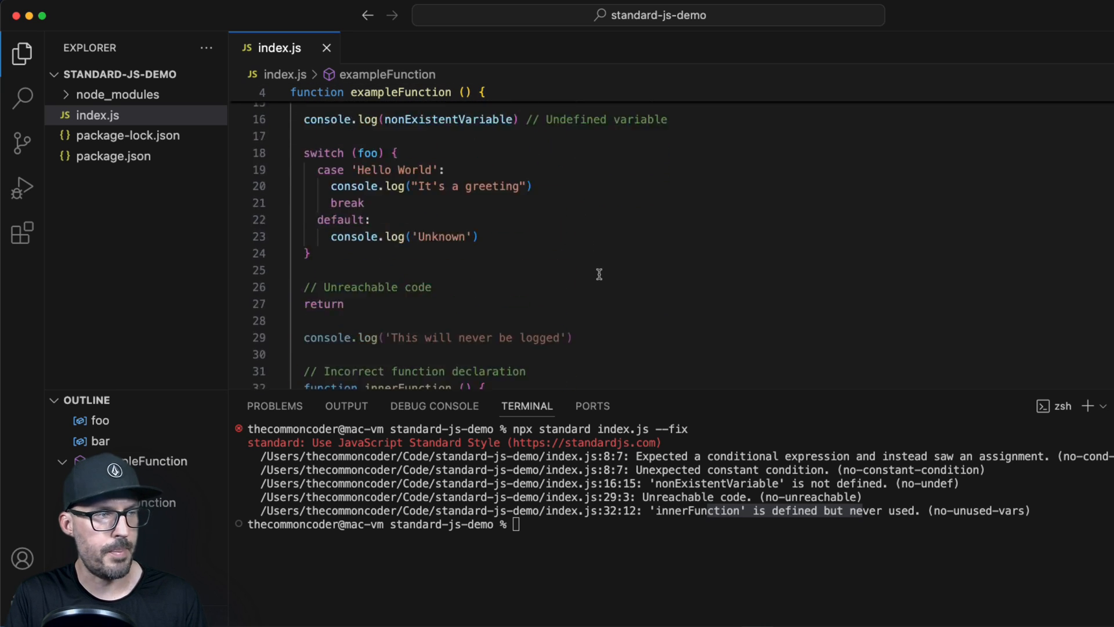
scroll(up, 3)
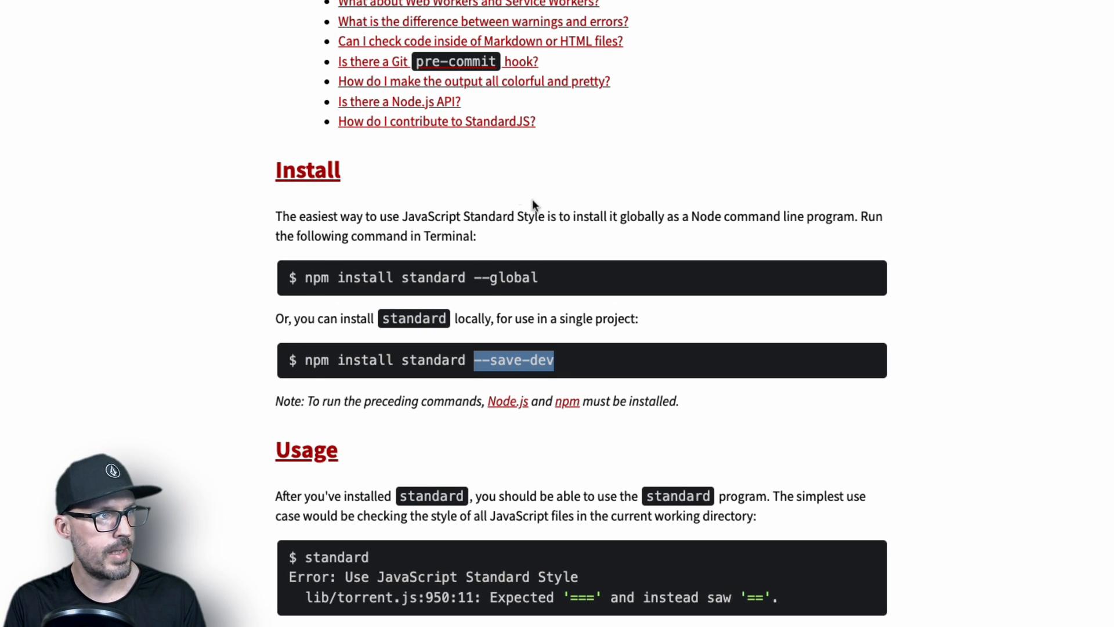
- Jump to the 'Are there text editor plugins?' FAQ and scroll to its Visual Studio Code entry
scroll(up, 3)
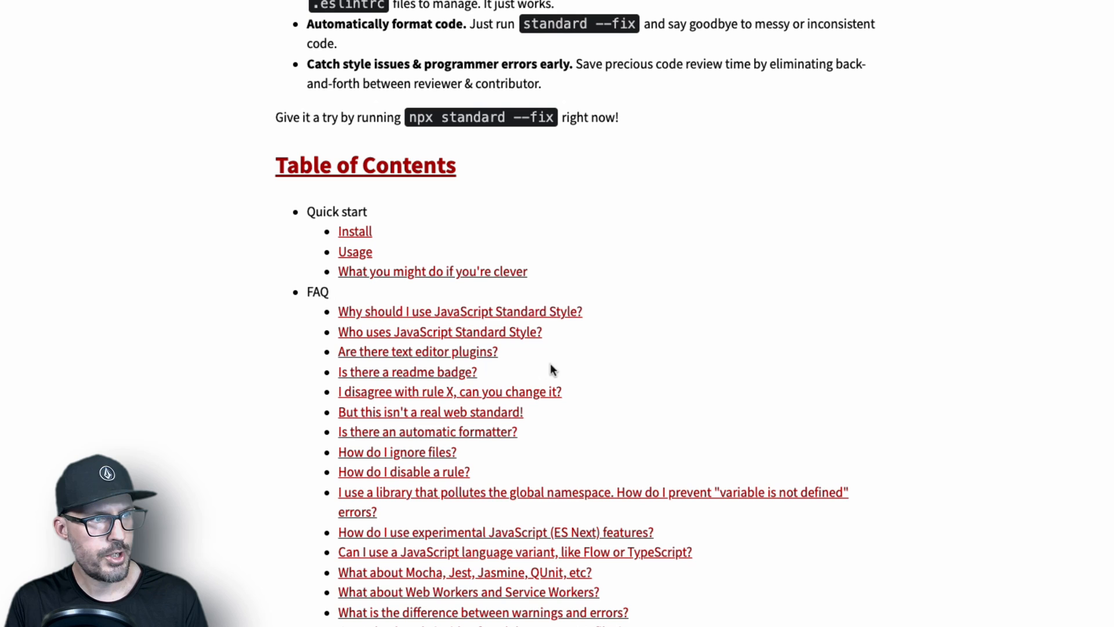
mouse_move(429, 359)
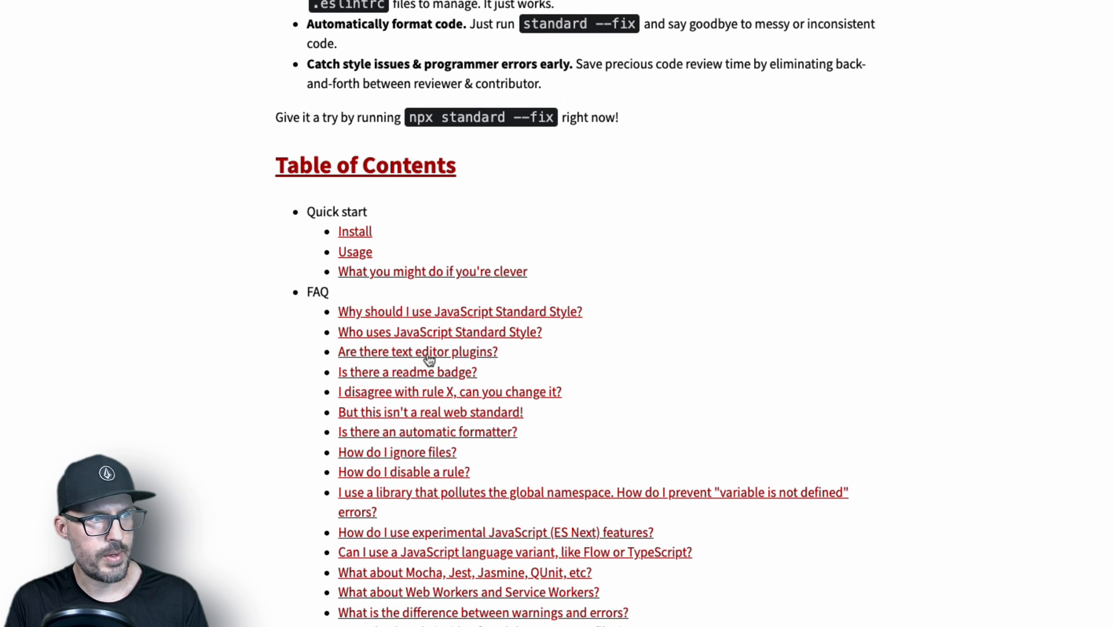
click(417, 351)
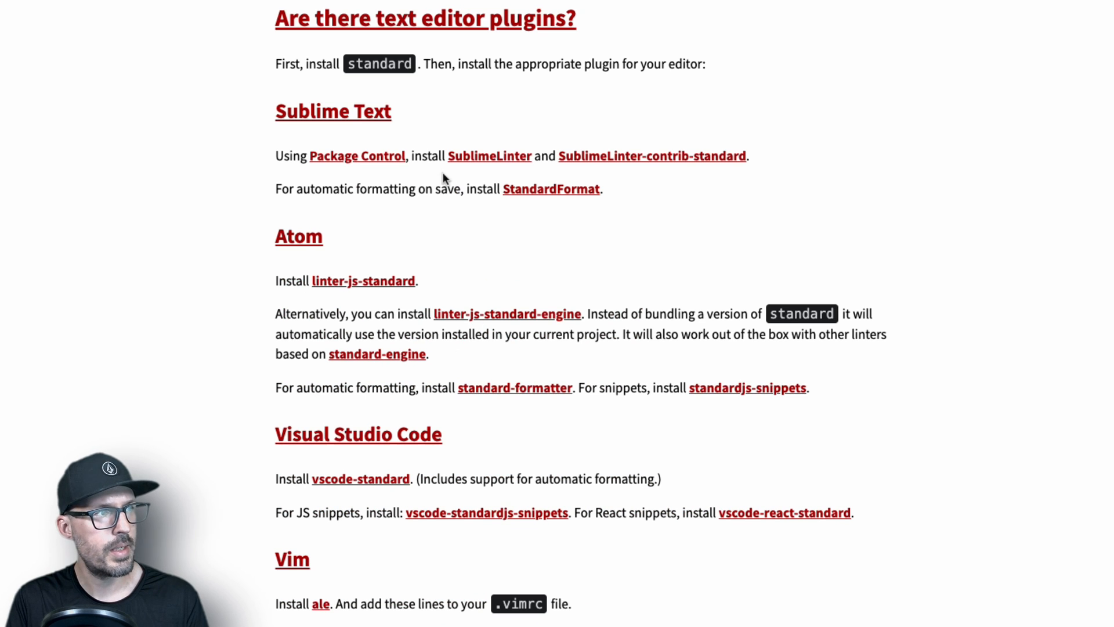
mouse_move(261, 98)
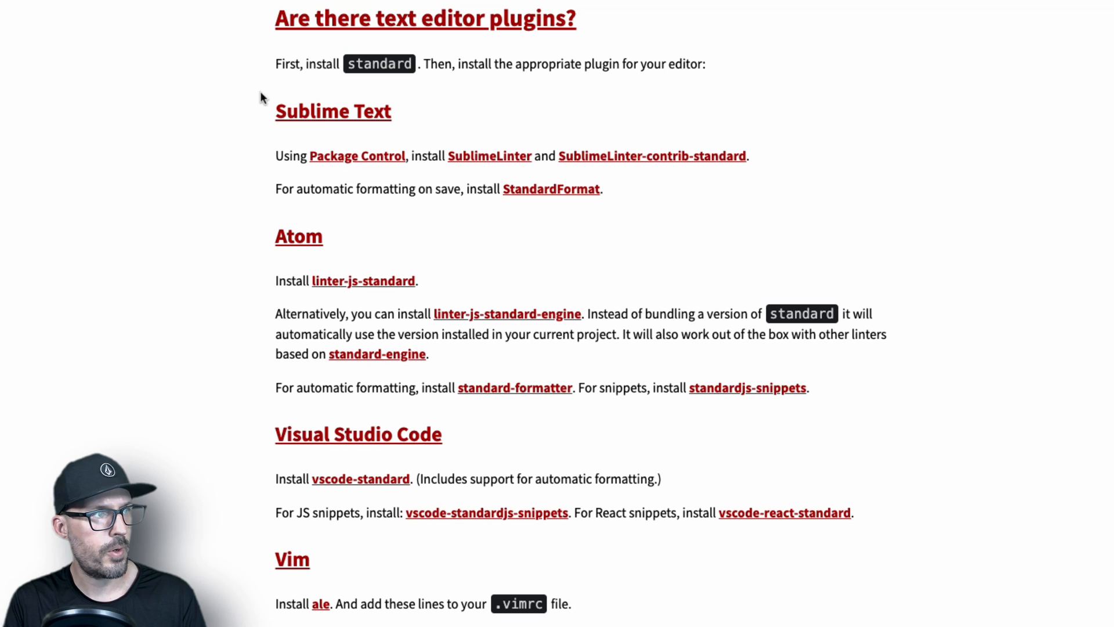
scroll(down, 3)
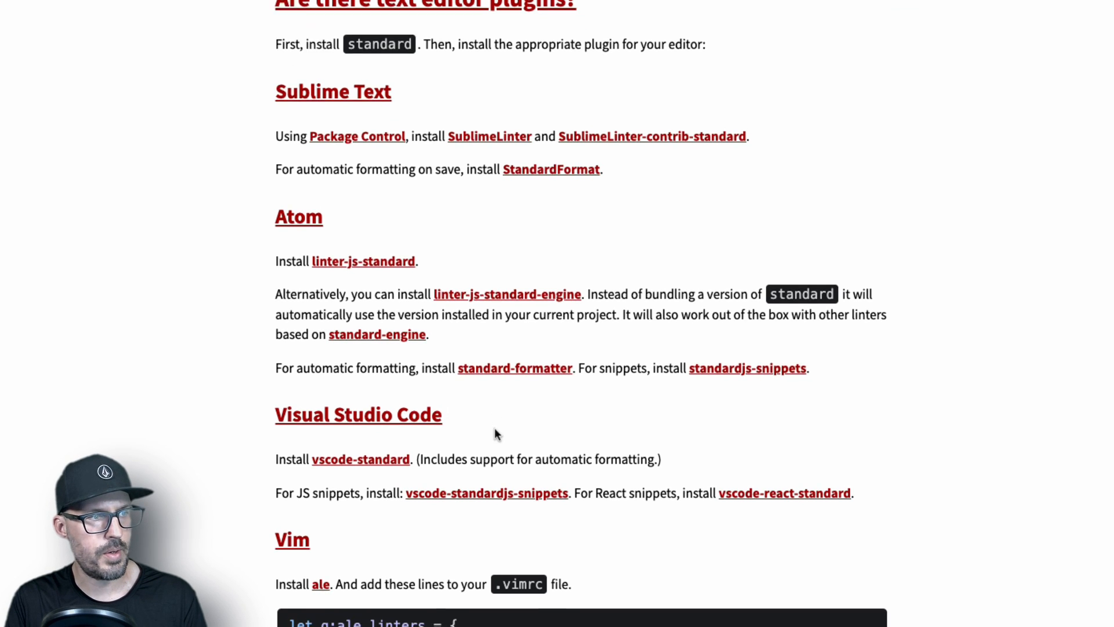
scroll(down, 3)
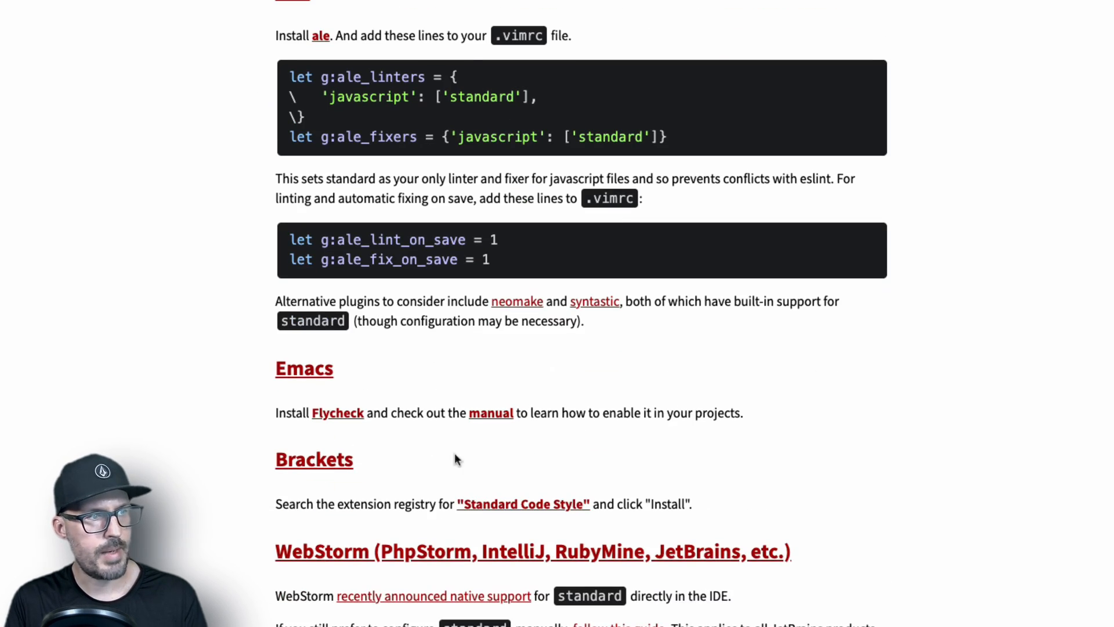
scroll(down, 3)
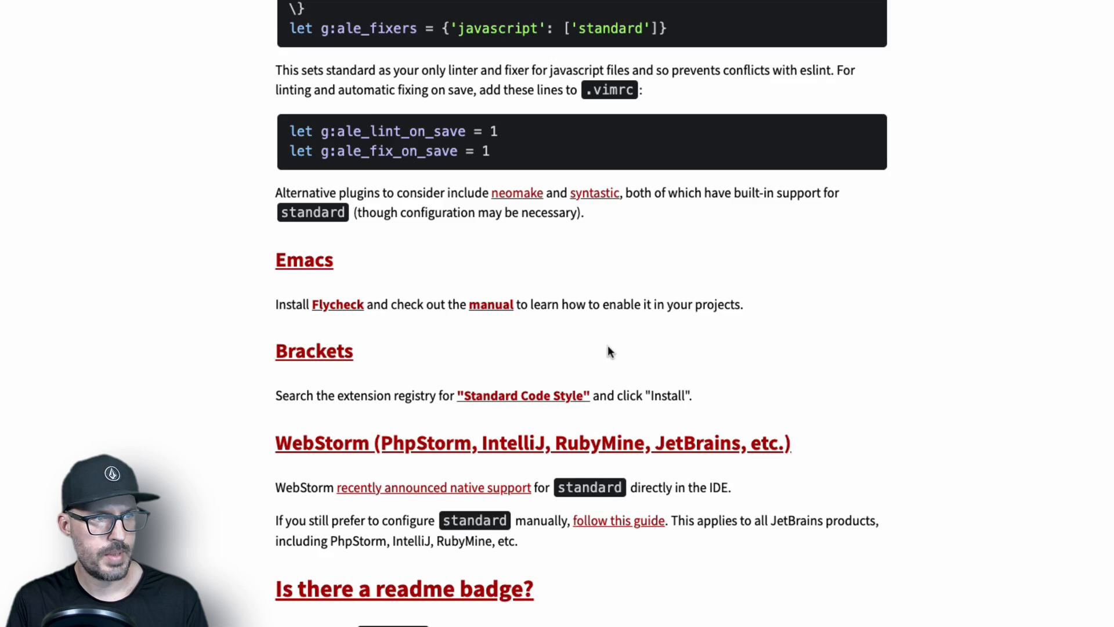
scroll(up, 3)
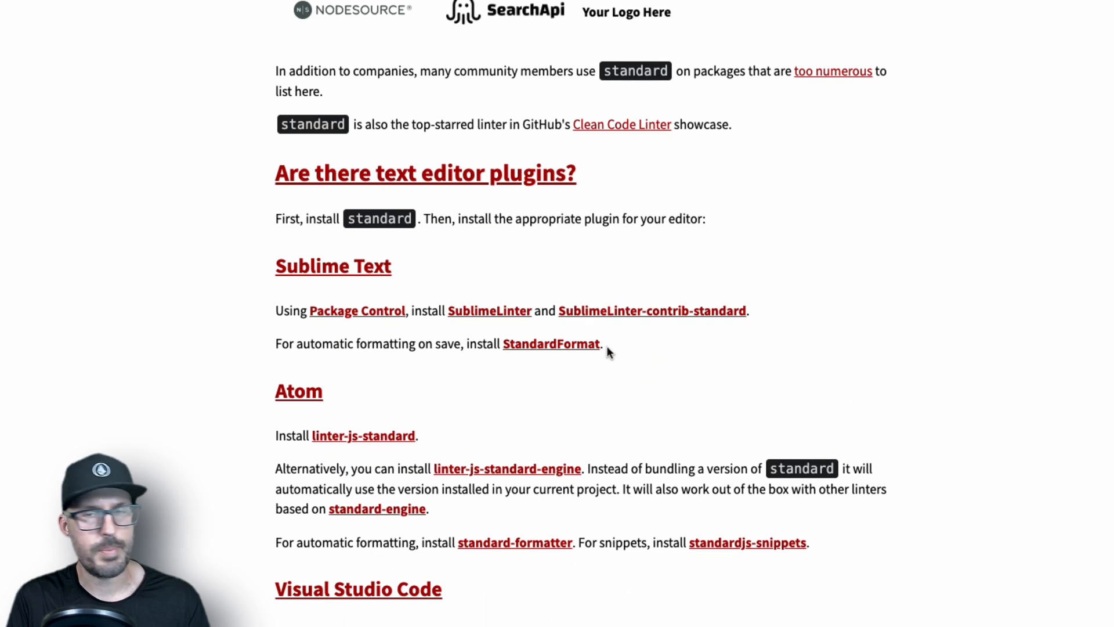
scroll(down, 3)
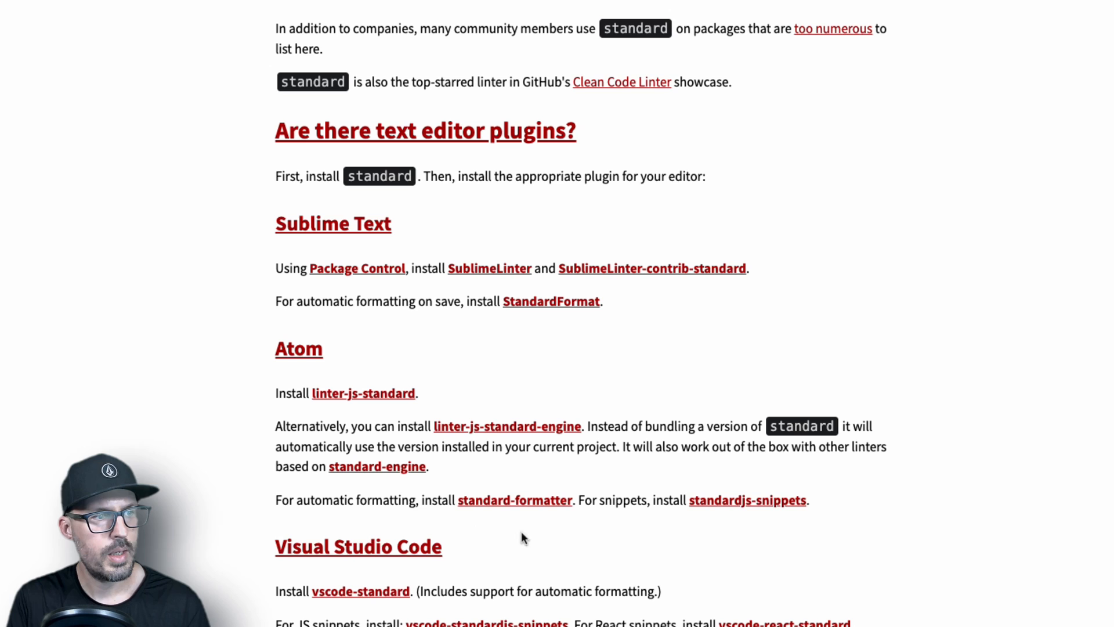
mouse_move(460, 554)
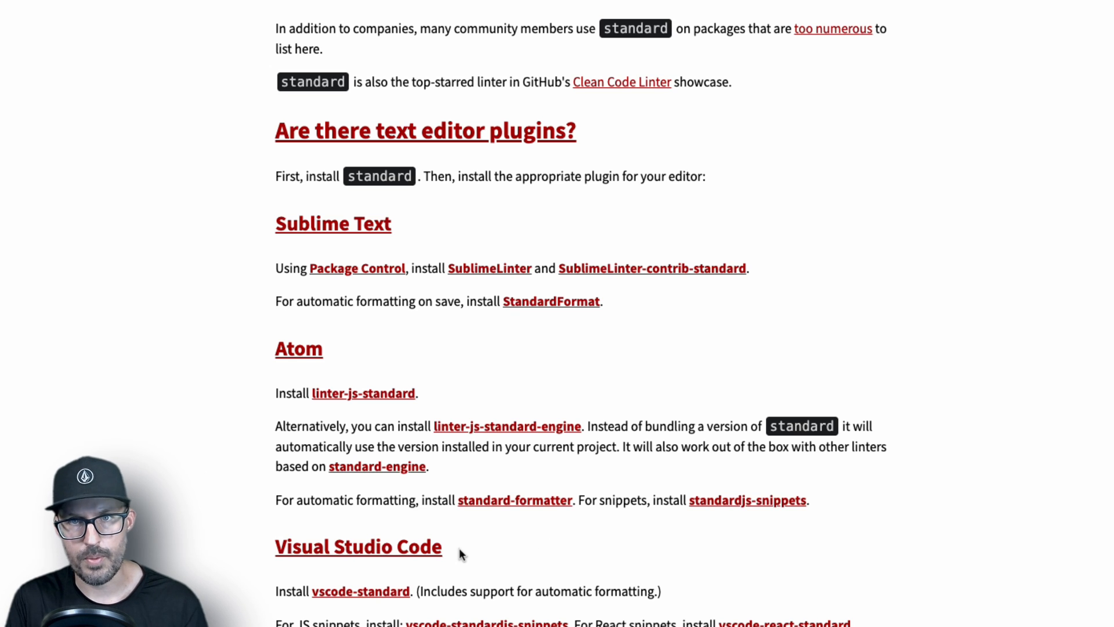
mouse_move(462, 520)
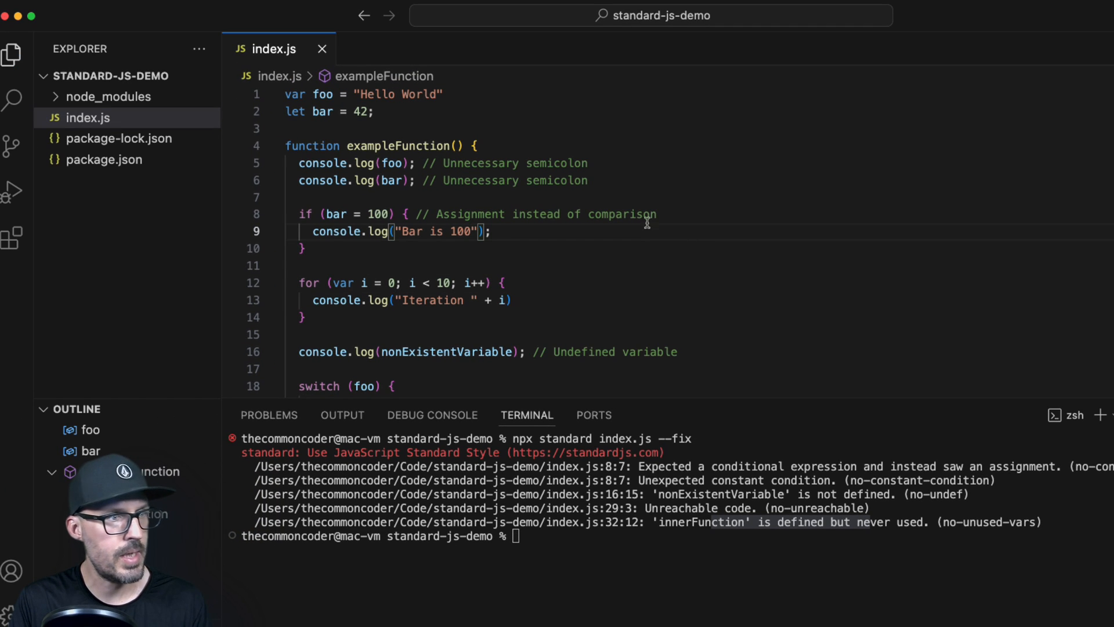
mouse_move(621, 424)
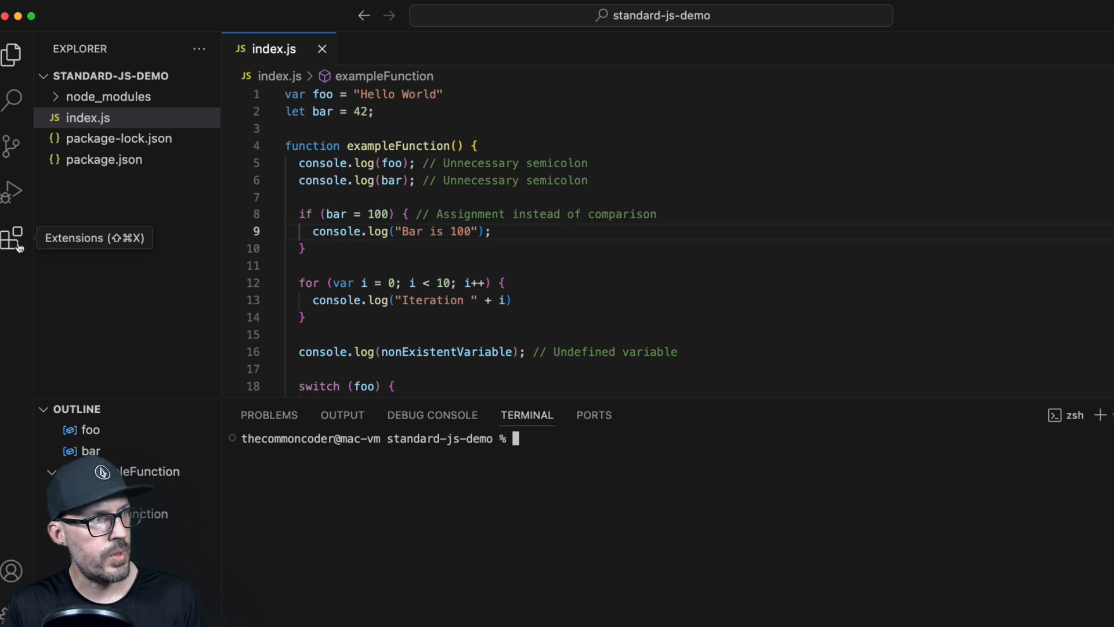
- Open the Extensions panel from the Activity Bar
click(11, 237)
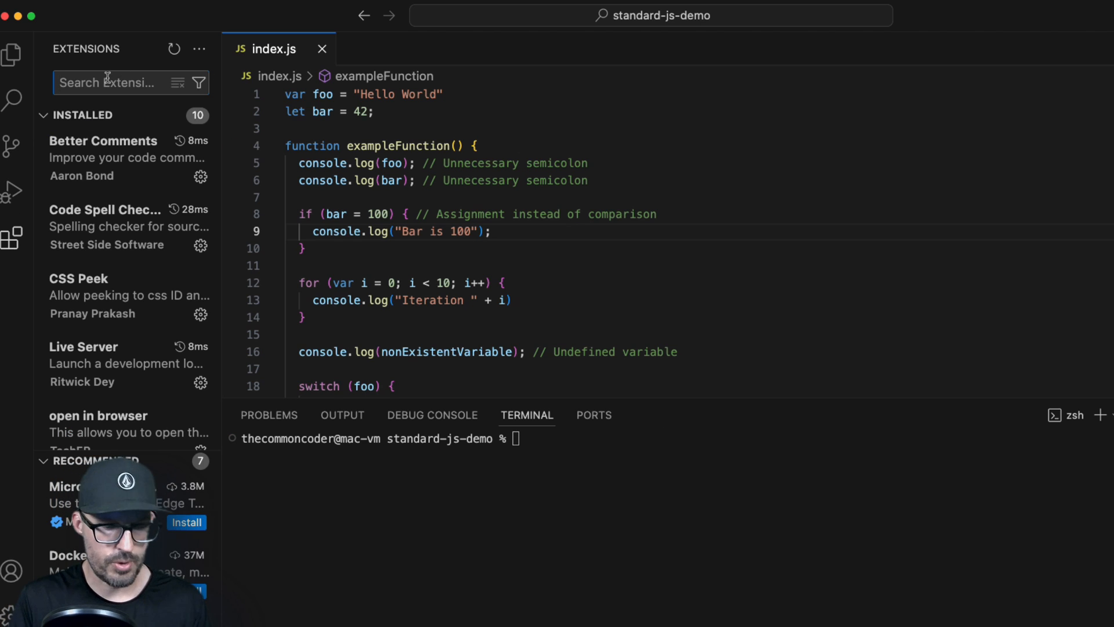
- Search extensions for 'standard', install StandardJS - JavaScript Standard Style, and close its page
text(standard)
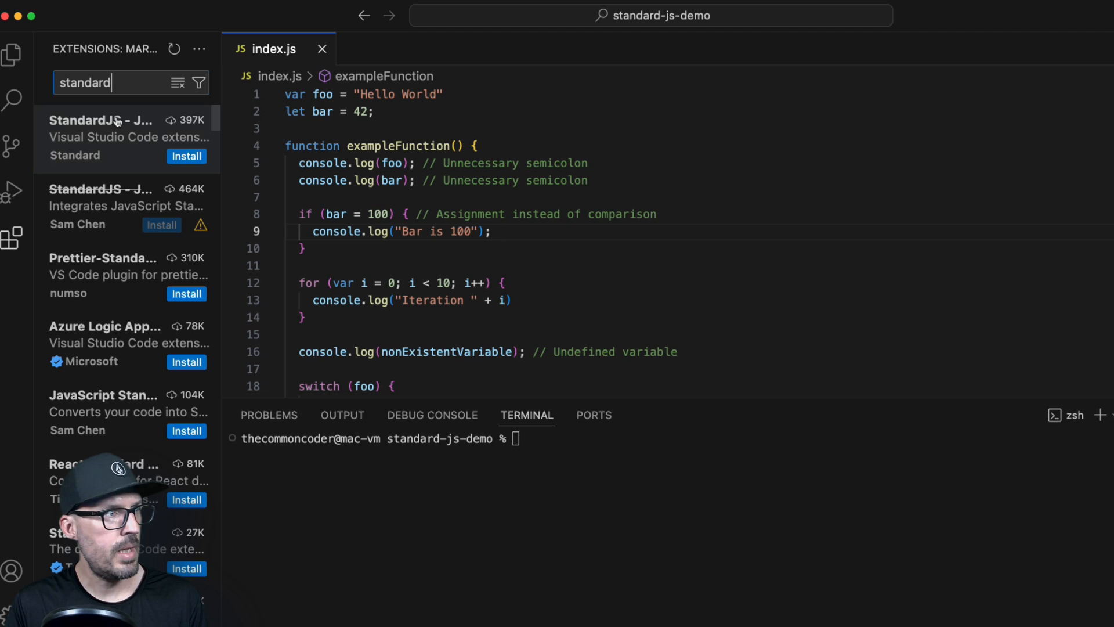
click(101, 136)
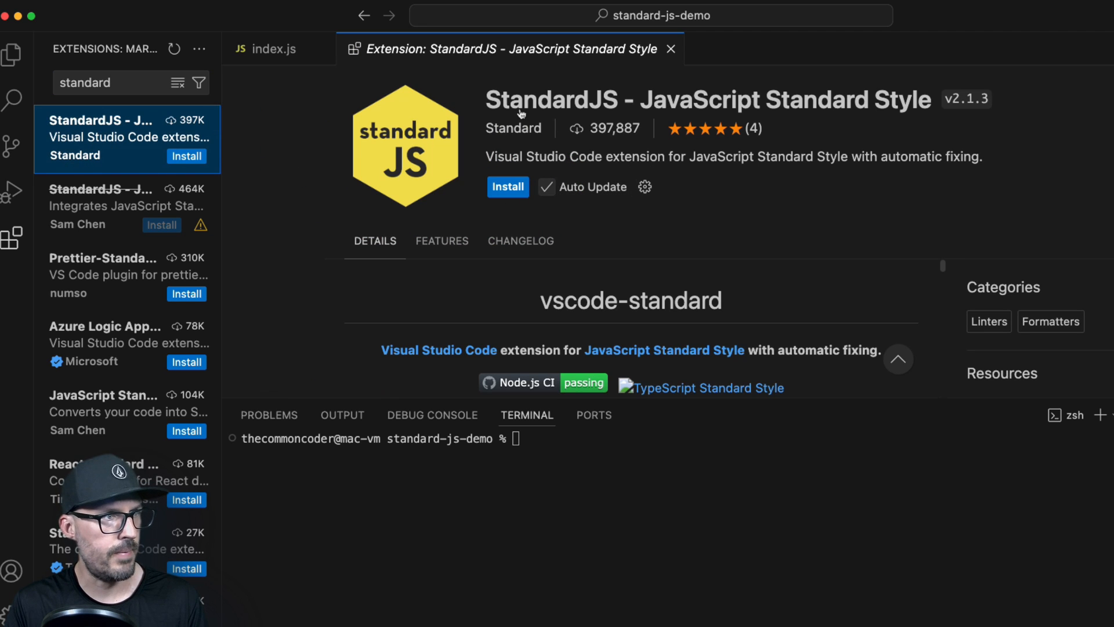
mouse_move(622, 130)
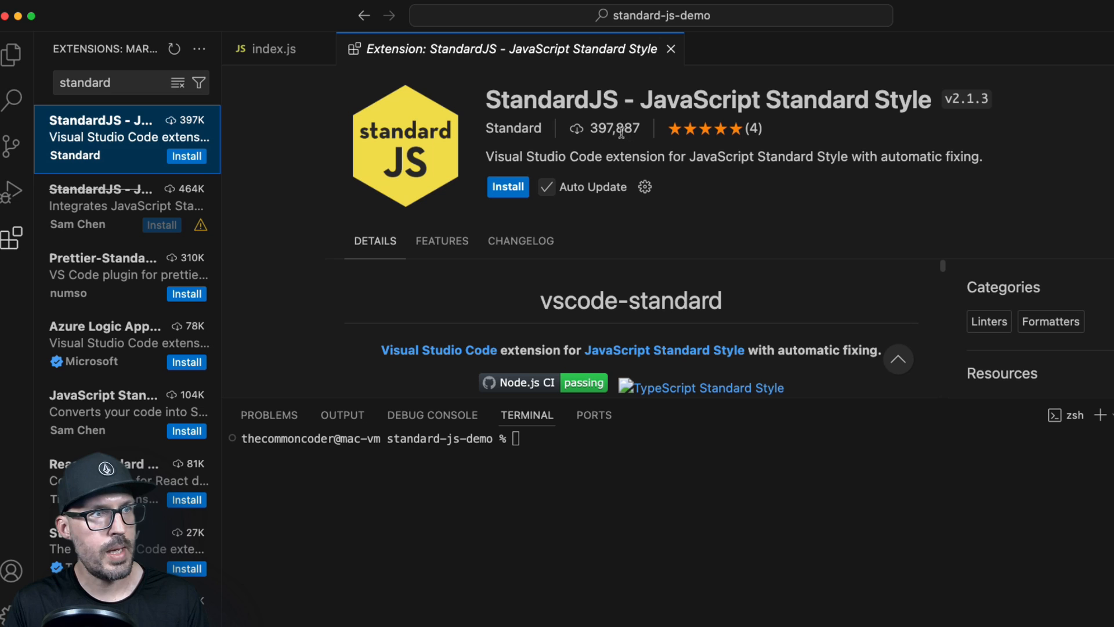
mouse_move(756, 155)
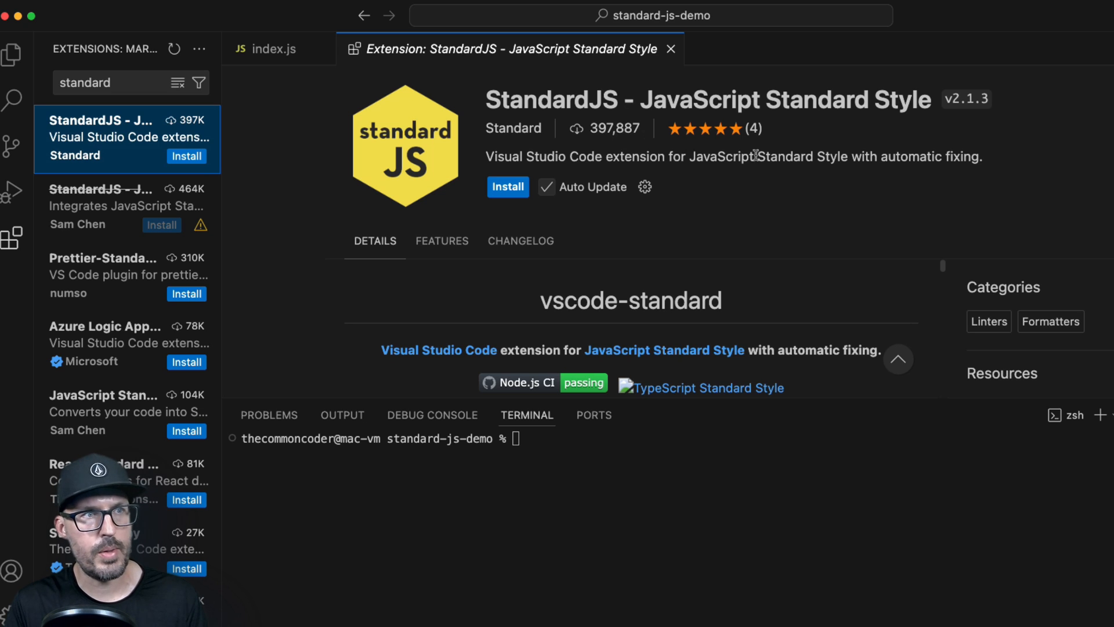
mouse_move(760, 132)
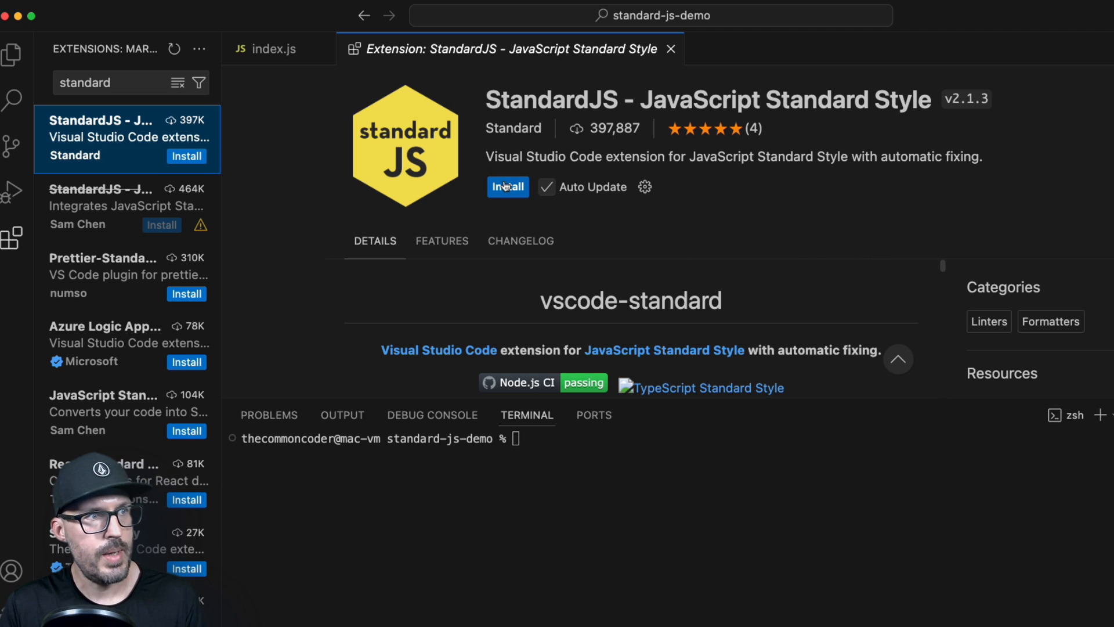
click(507, 186)
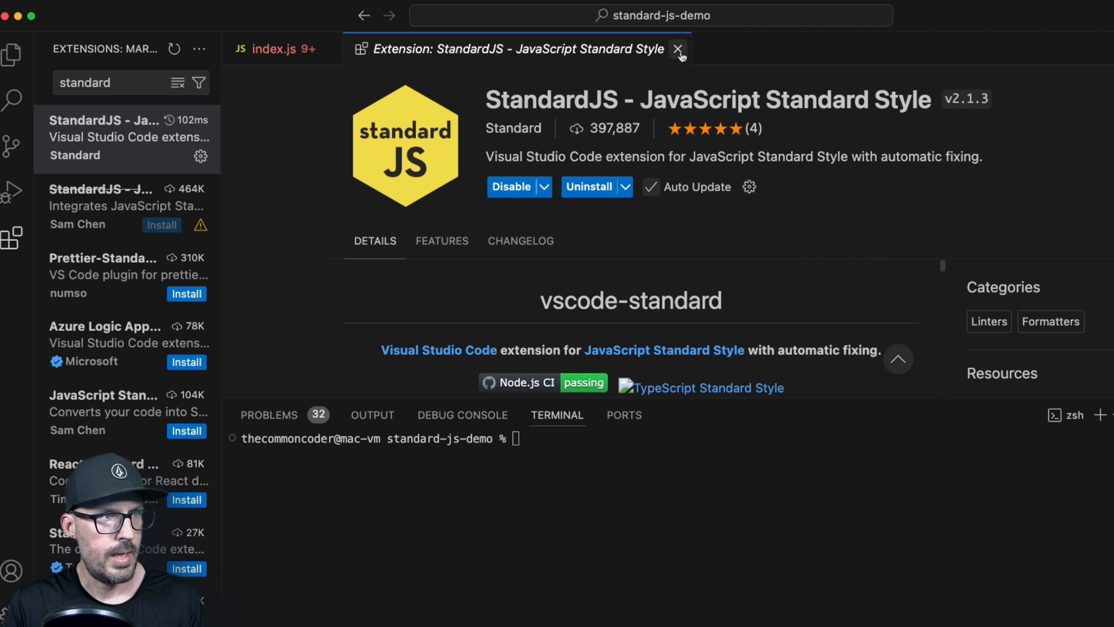
click(677, 49)
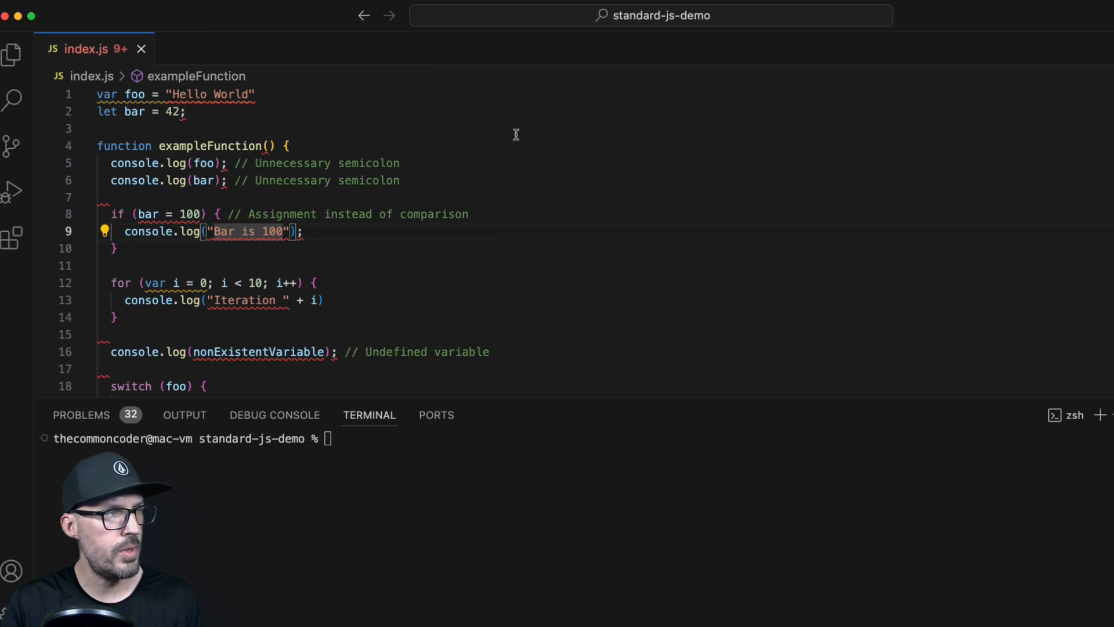
mouse_move(515, 215)
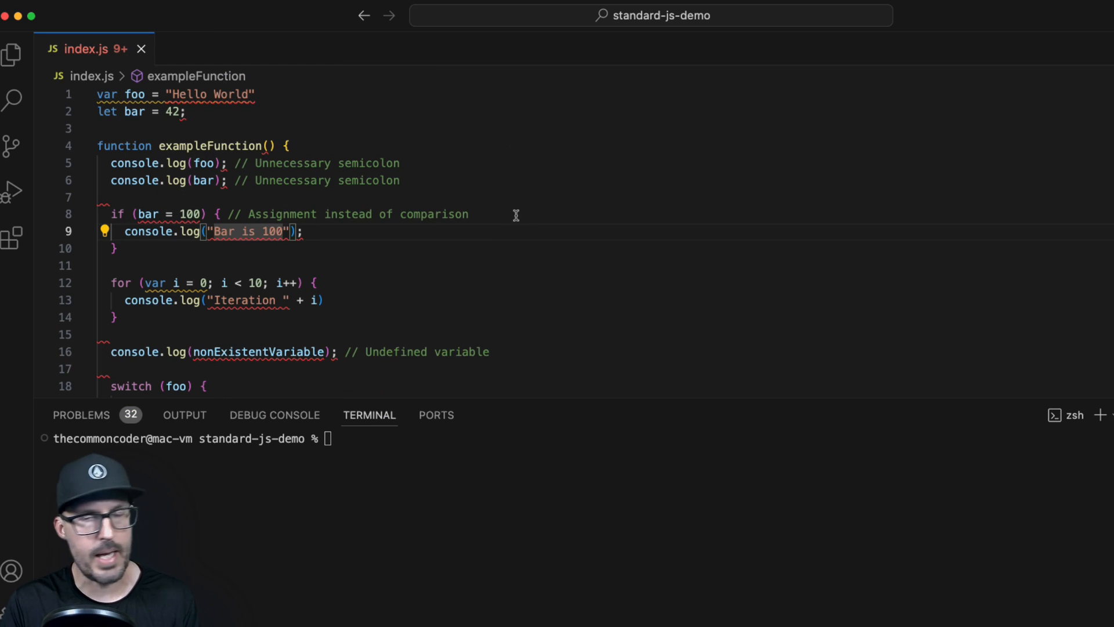
mouse_move(358, 141)
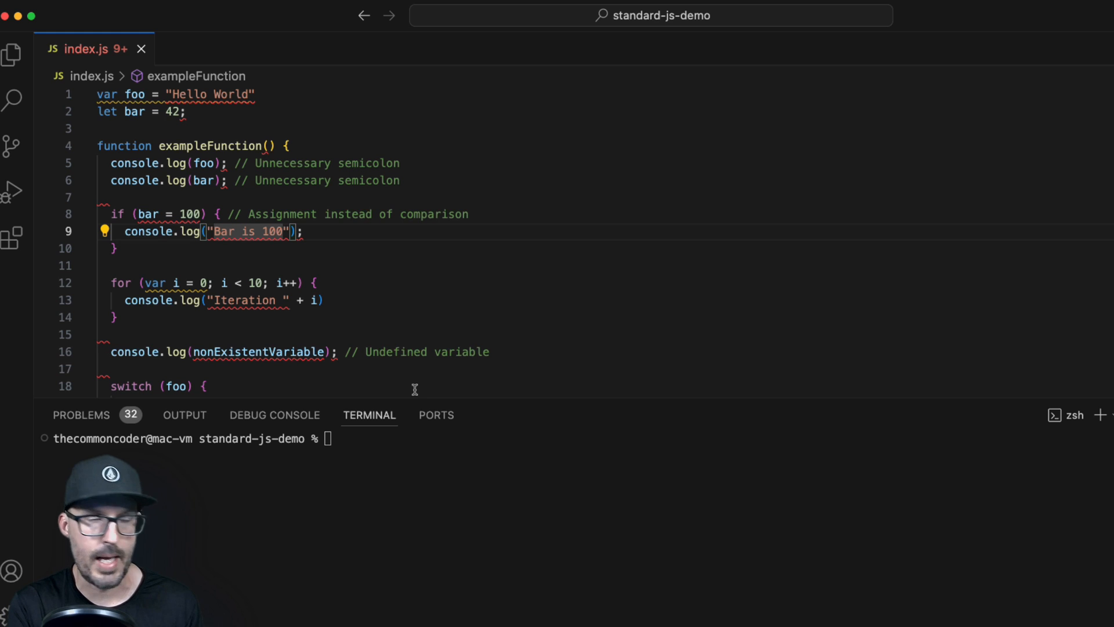
click(12, 54)
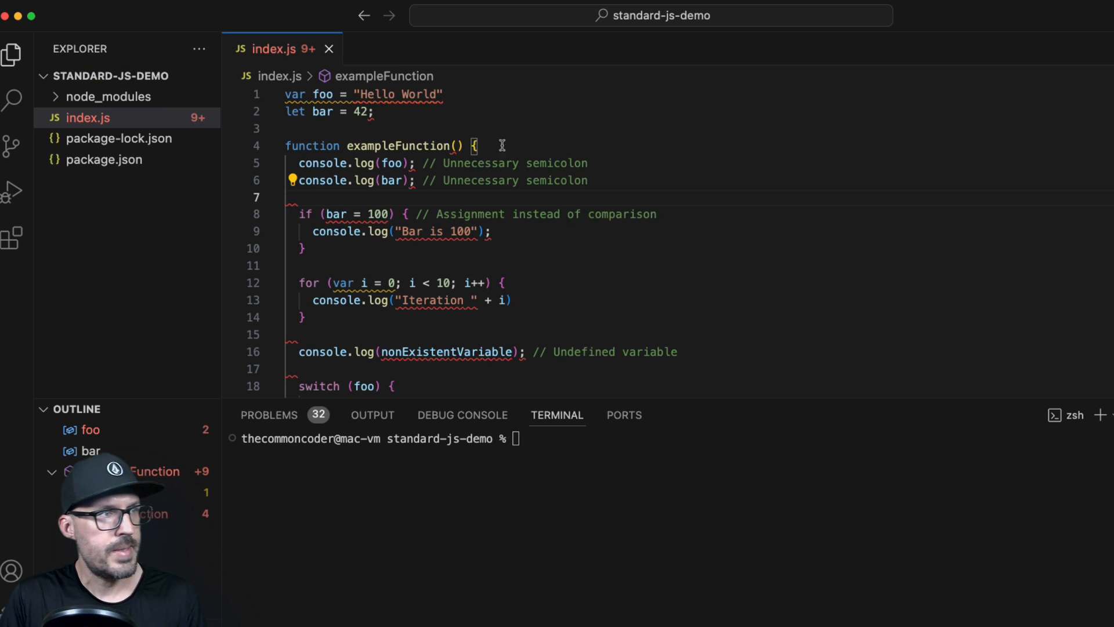
mouse_move(369, 116)
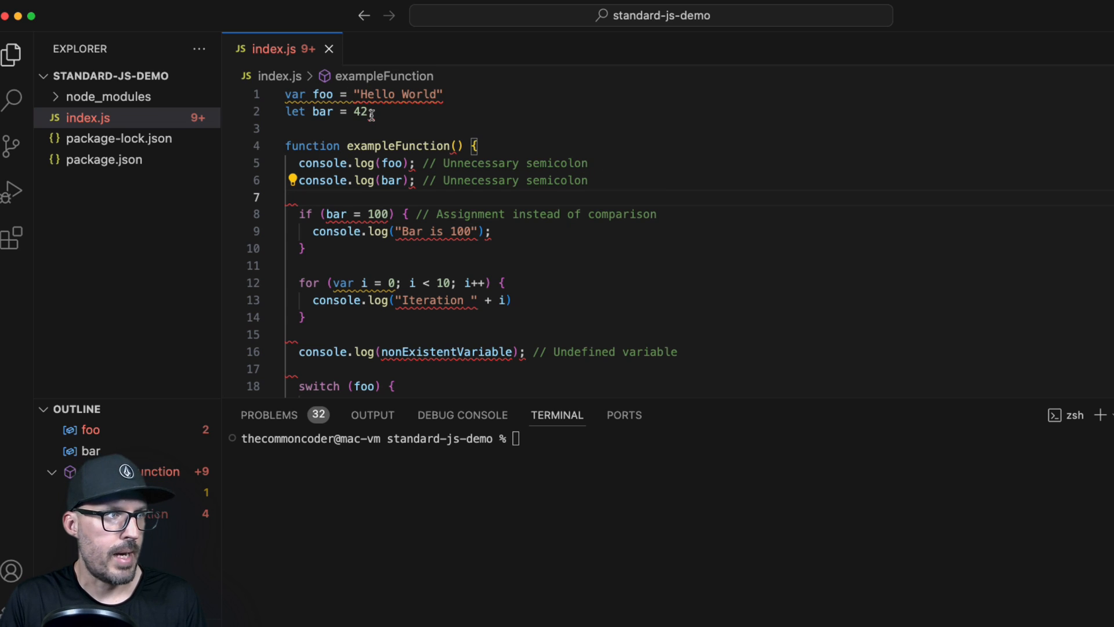
mouse_move(370, 111)
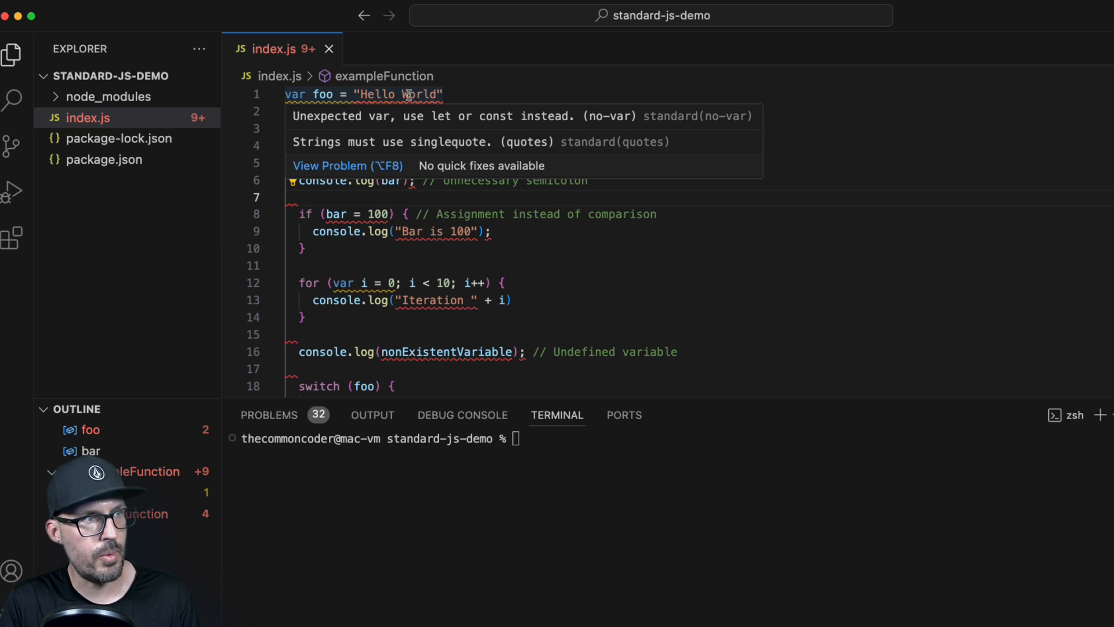
scroll(down, 3)
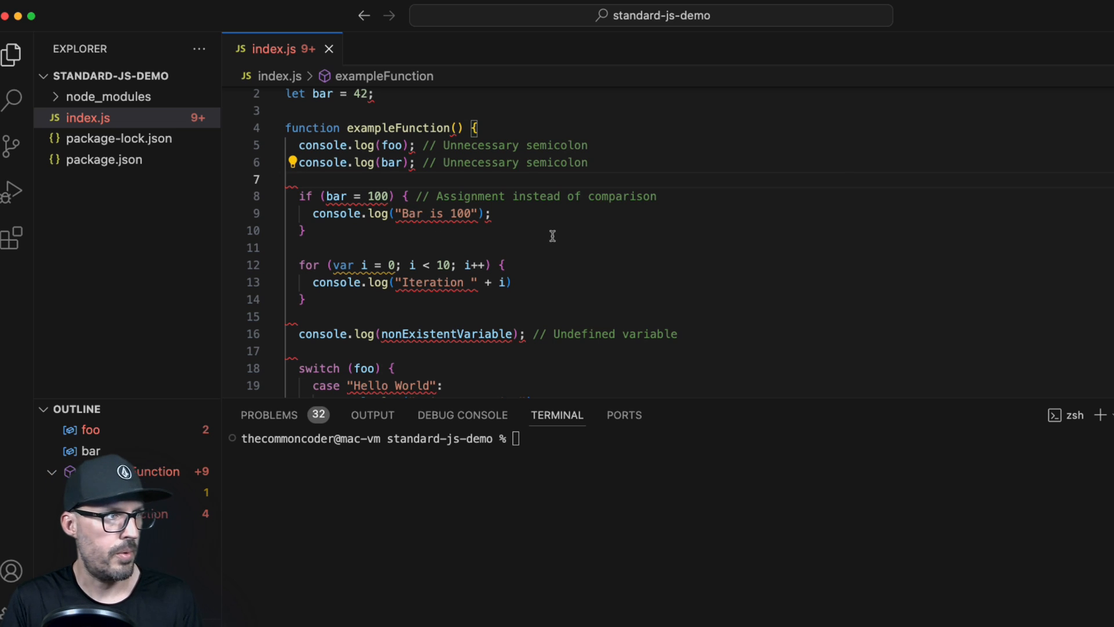
scroll(down, 3)
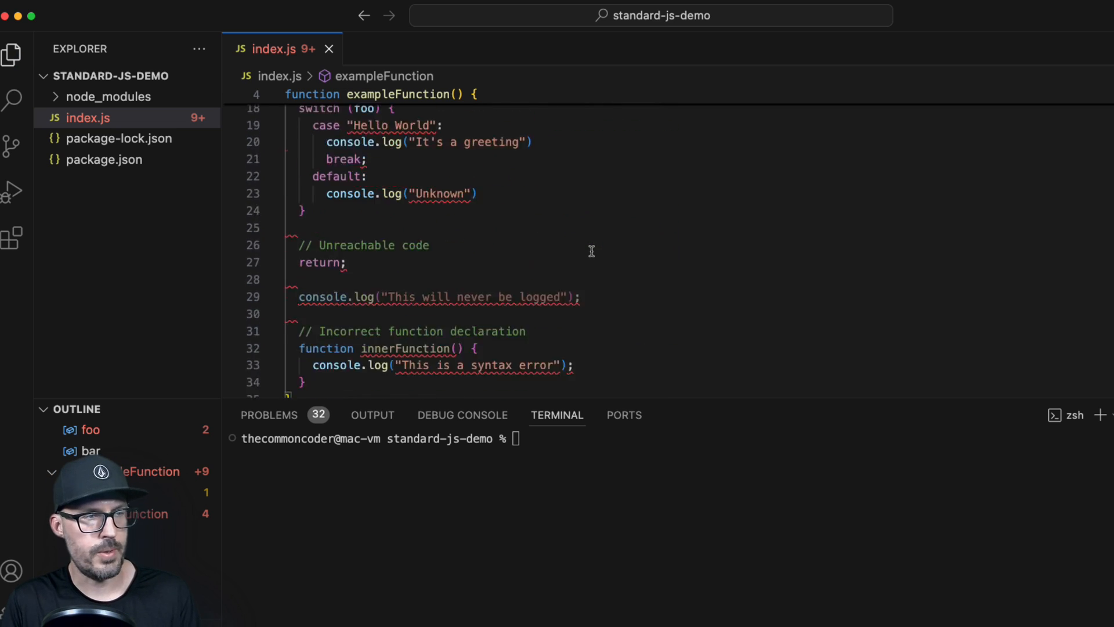
scroll(up, 3)
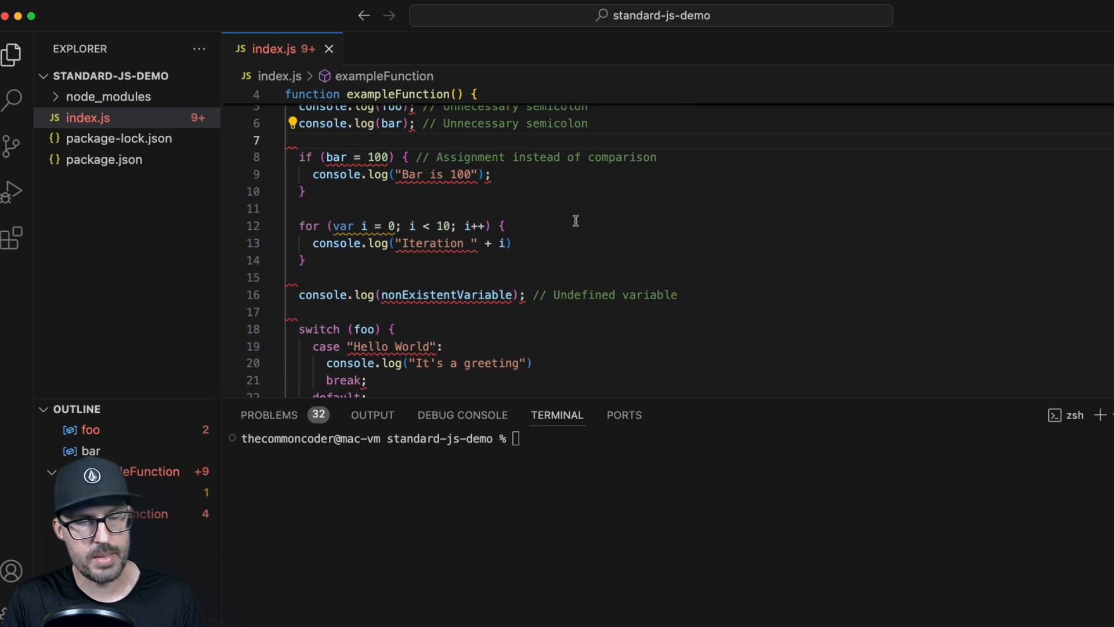
scroll(up, 3)
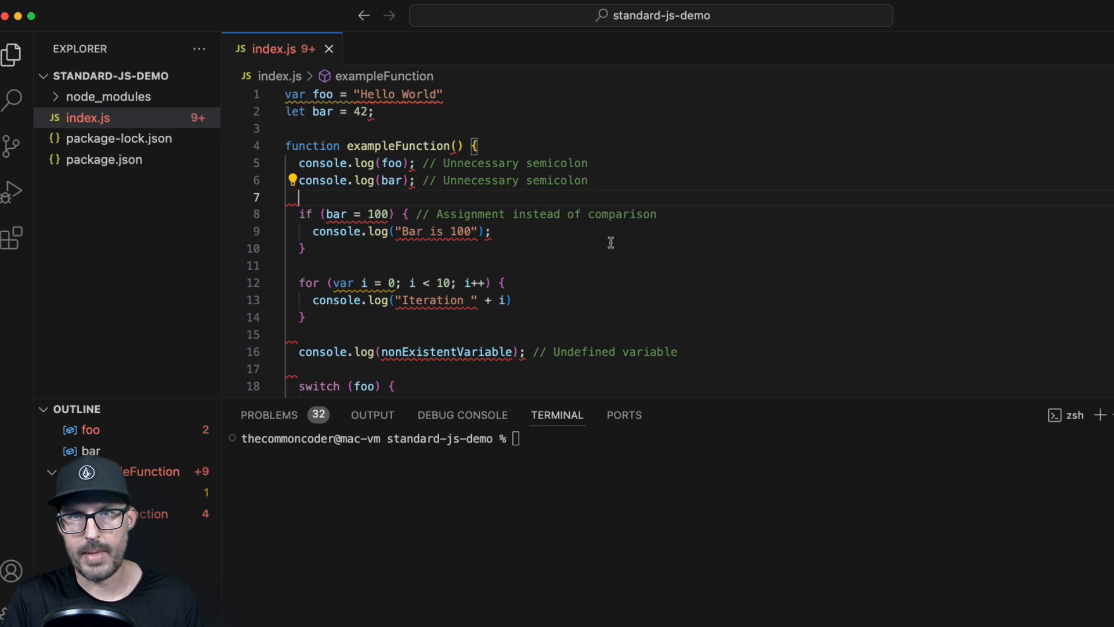
mouse_move(888, 349)
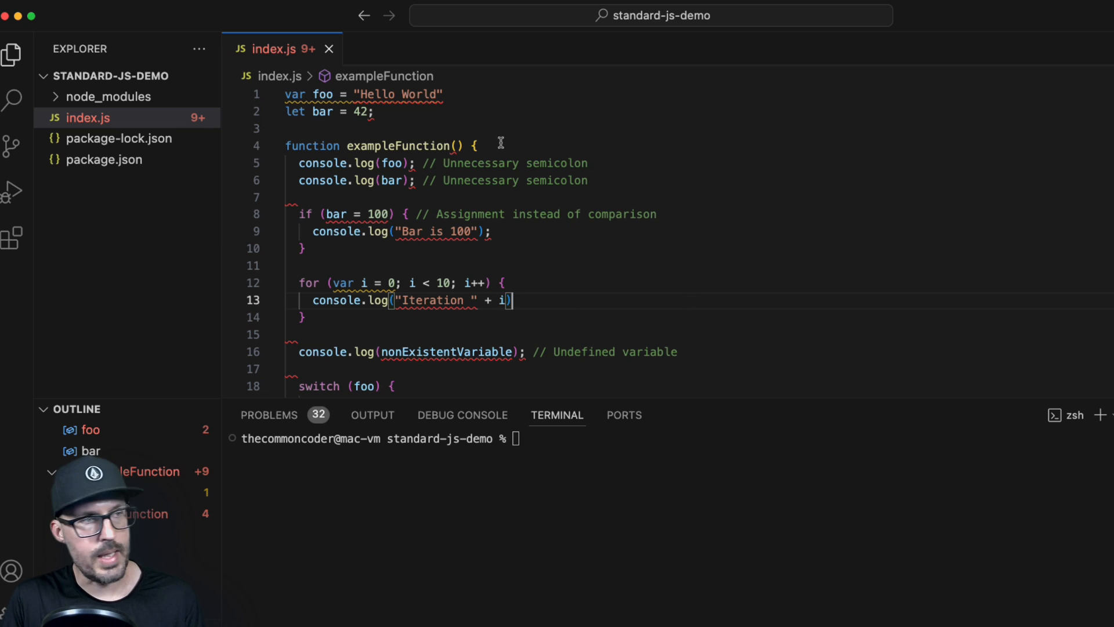
scroll(down, 3)
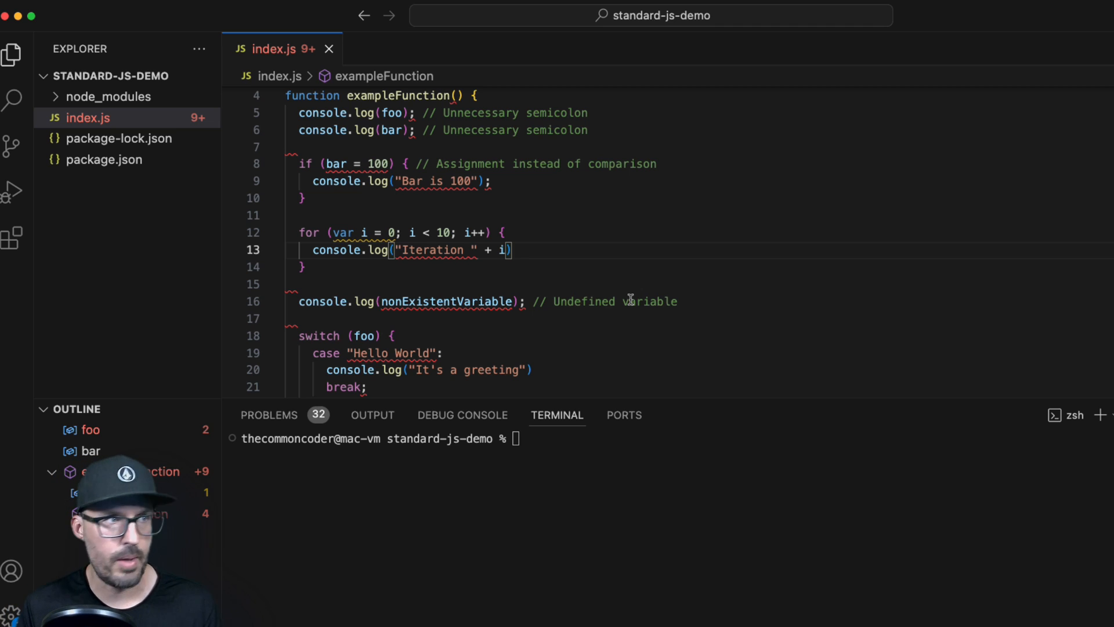
- Scroll the StandardJS extension details to its options table: enable, enableGlobally, run, autoFixOnSave
click(11, 236)
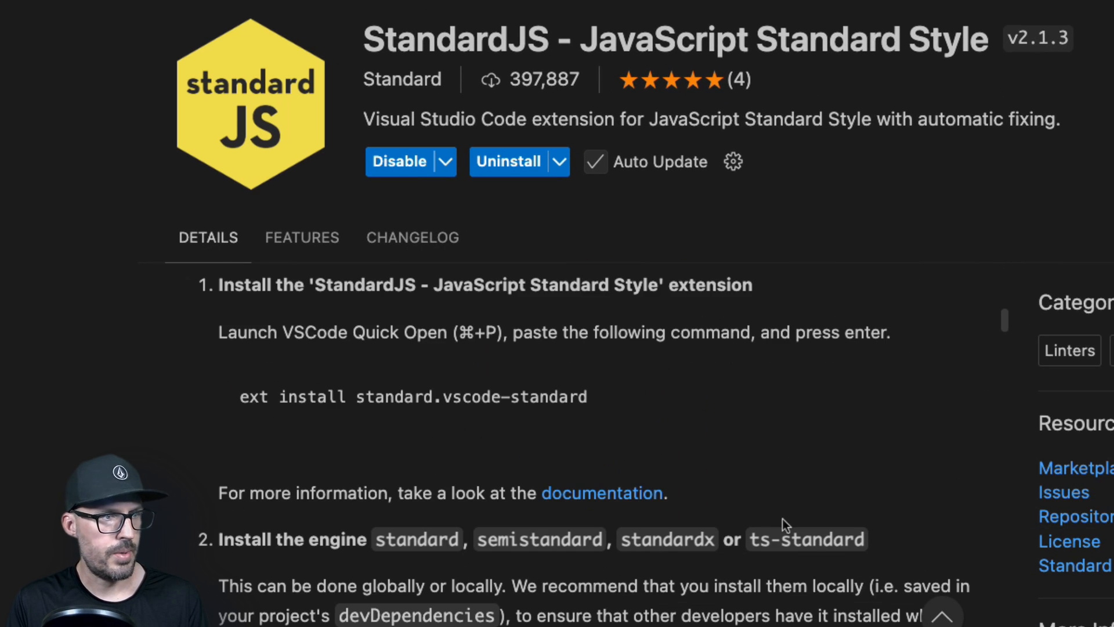
scroll(down, 3)
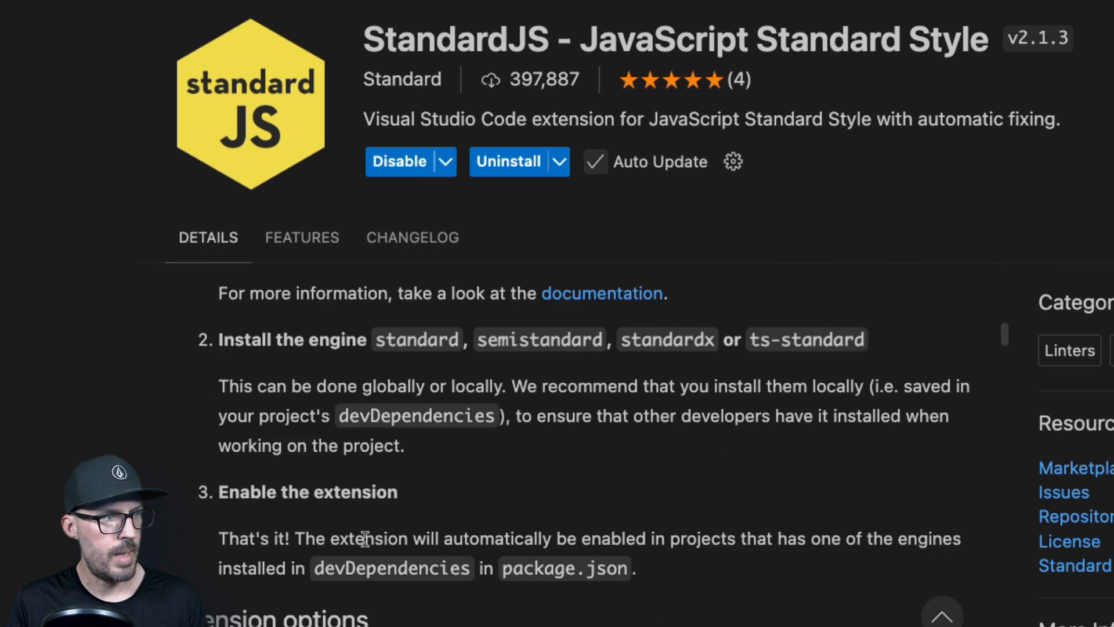
scroll(down, 3)
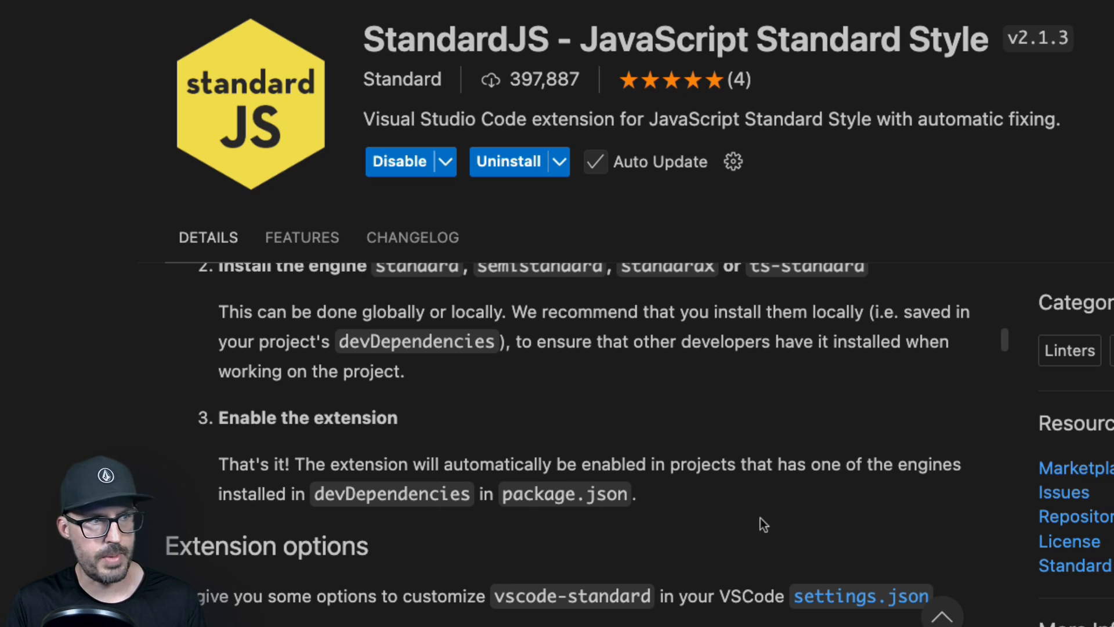
mouse_move(316, 494)
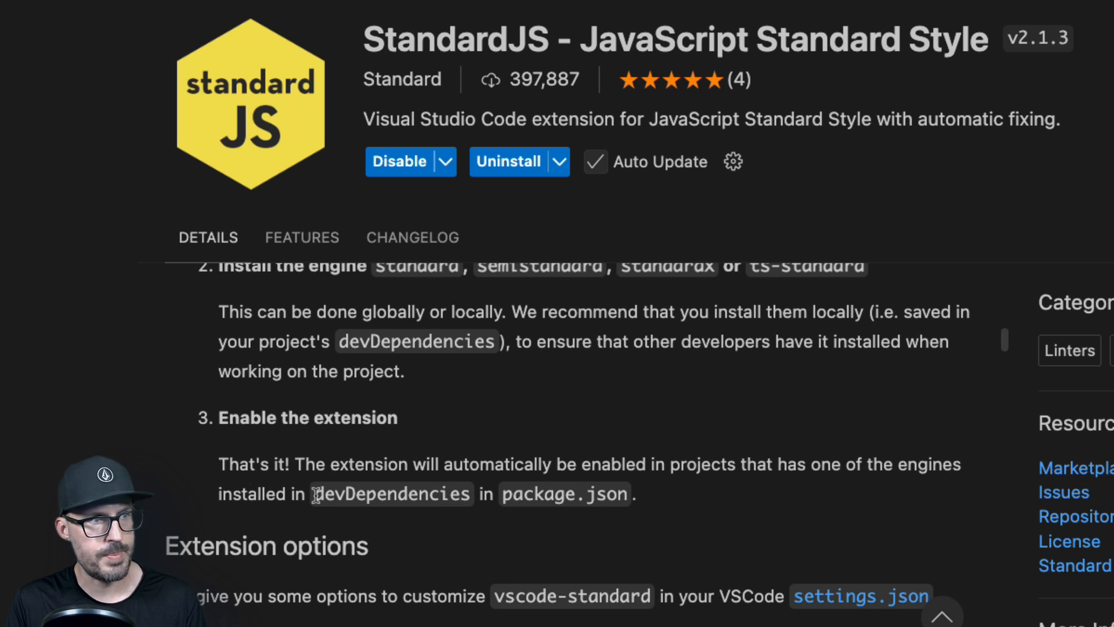
mouse_move(675, 509)
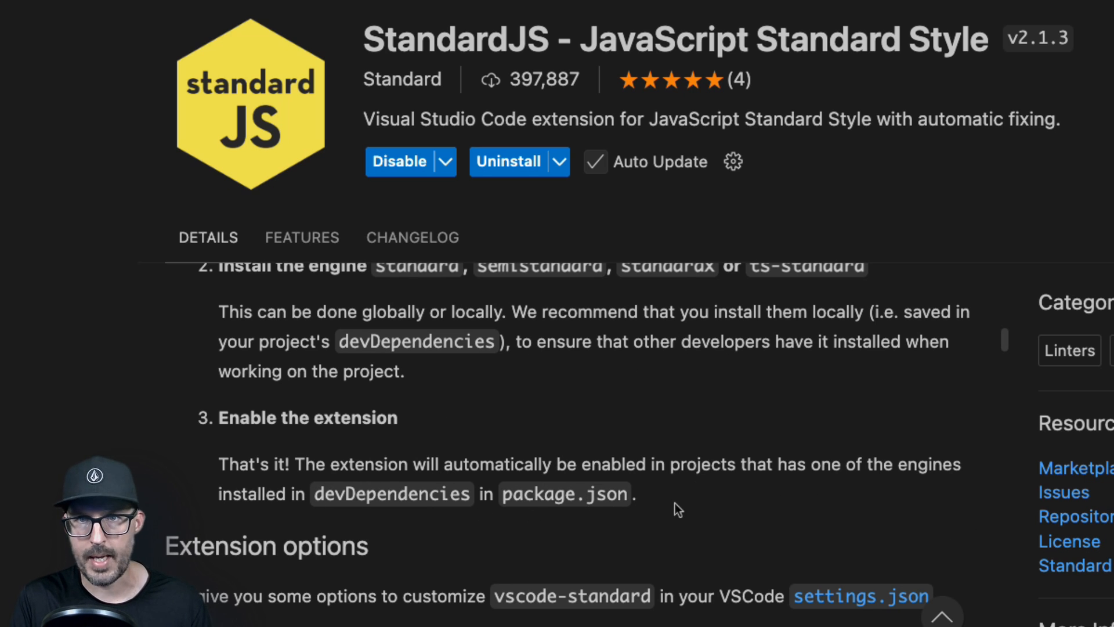
scroll(down, 3)
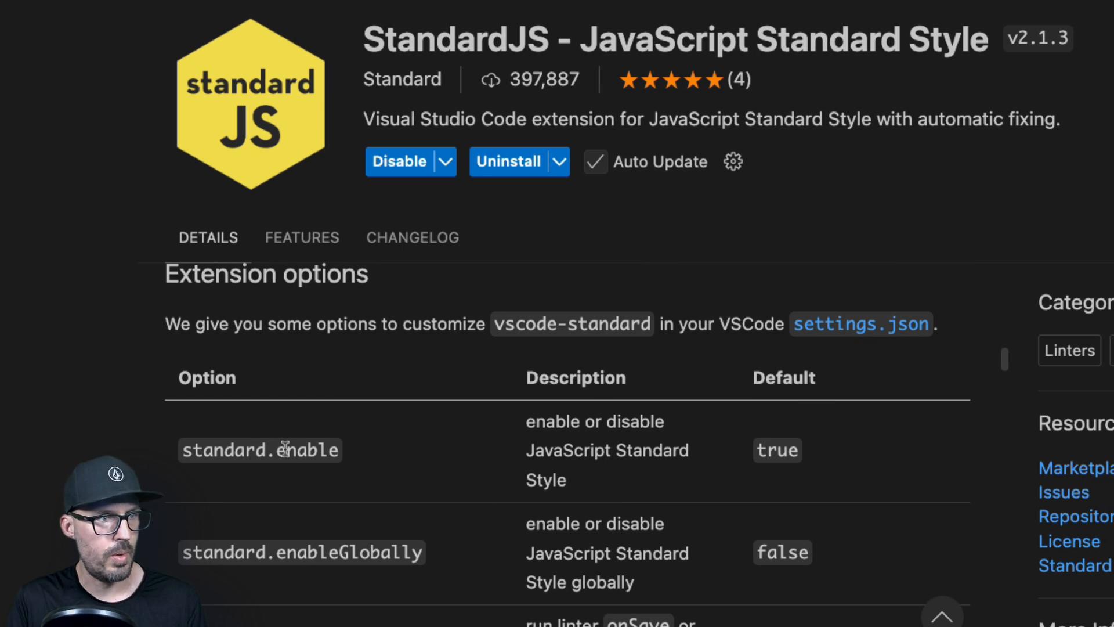
scroll(down, 3)
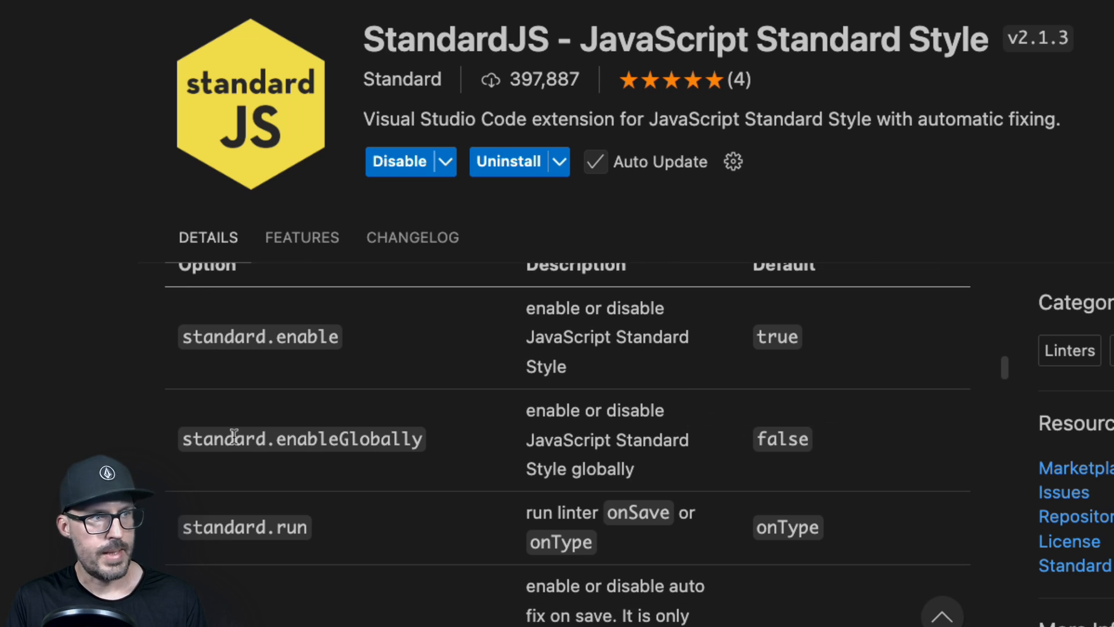
mouse_move(456, 446)
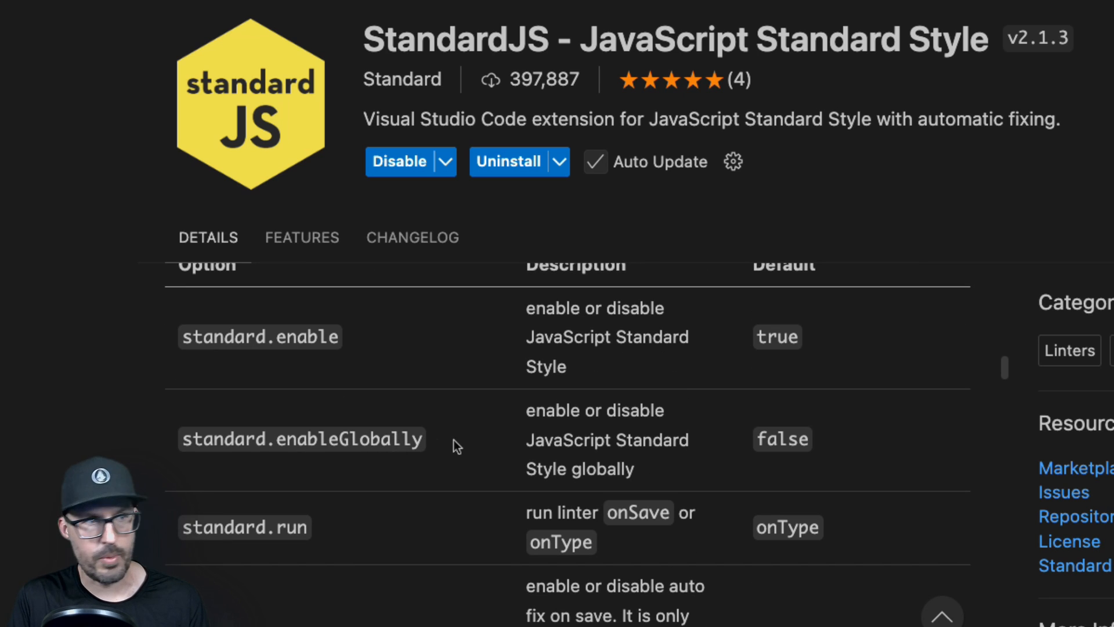
scroll(down, 3)
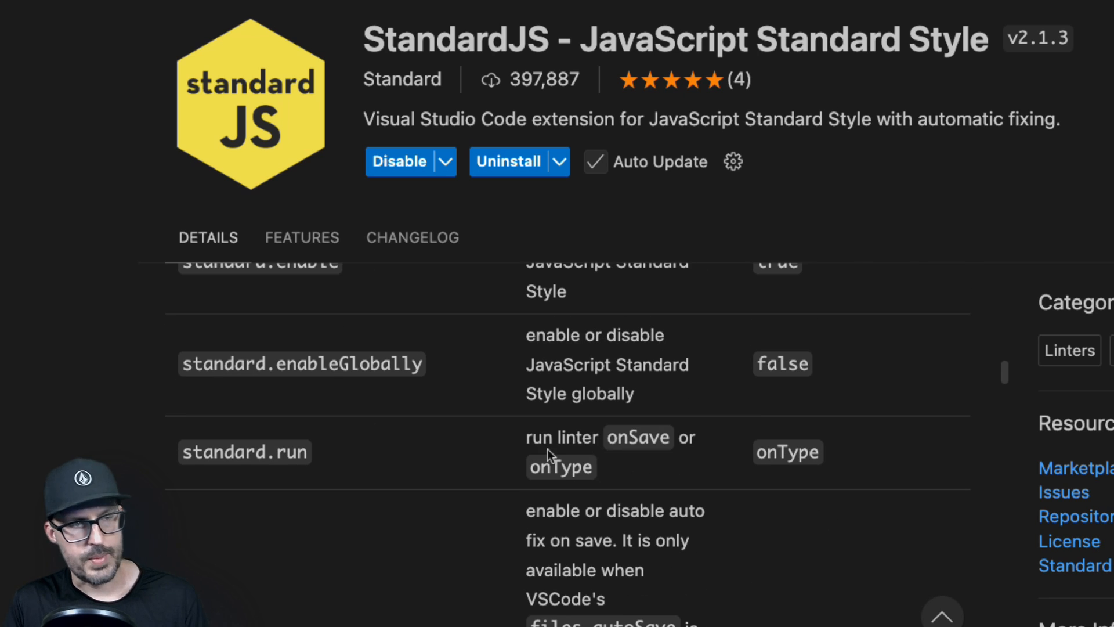
mouse_move(653, 467)
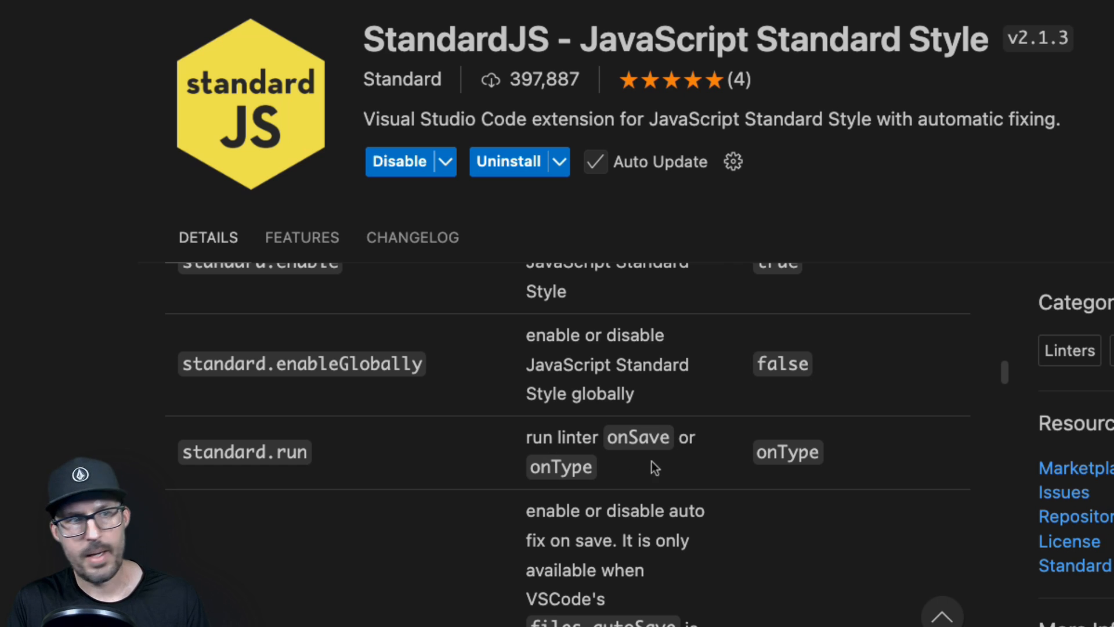
scroll(down, 3)
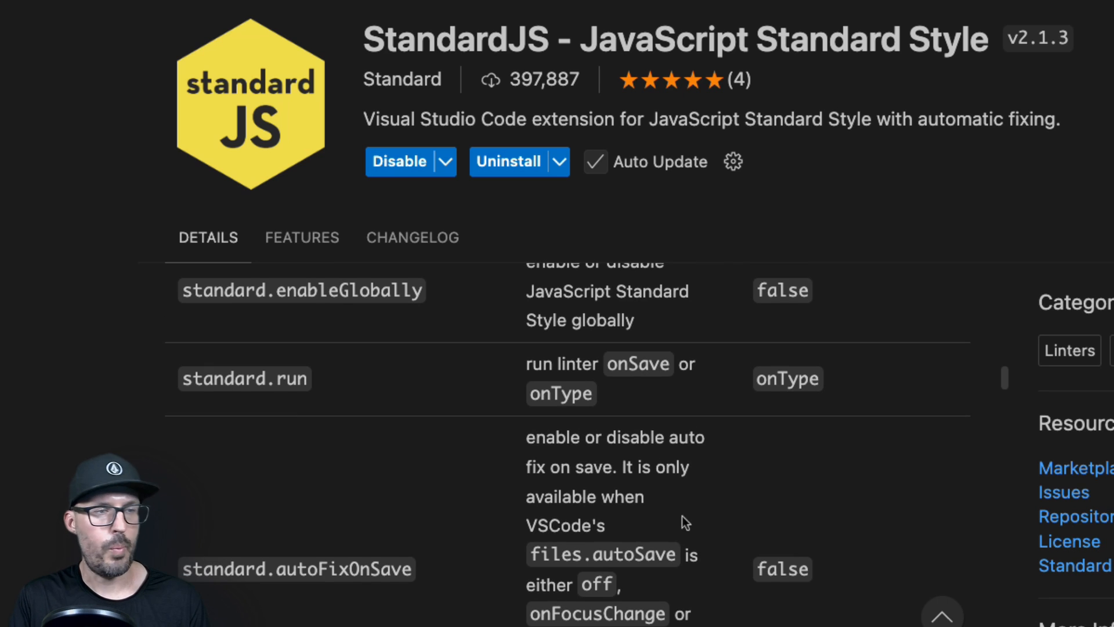
mouse_move(401, 576)
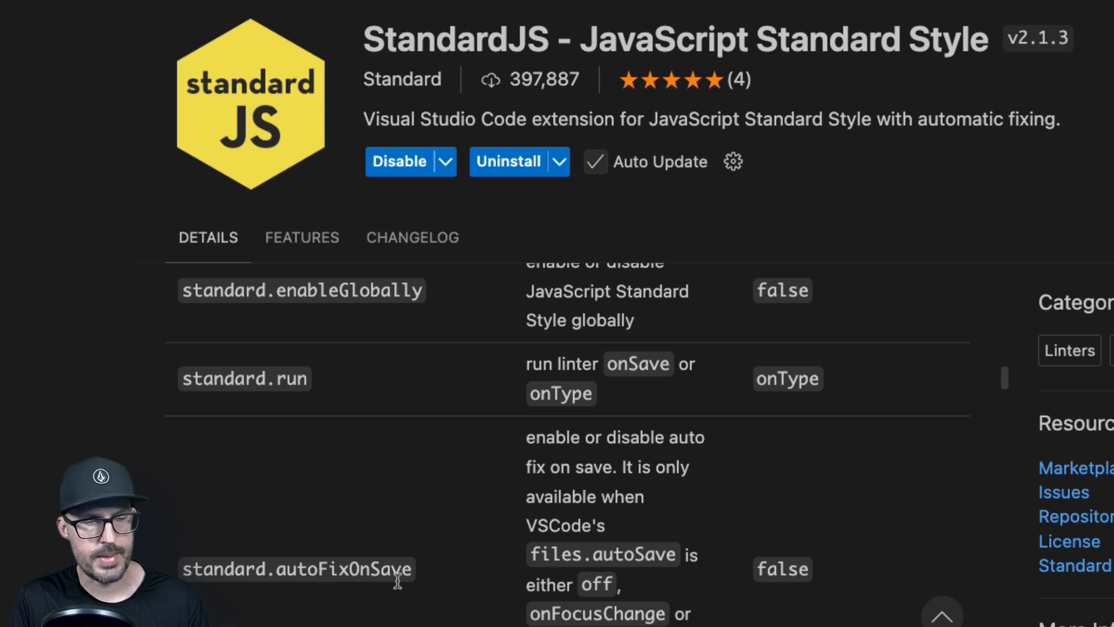
mouse_move(522, 419)
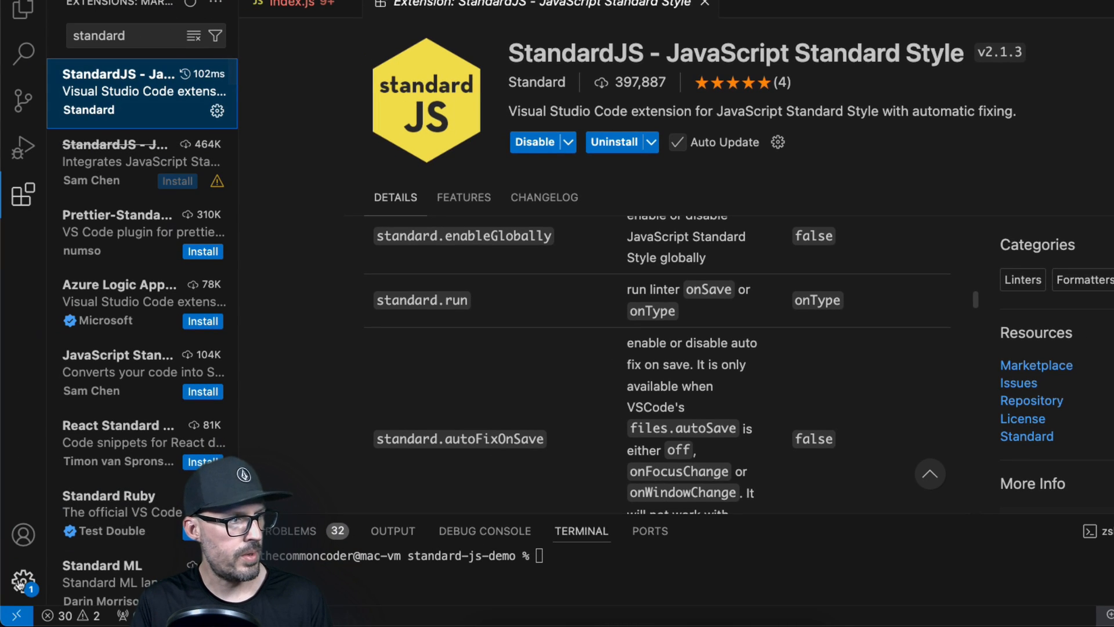
- Open the Settings editor scoped to the Workspace tab
click(22, 576)
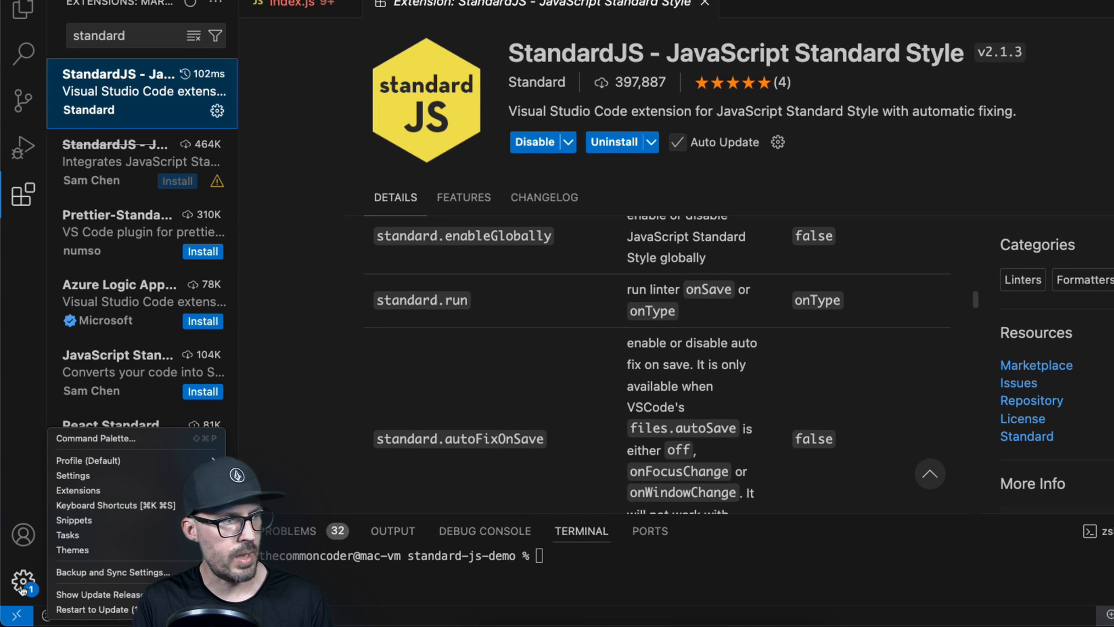
mouse_move(73, 475)
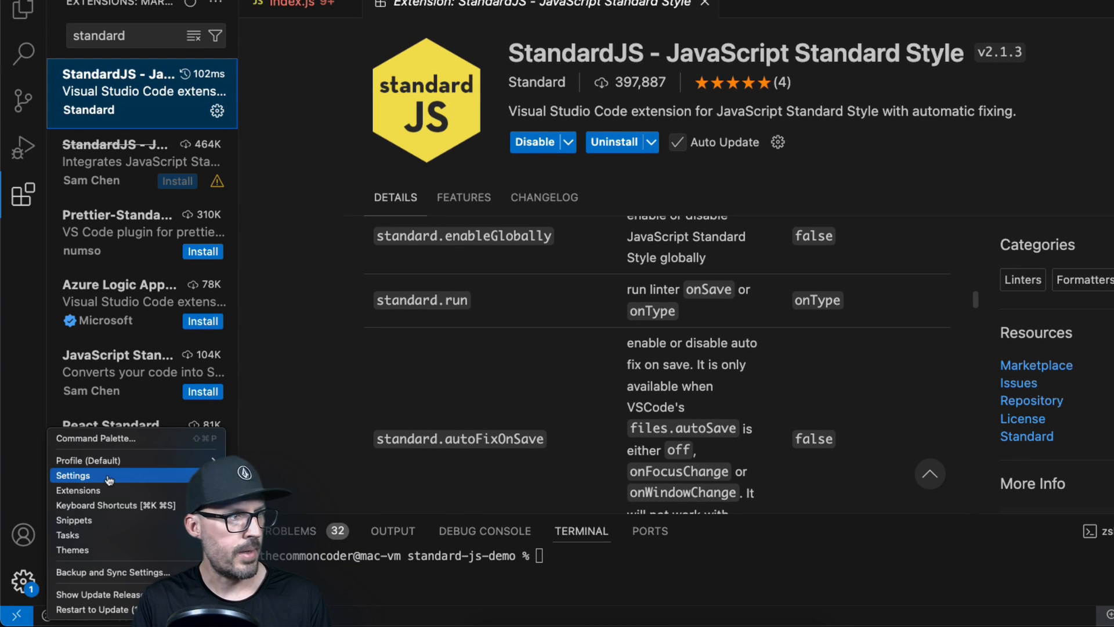
click(73, 475)
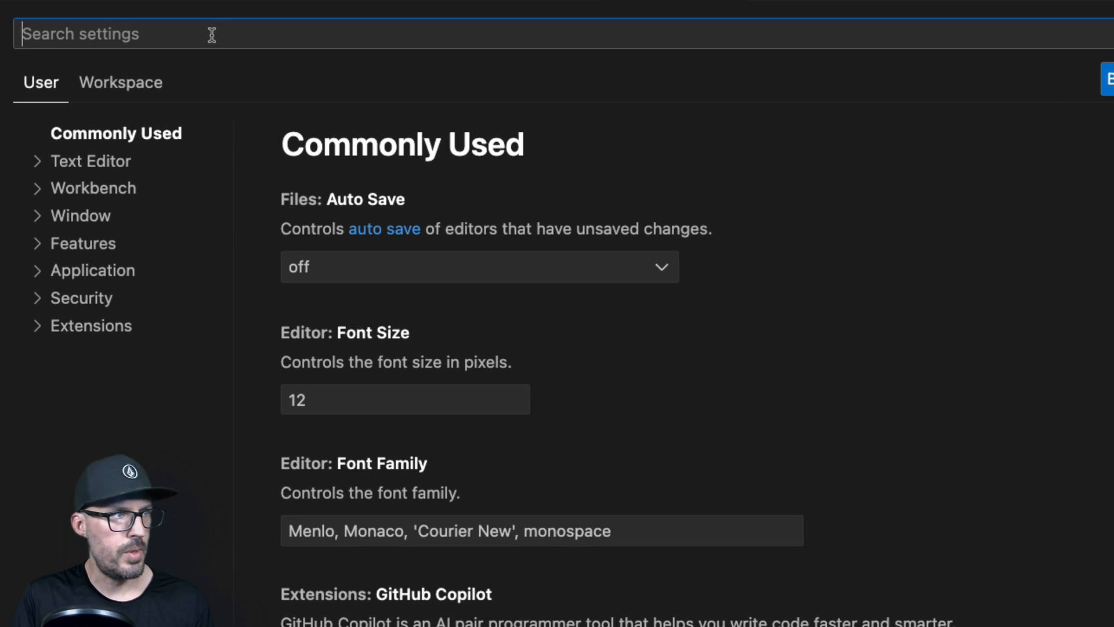
click(121, 82)
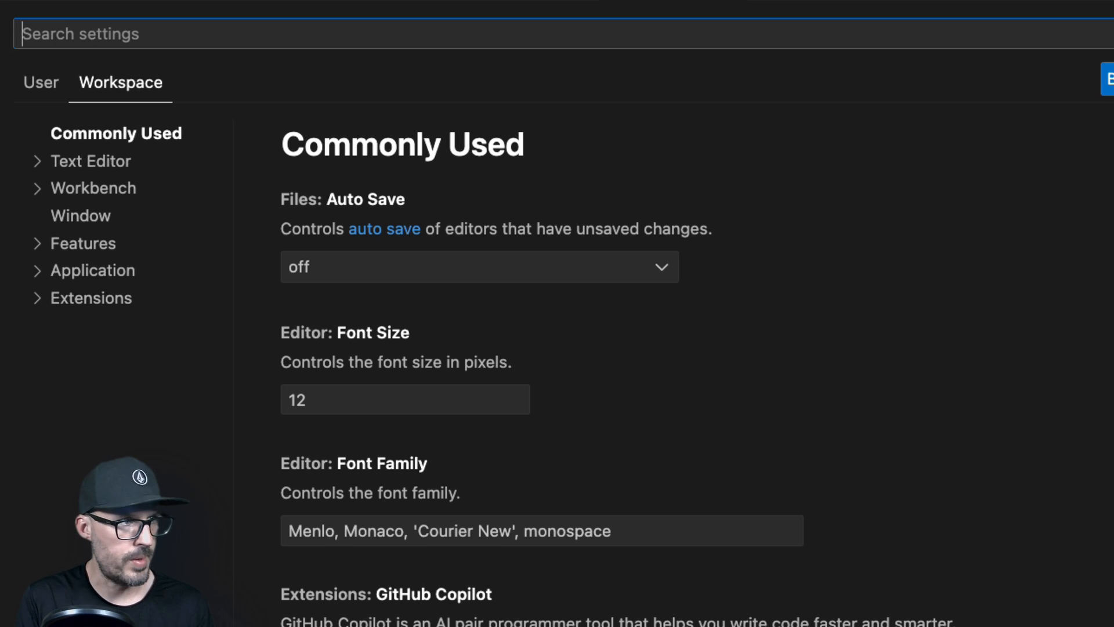
- Filter settings to 'standard' and review Auto Fix On Save (off) and Run (onType)
text(standard)
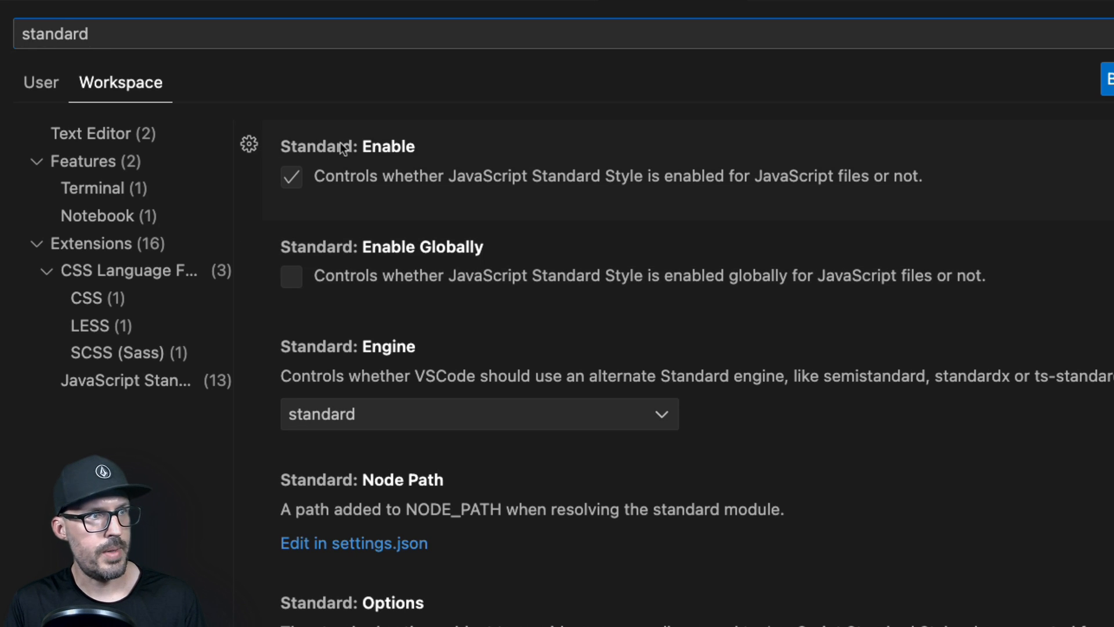
mouse_move(387, 151)
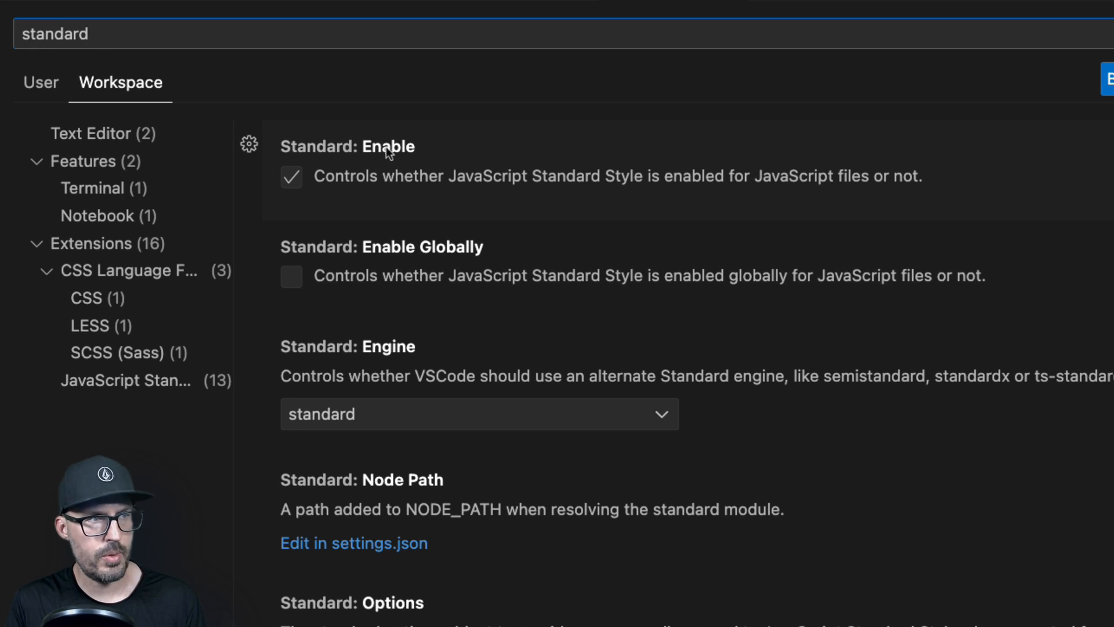
scroll(down, 3)
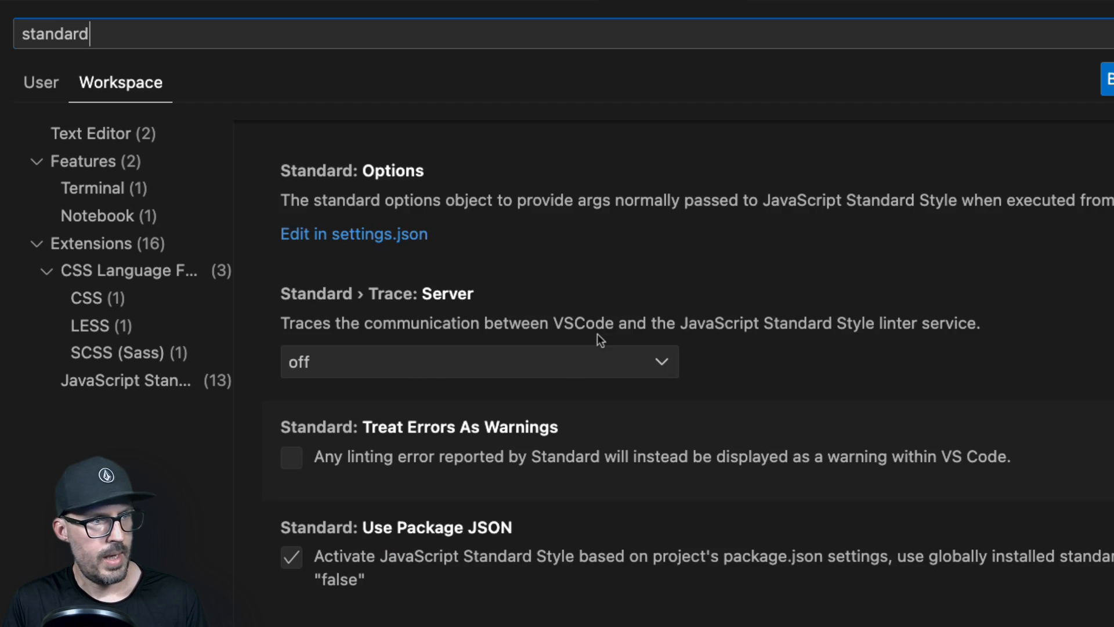
scroll(up, 3)
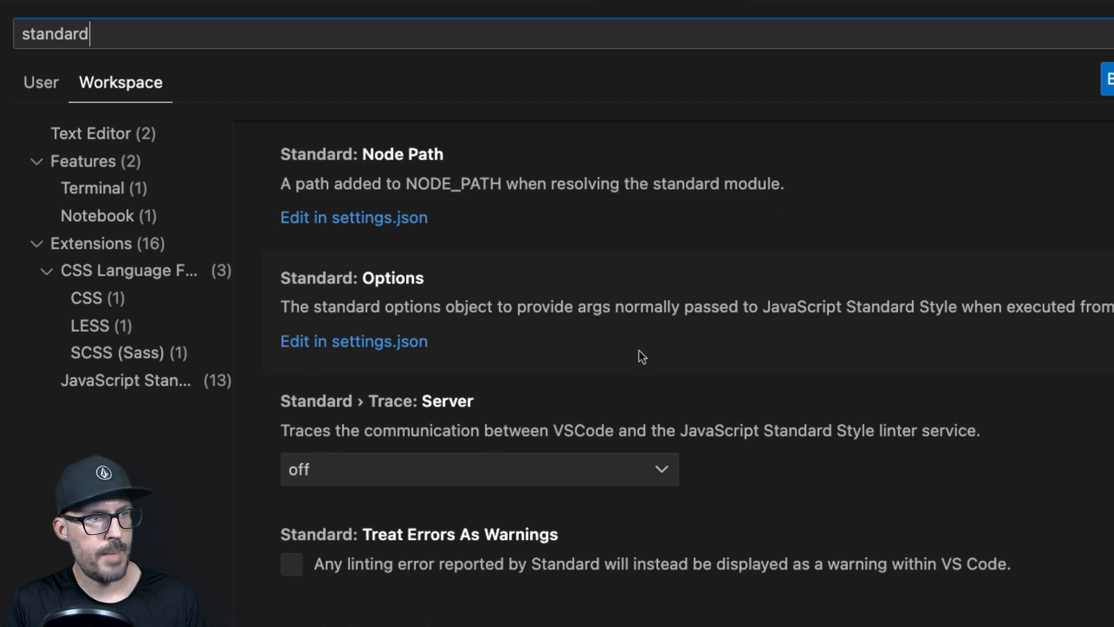
scroll(down, 3)
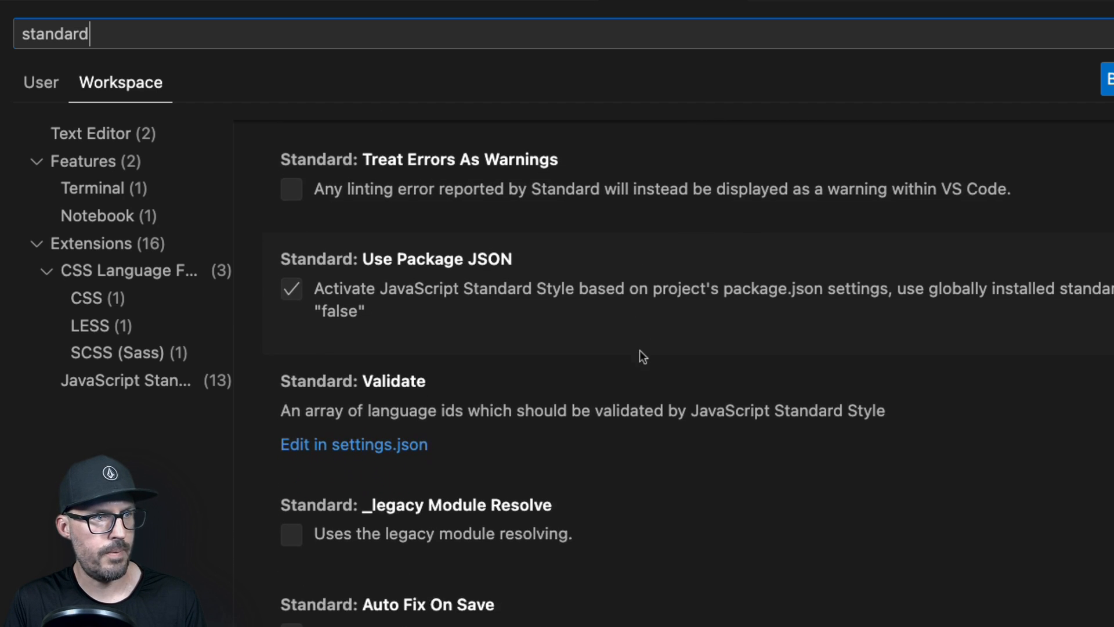
scroll(down, 3)
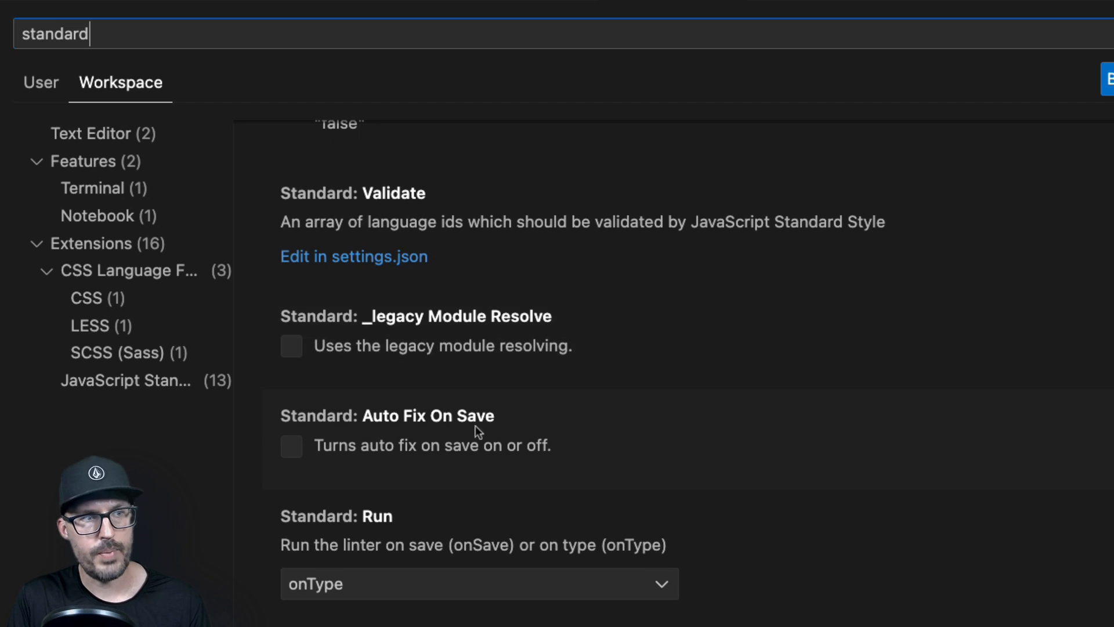
mouse_move(600, 456)
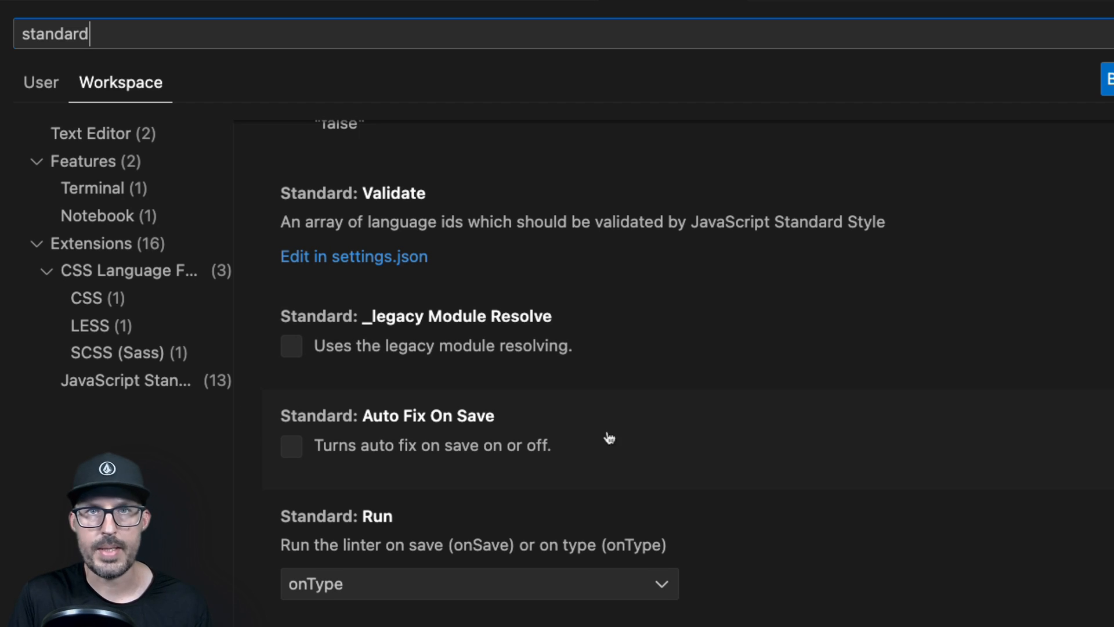
click(290, 446)
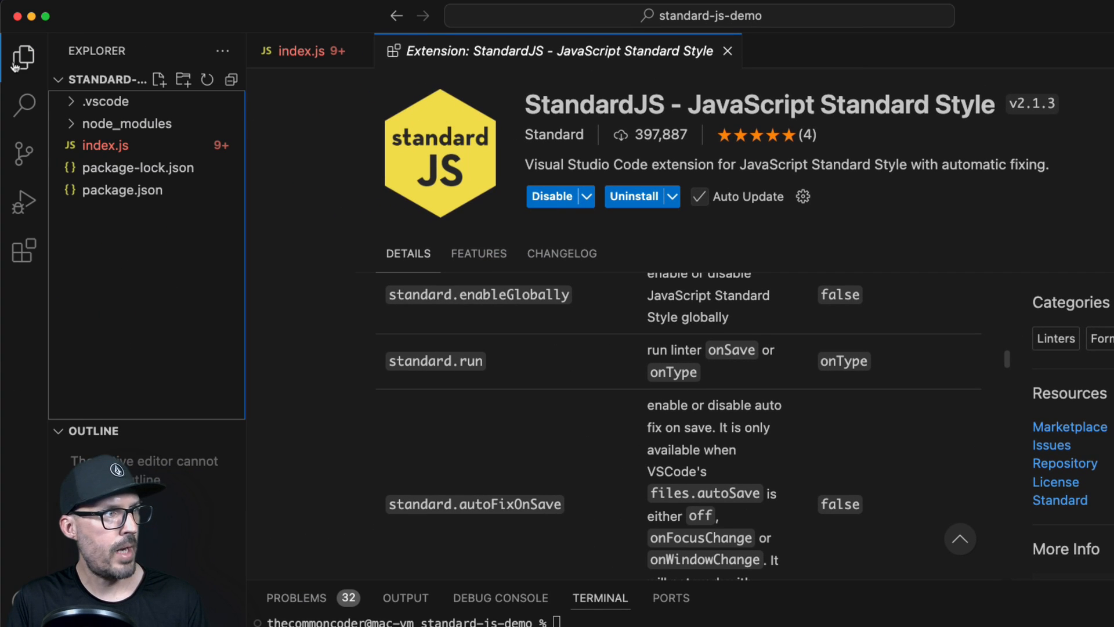
mouse_move(105, 102)
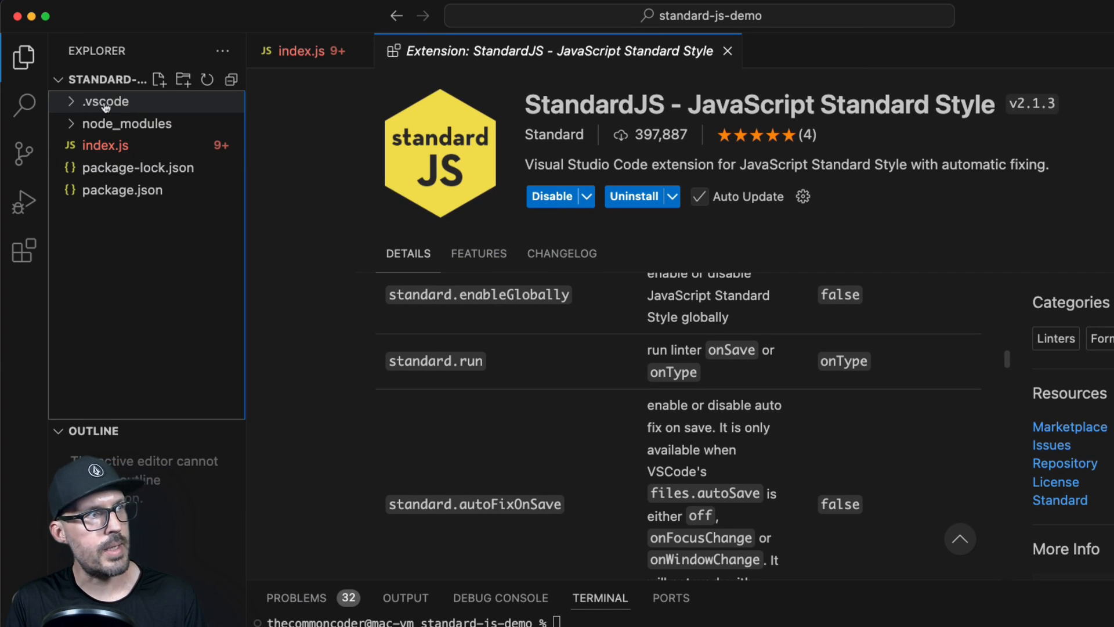
- Expand .vscode and open settings.json, which sets standard.autoFixOnSave to true
click(105, 101)
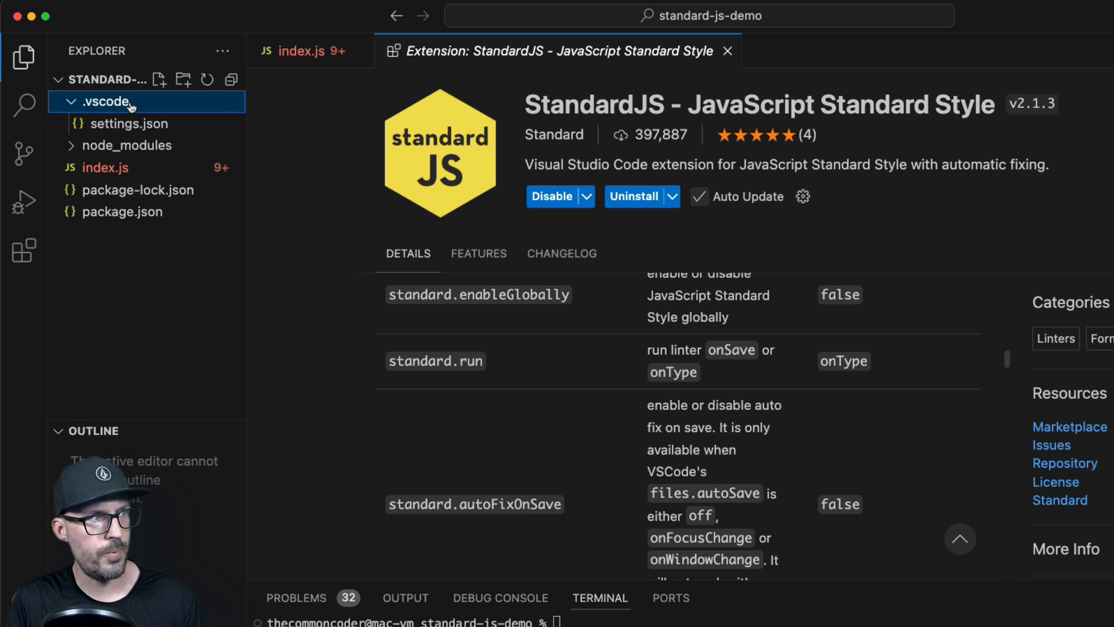
mouse_move(128, 124)
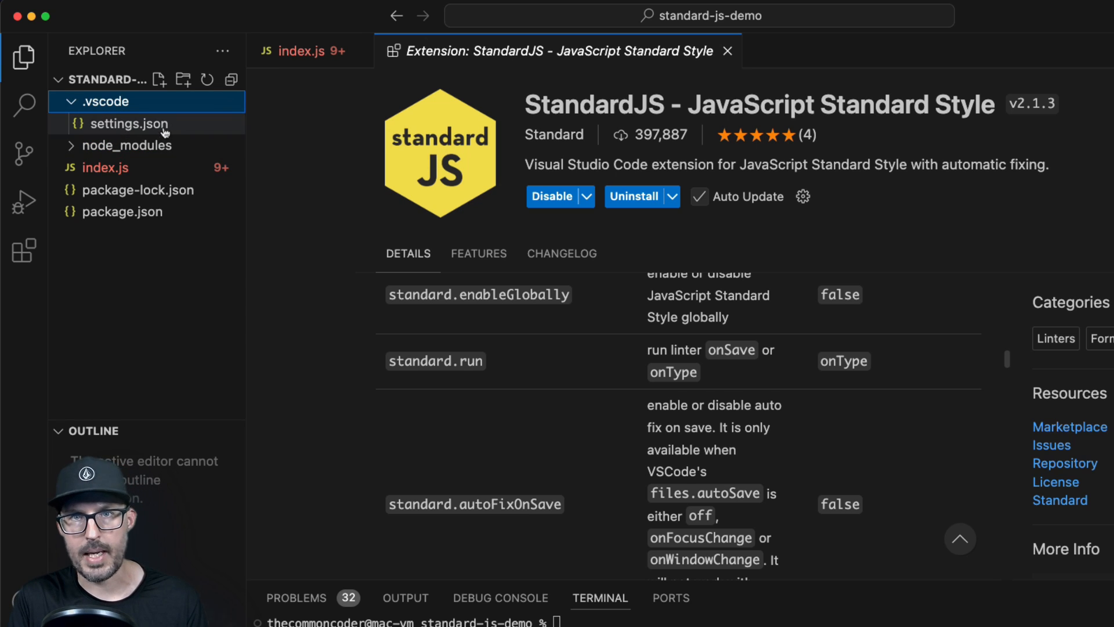
click(129, 123)
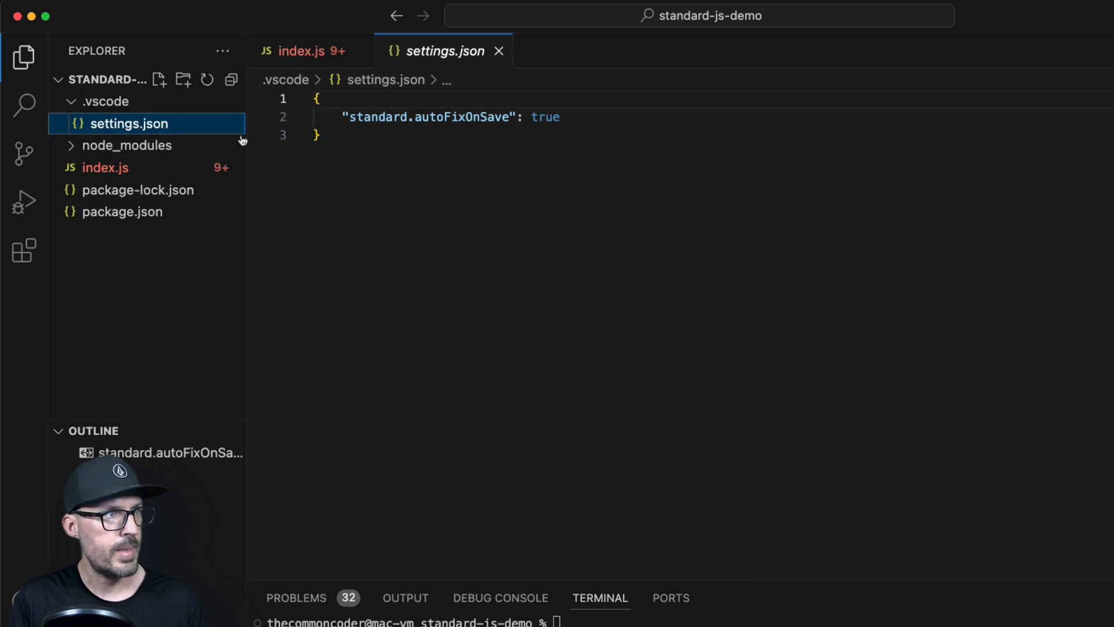
mouse_move(501, 118)
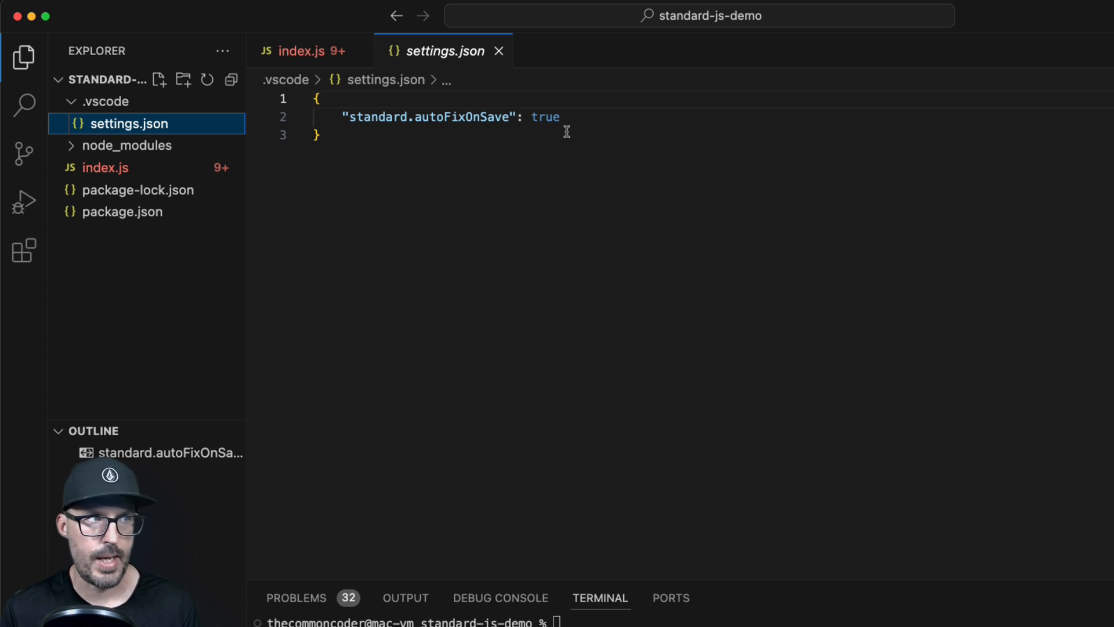
click(298, 50)
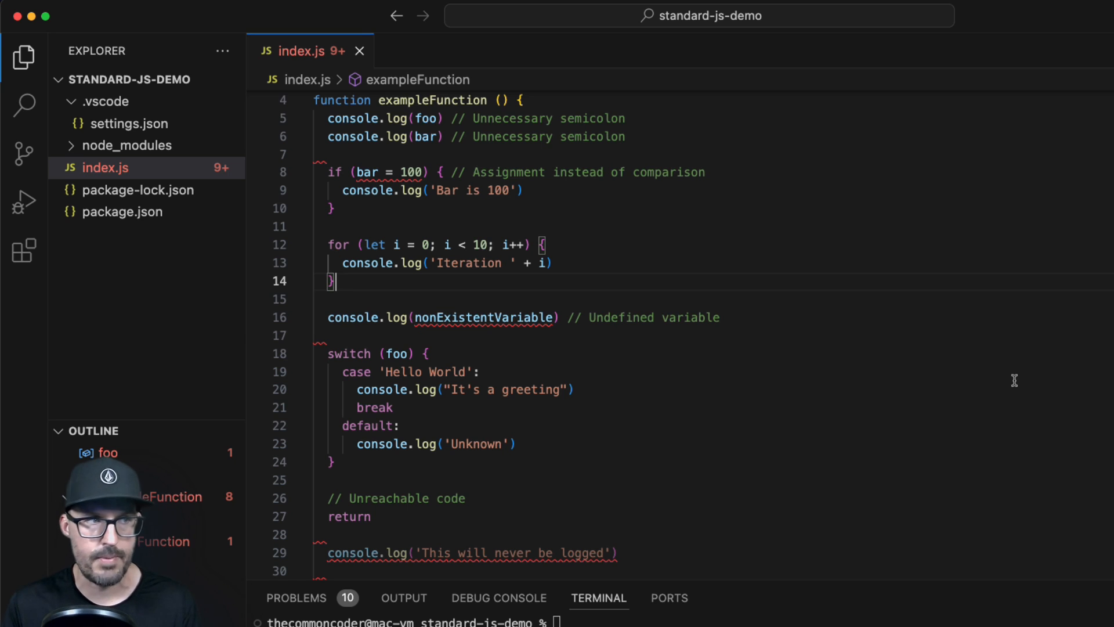
mouse_move(376, 157)
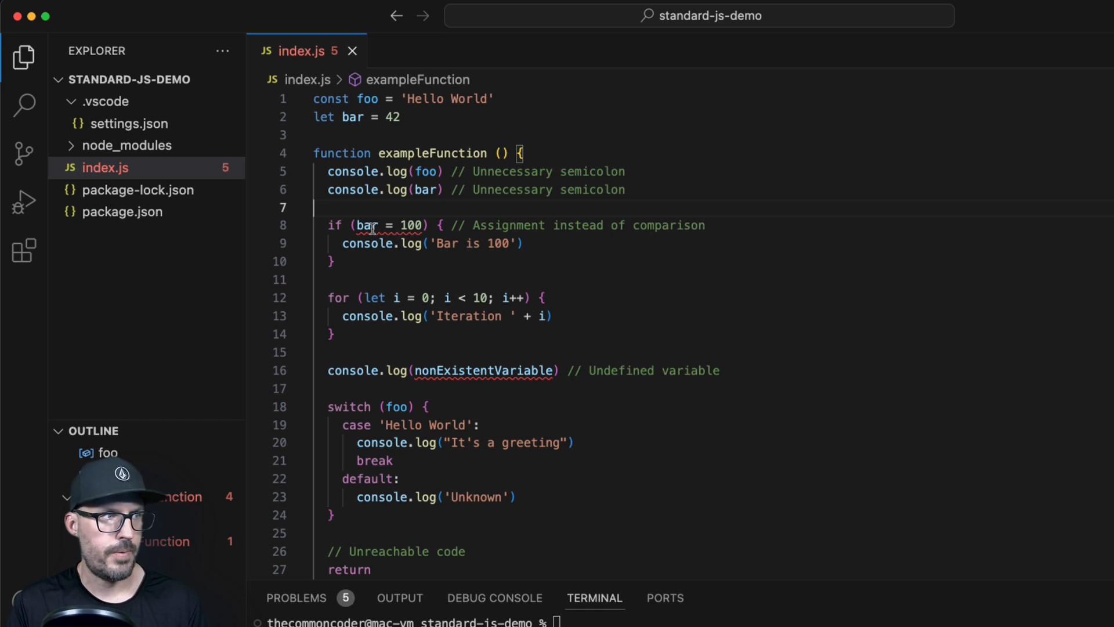
mouse_move(398, 189)
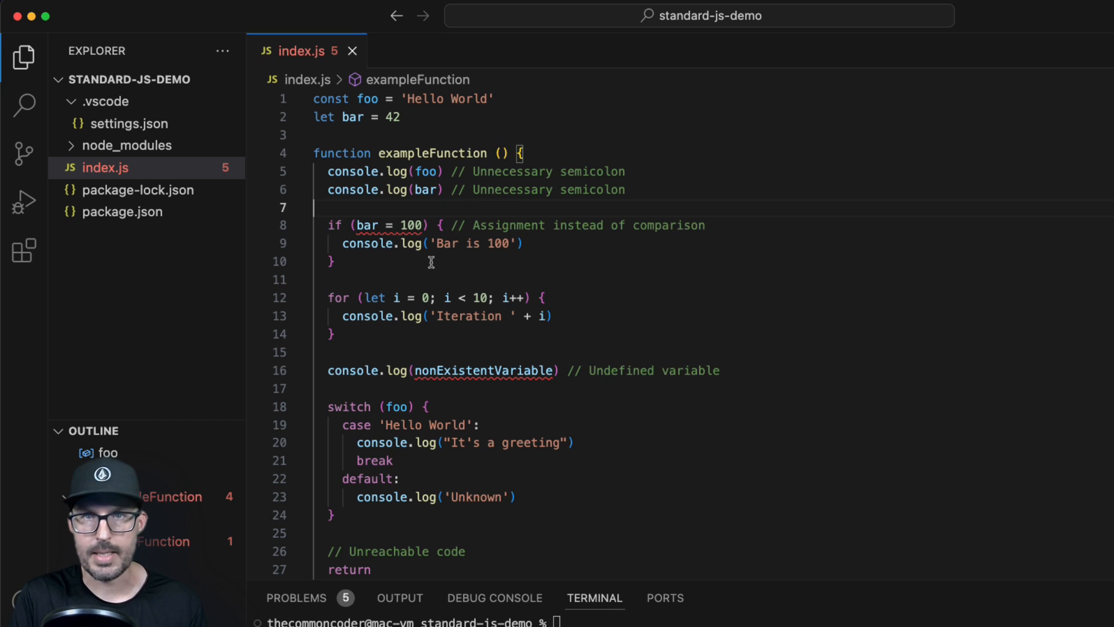
mouse_move(412, 243)
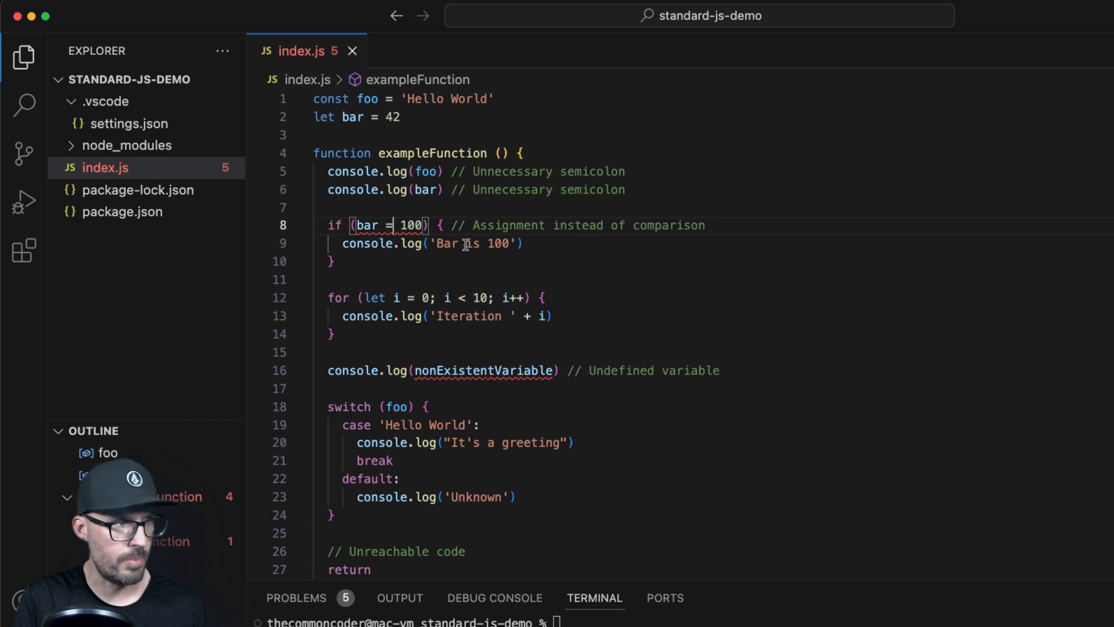
- In index.js use ===, delete the nonExistentVariable line, and add an innerFunction() call
text(==)
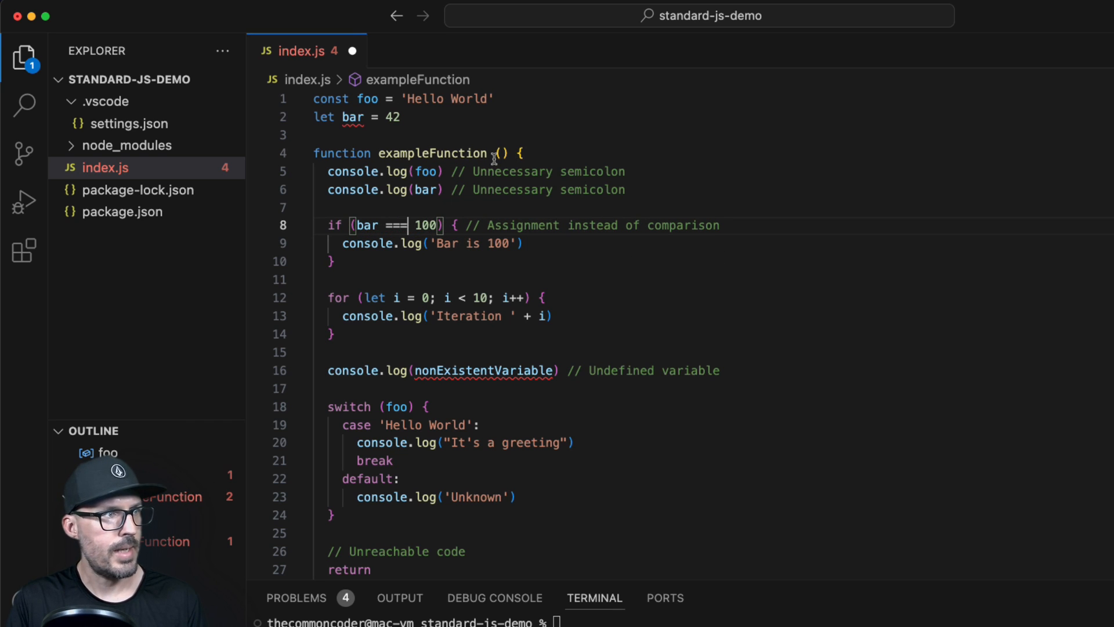
mouse_move(351, 117)
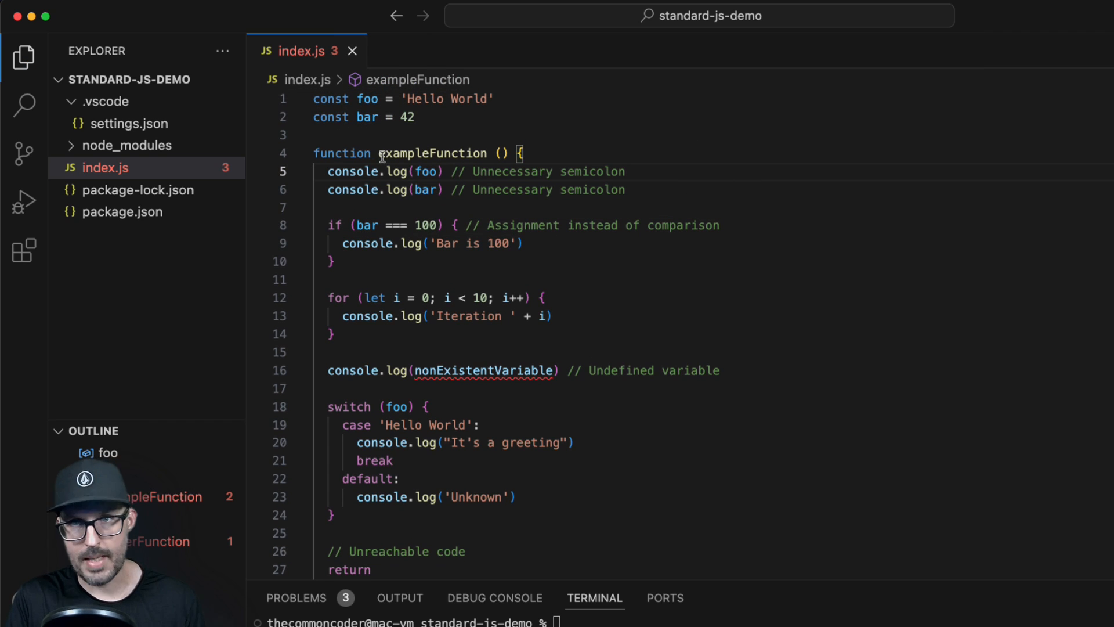
mouse_move(594, 237)
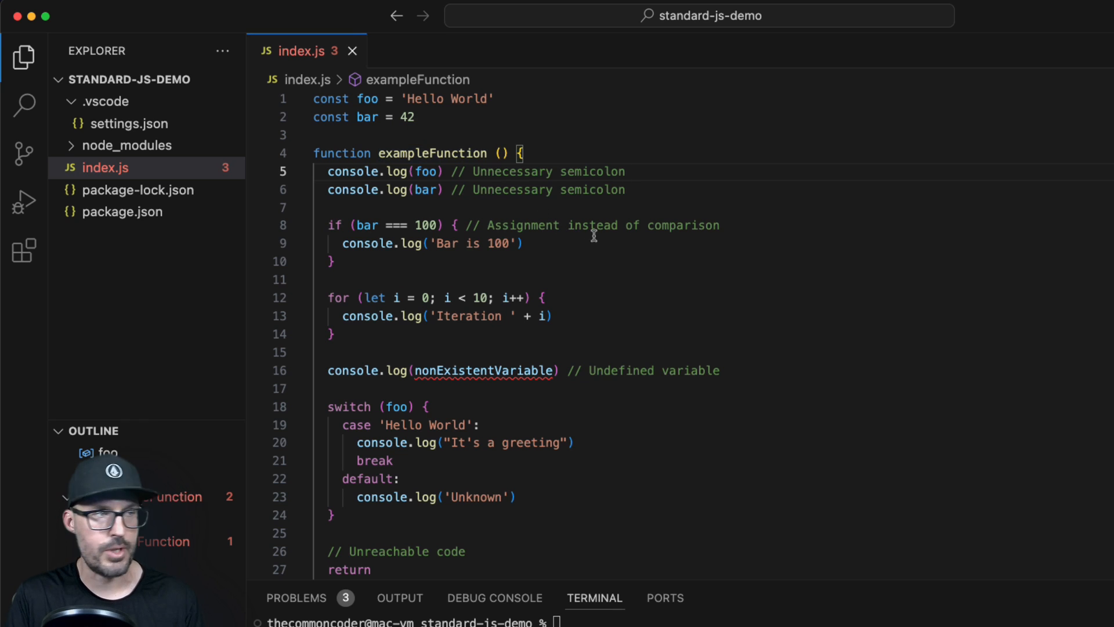
mouse_move(732, 288)
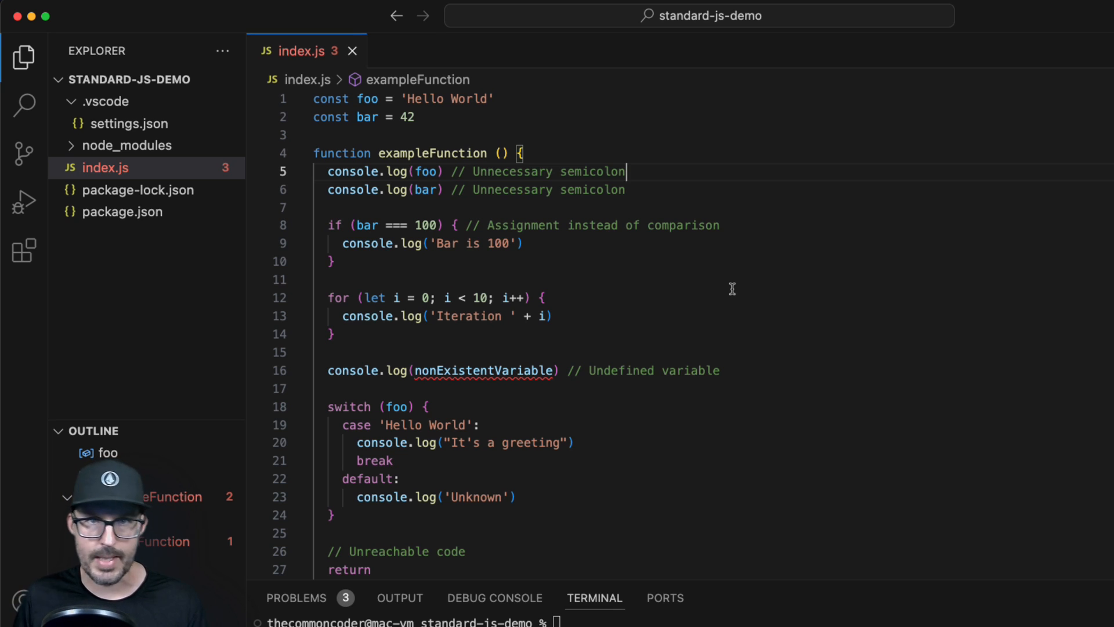
mouse_move(758, 284)
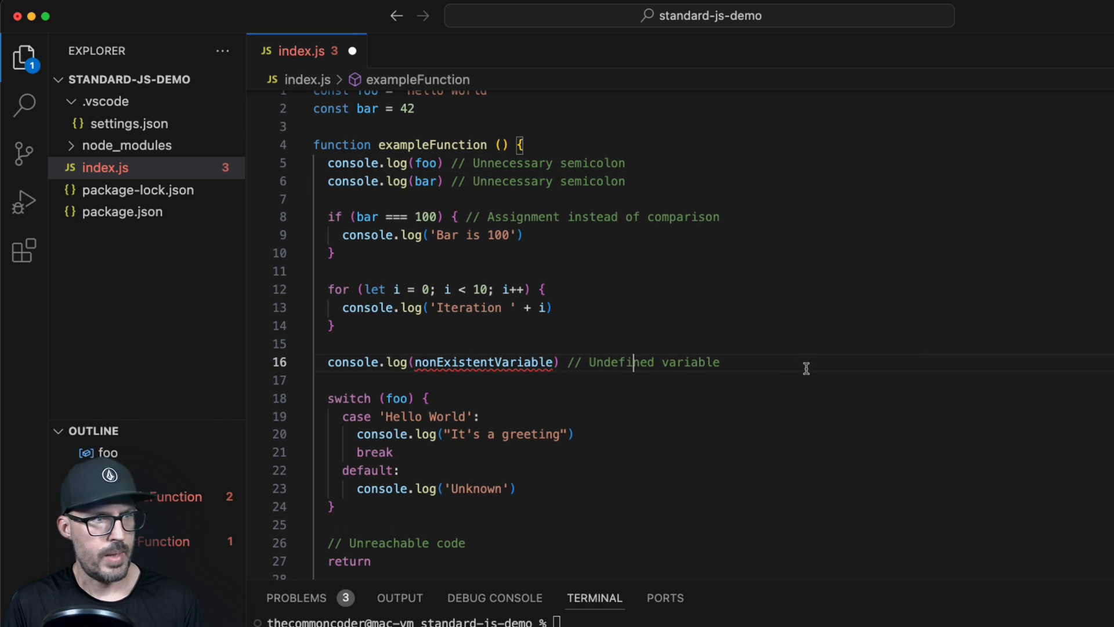
click(284, 361)
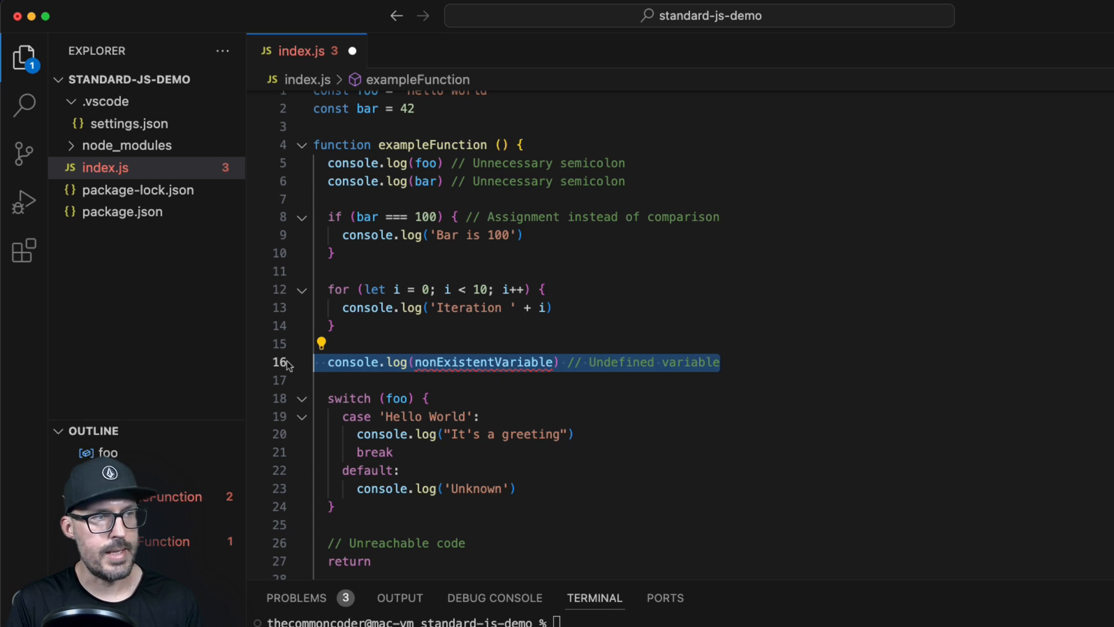
key(Backspace)
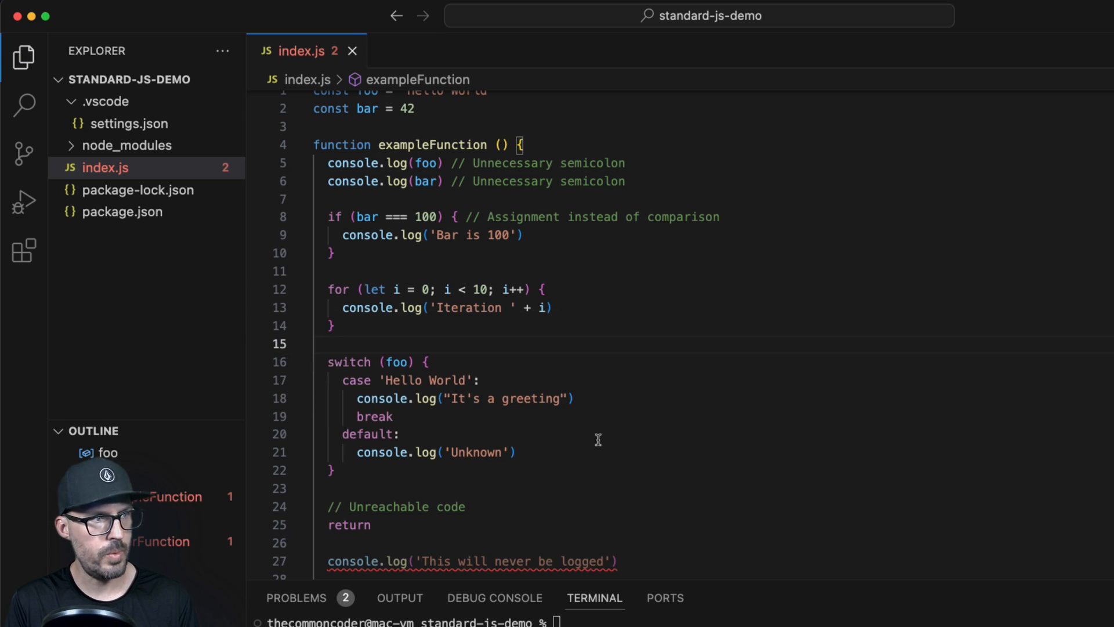
scroll(down, 3)
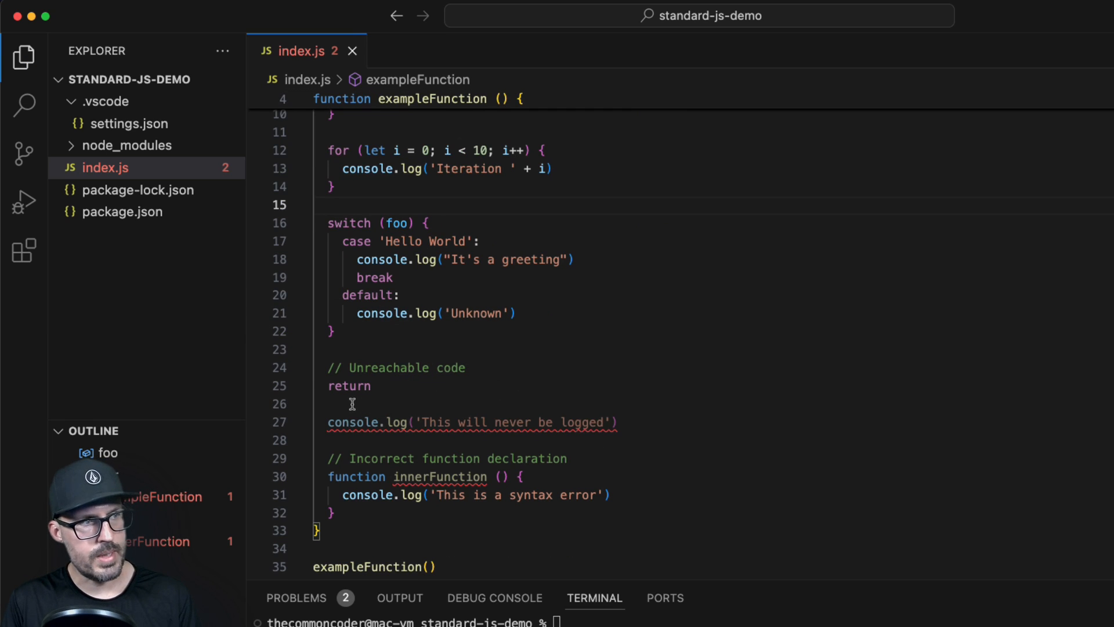
mouse_move(449, 410)
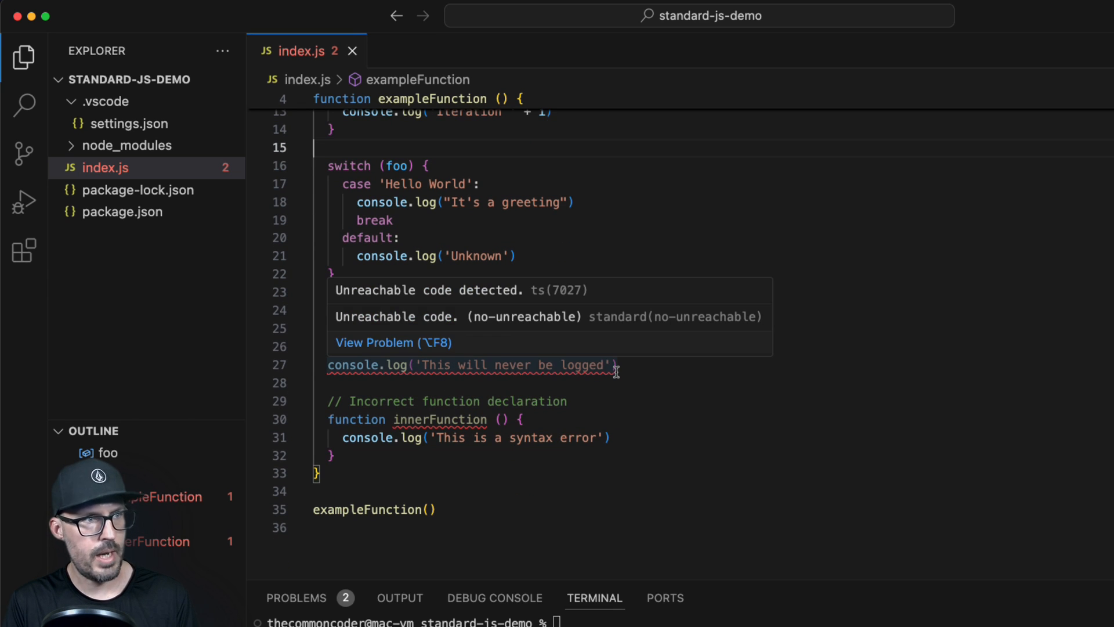
mouse_move(439, 418)
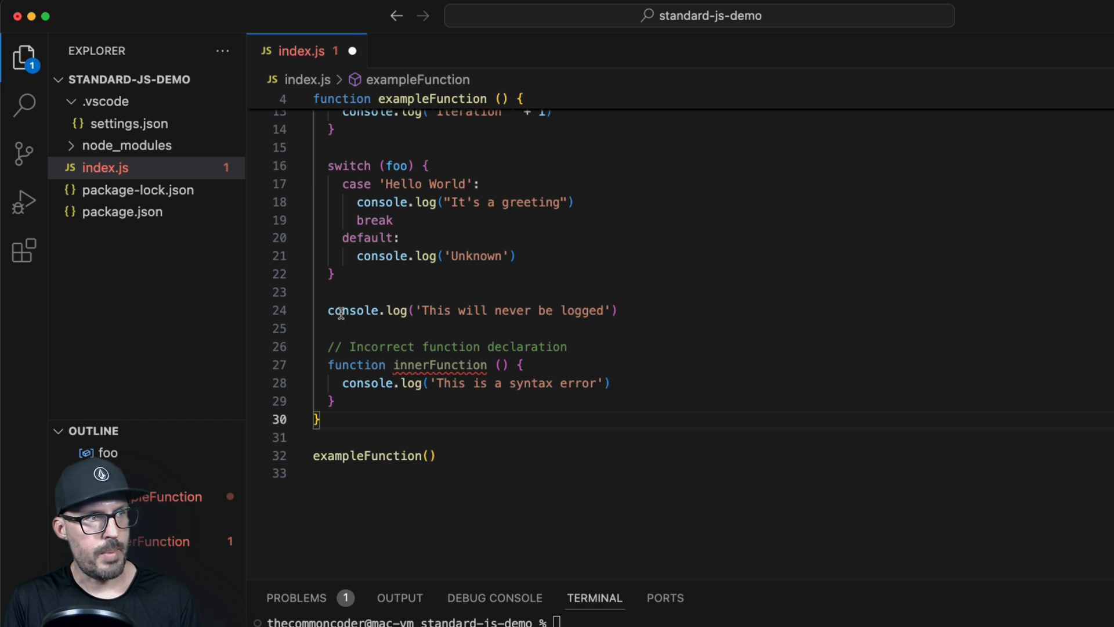
click(402, 364)
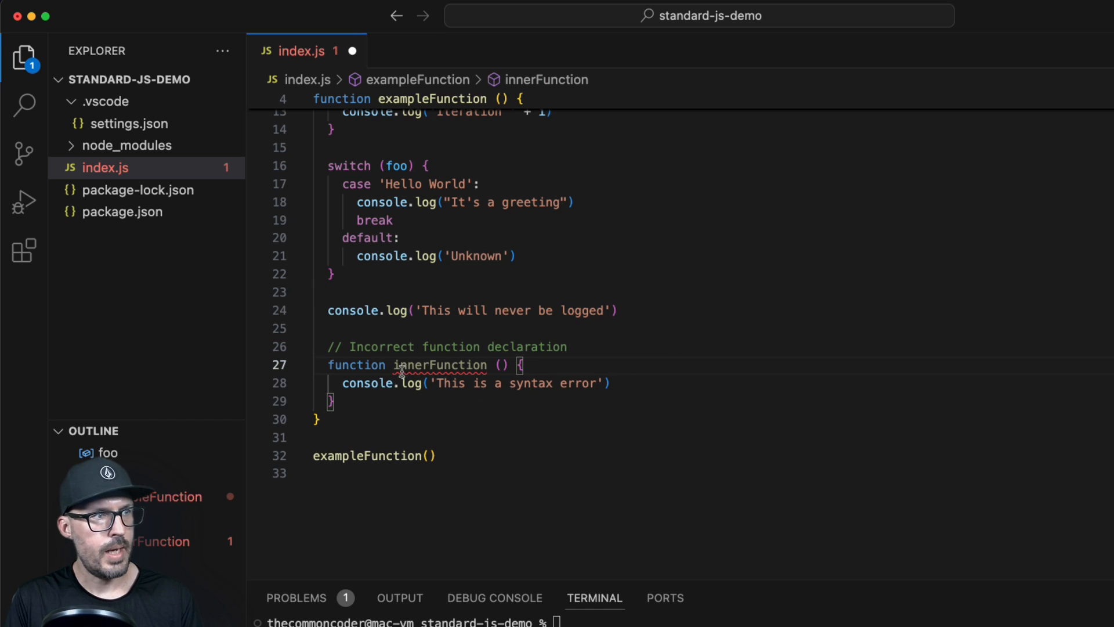
mouse_move(439, 365)
text(innerFunction()
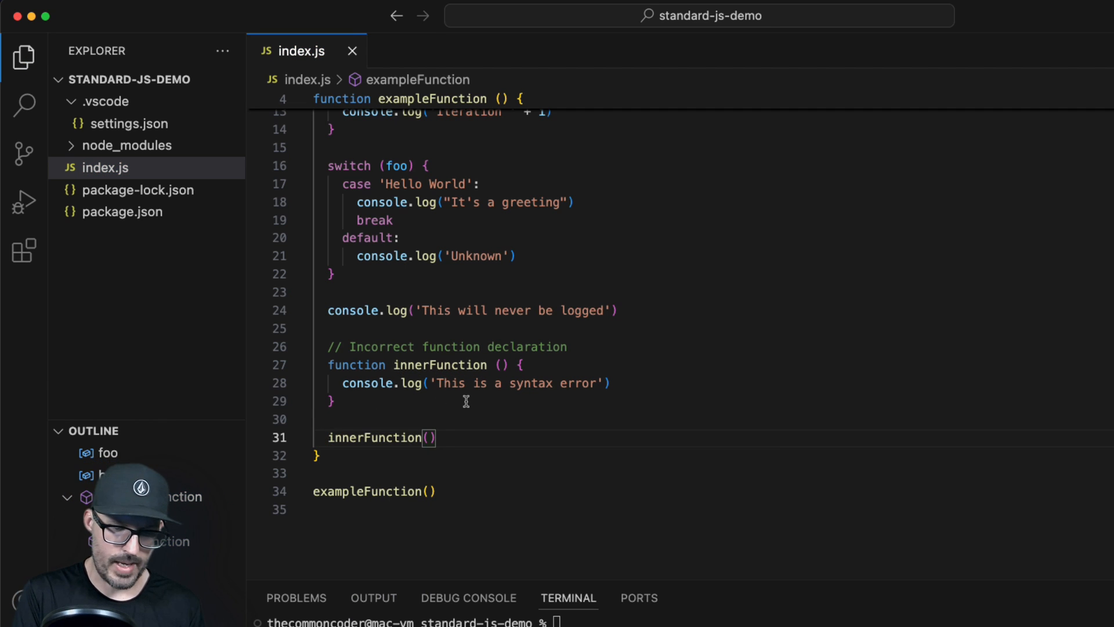
text(;)
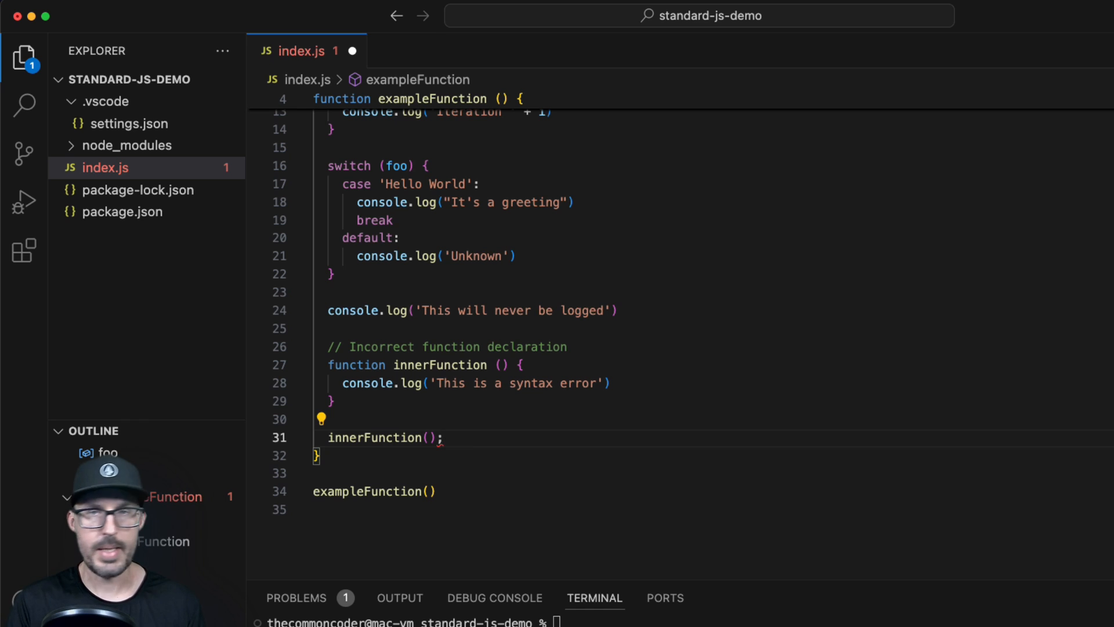
mouse_move(528, 428)
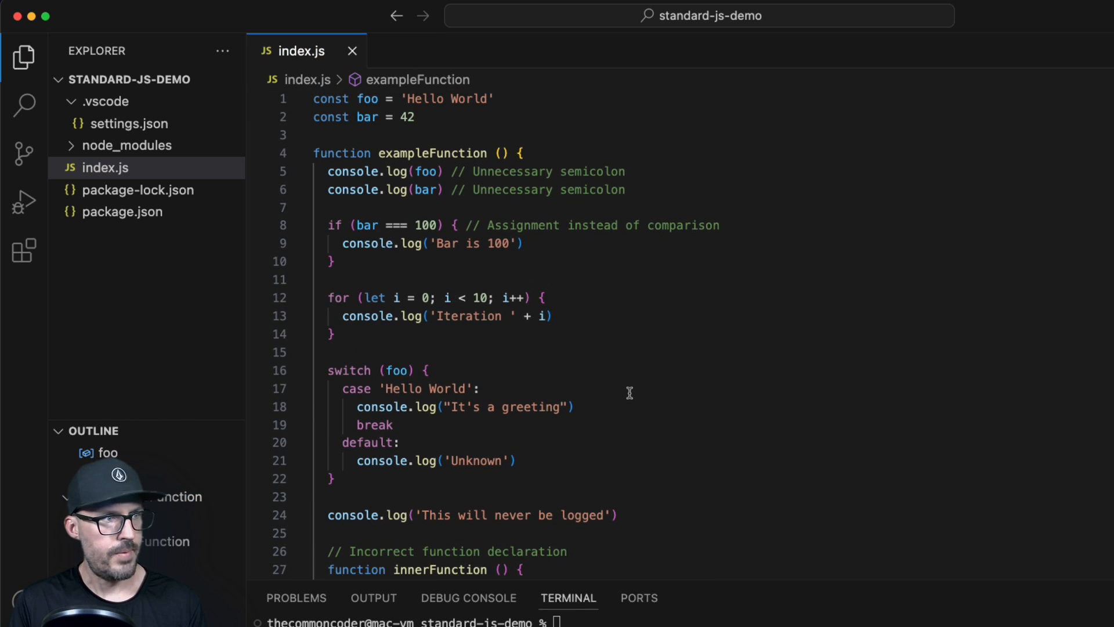
- Run npx standard in the terminal and confirm it reports no errors
scroll(down, 3)
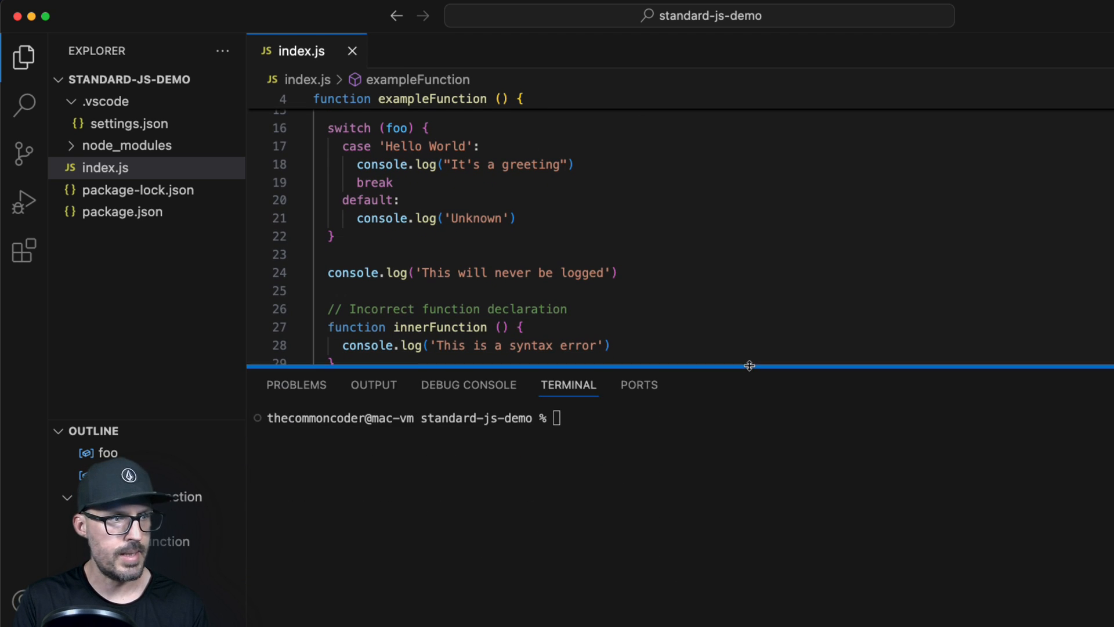
text(npx standard)
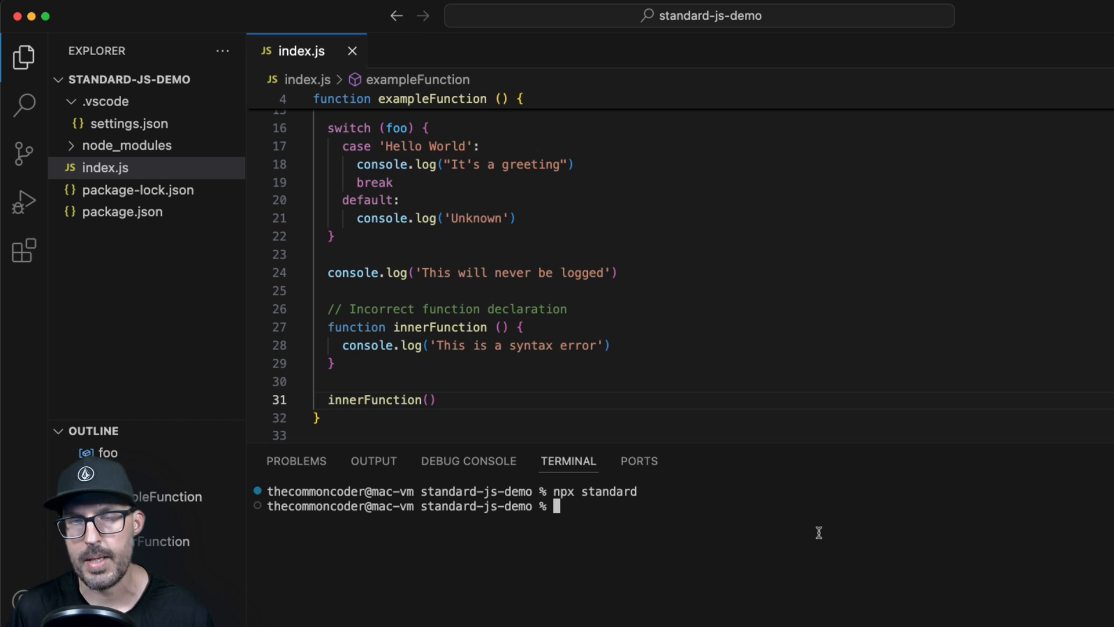
mouse_move(627, 284)
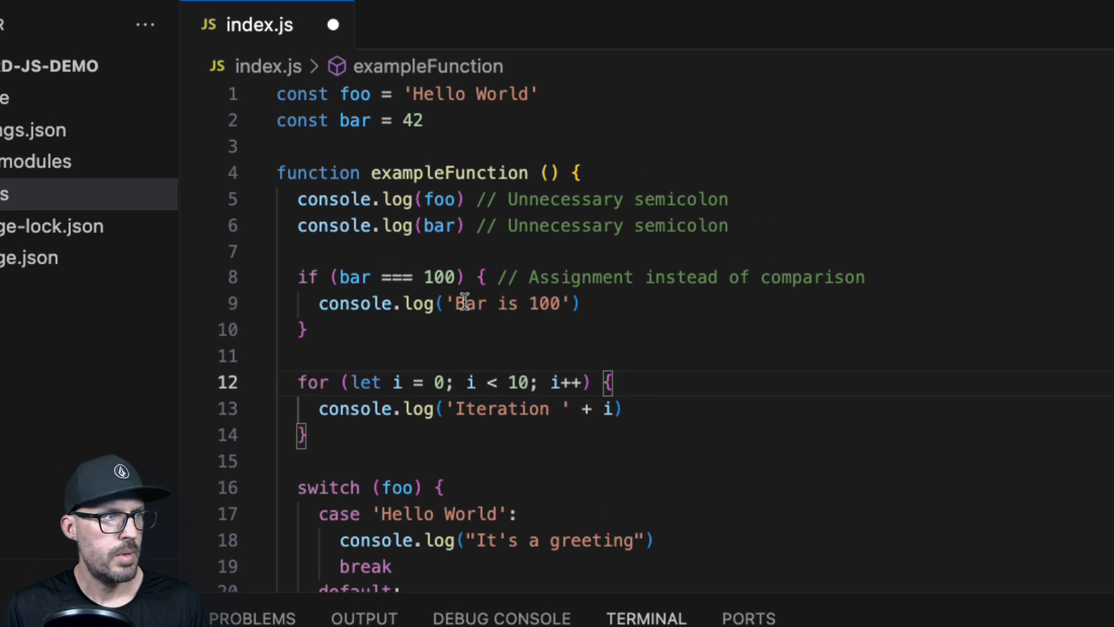
mouse_move(782, 495)
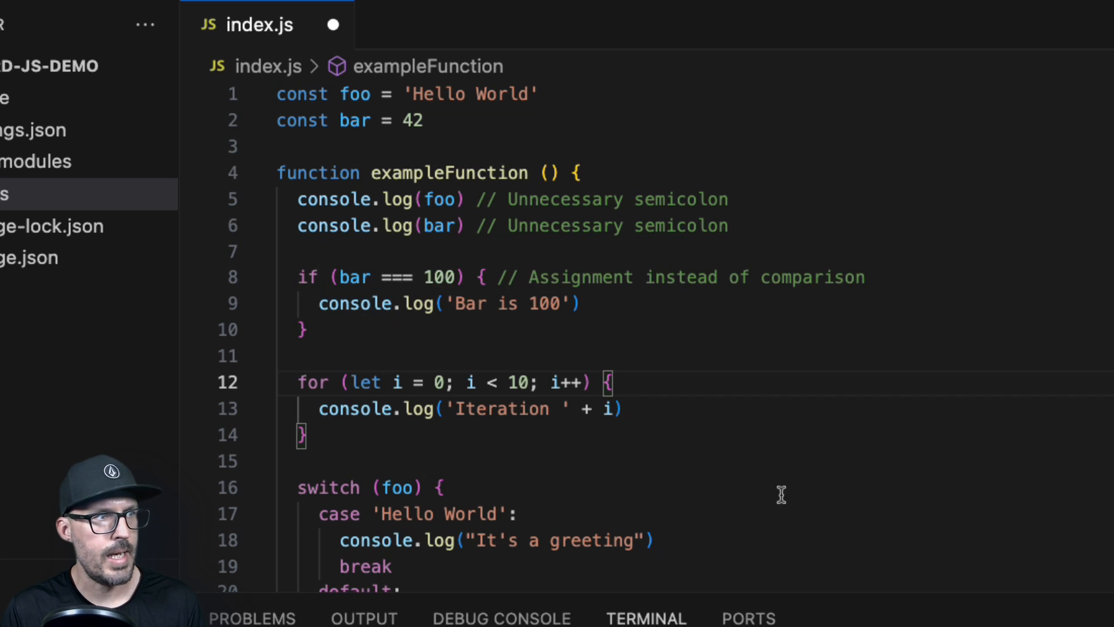
- Insert '// eslint-disable-next-line eqeqeq' on a new line above the bar comparison
click(491, 277)
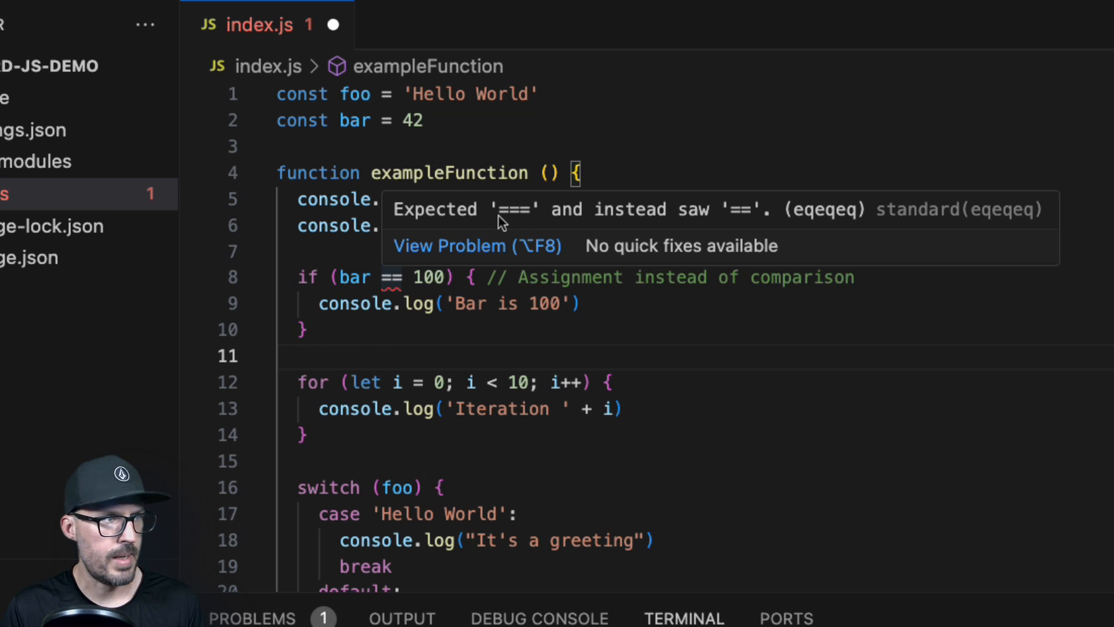
mouse_move(791, 224)
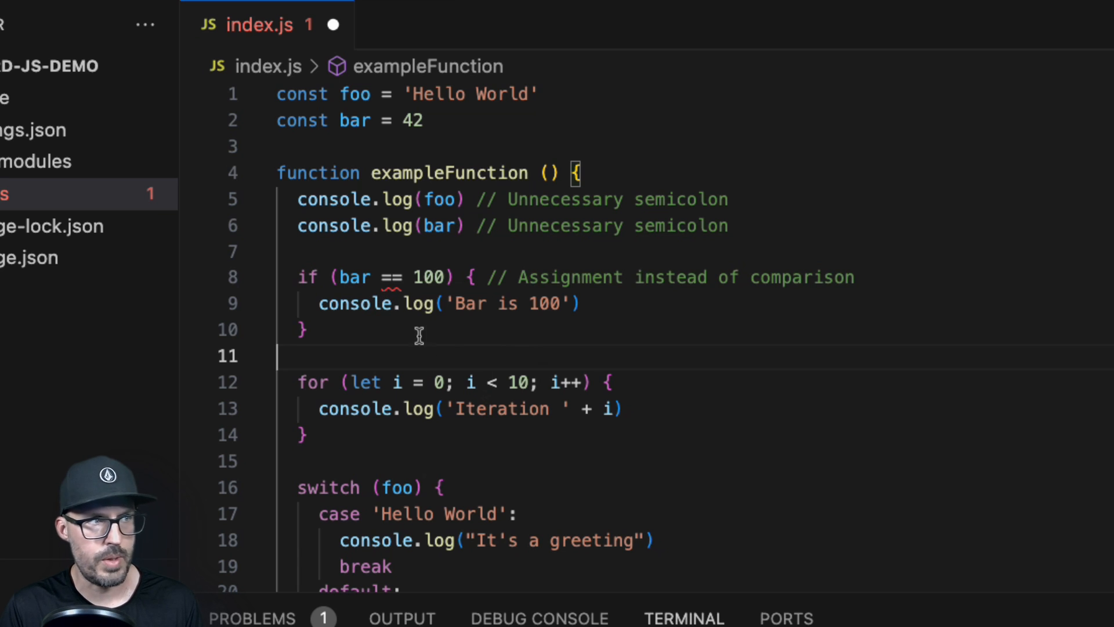
mouse_move(476, 431)
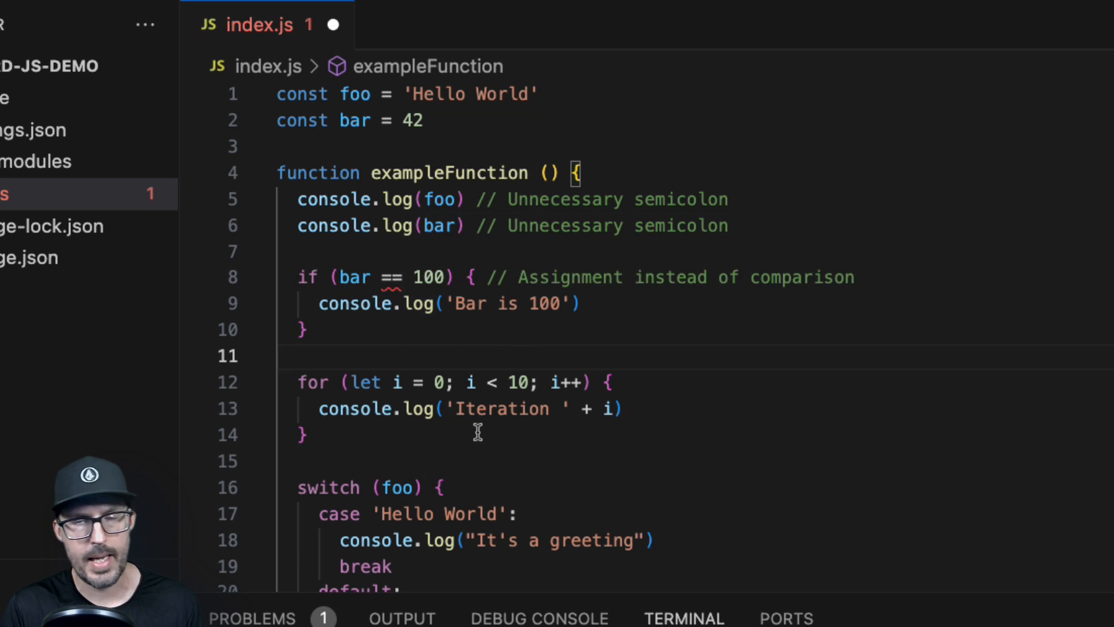
mouse_move(397, 323)
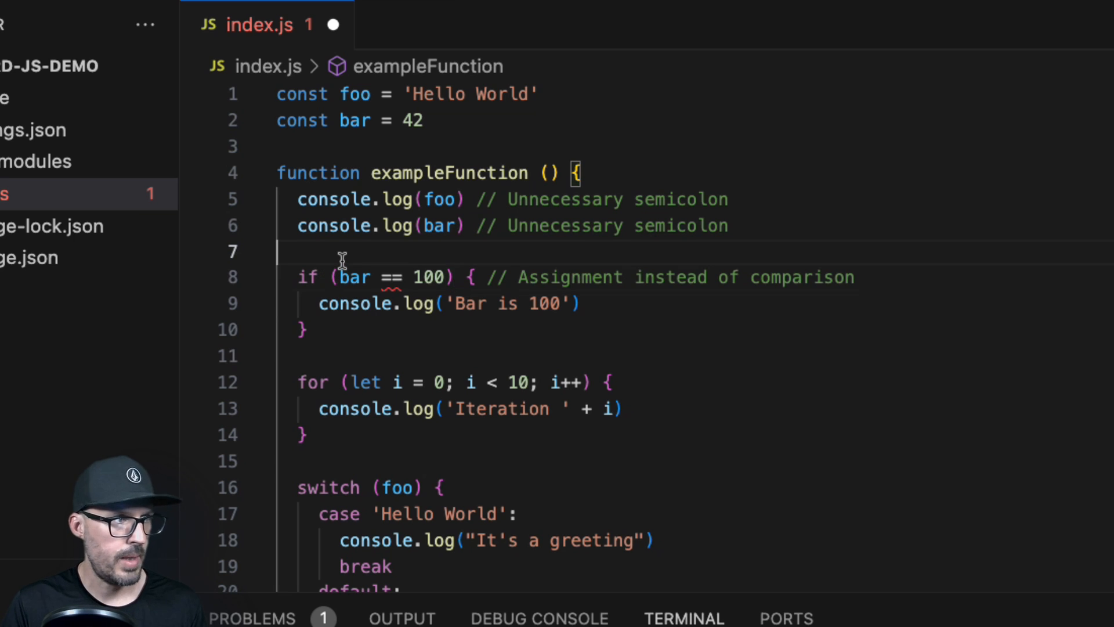
key(Enter)
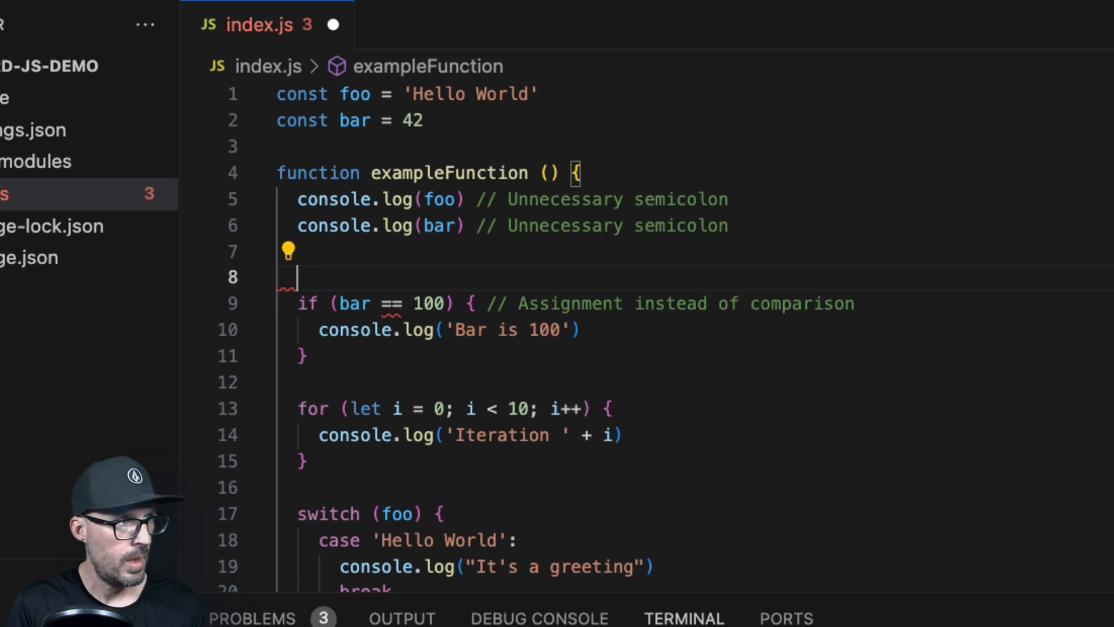
text(//)
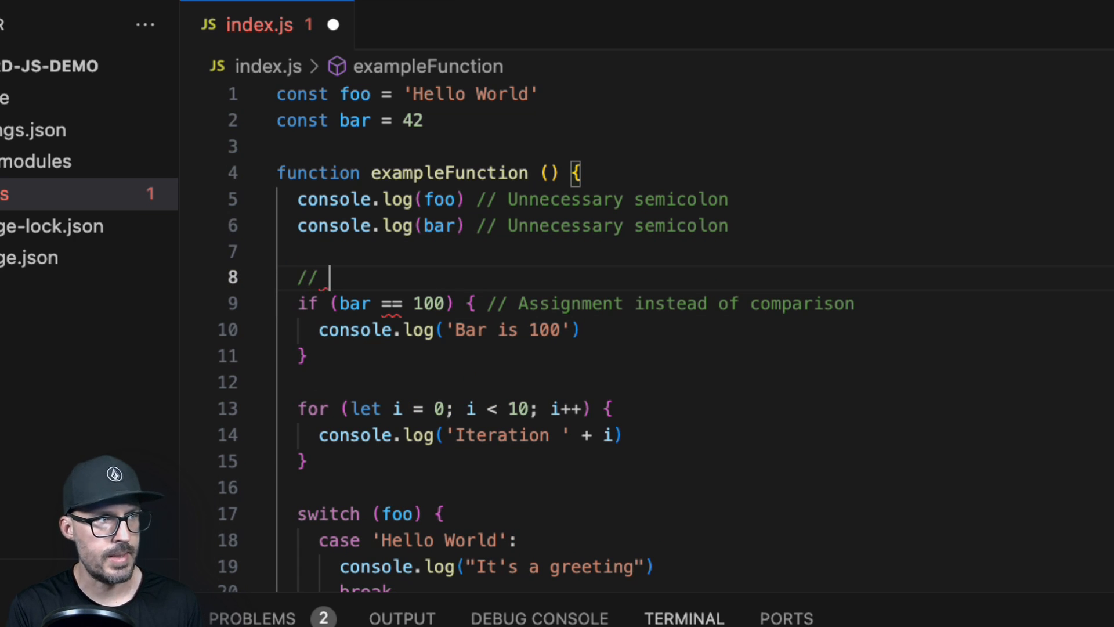
text(eslint-disable-n)
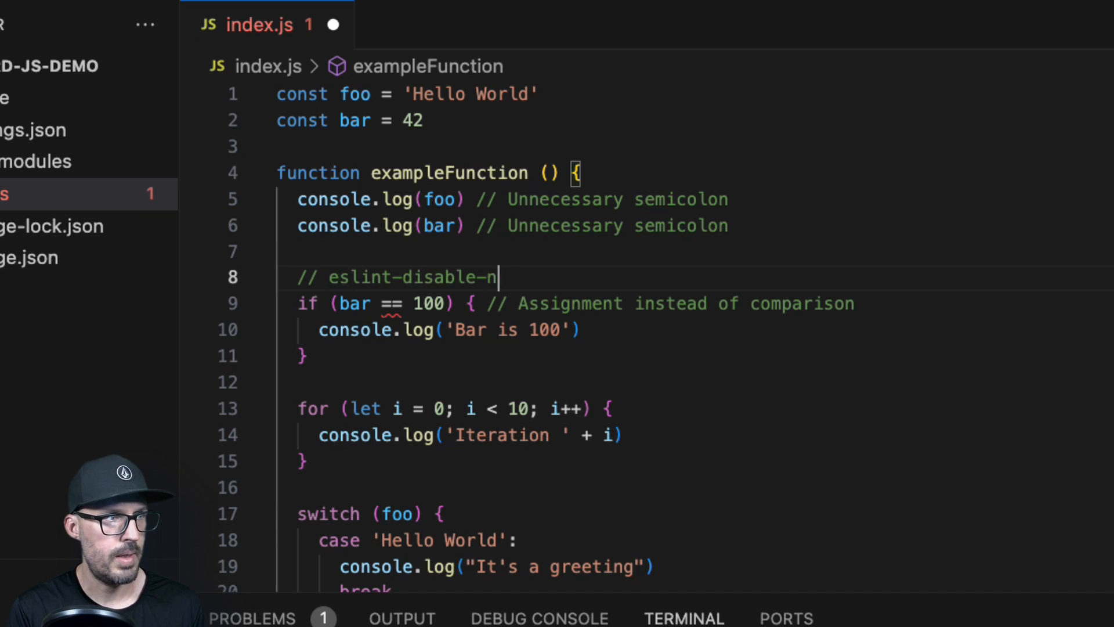
text(ext-line)
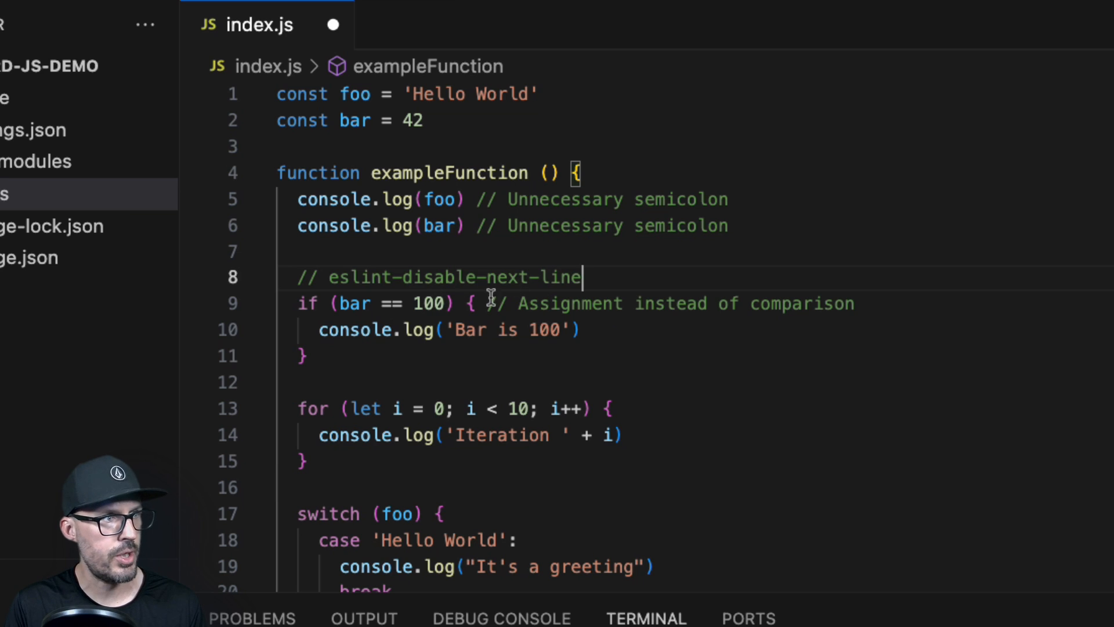
key(Backspace)
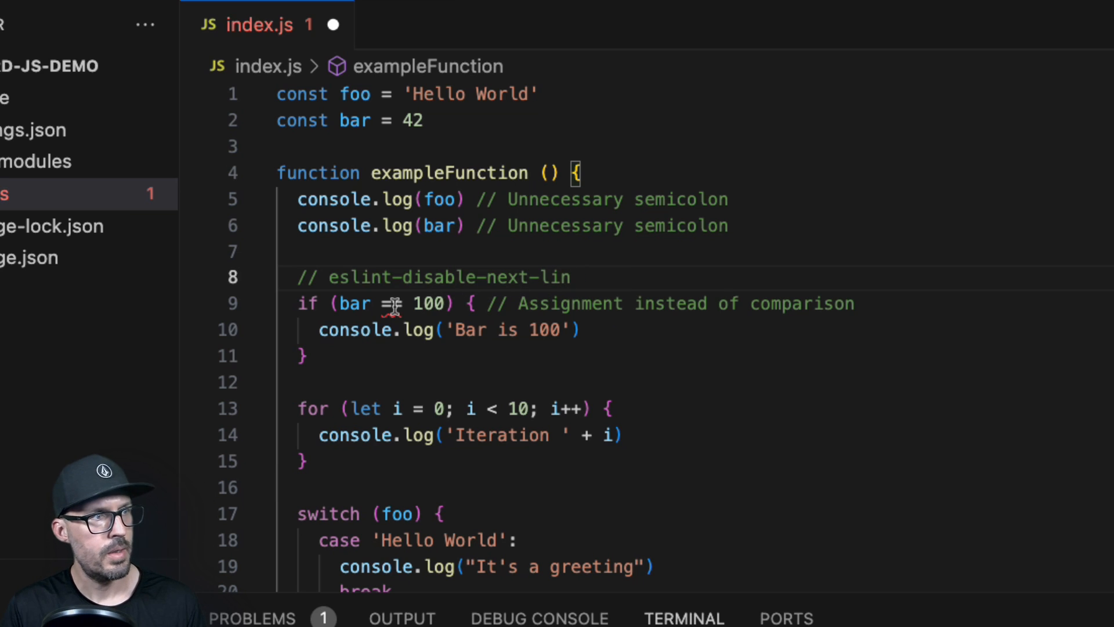
mouse_move(390, 303)
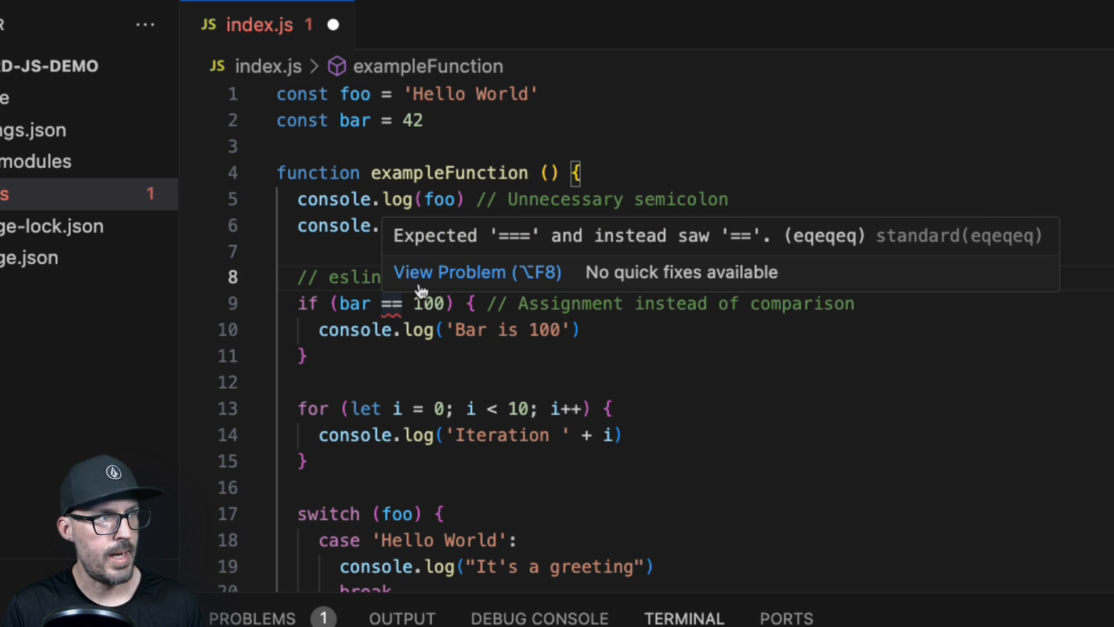
mouse_move(986, 250)
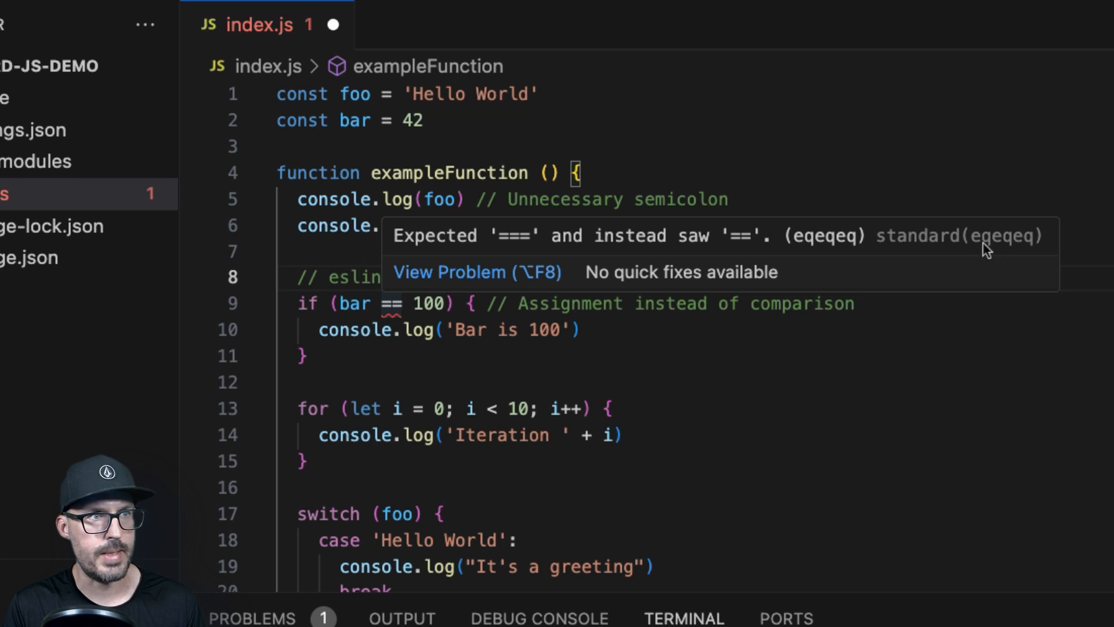
mouse_move(923, 246)
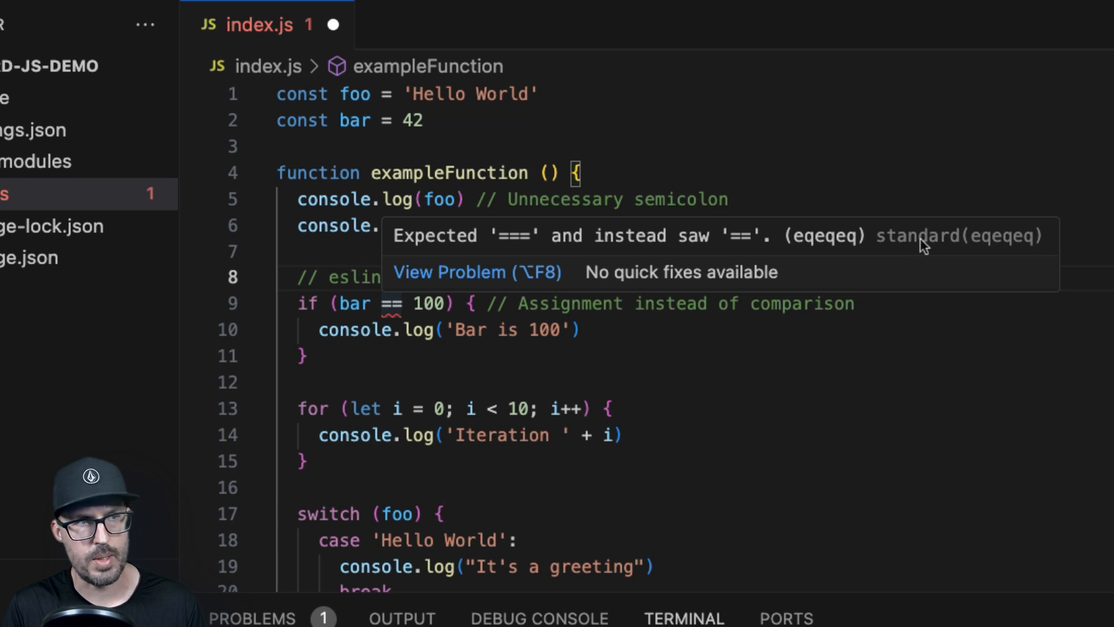
mouse_move(968, 259)
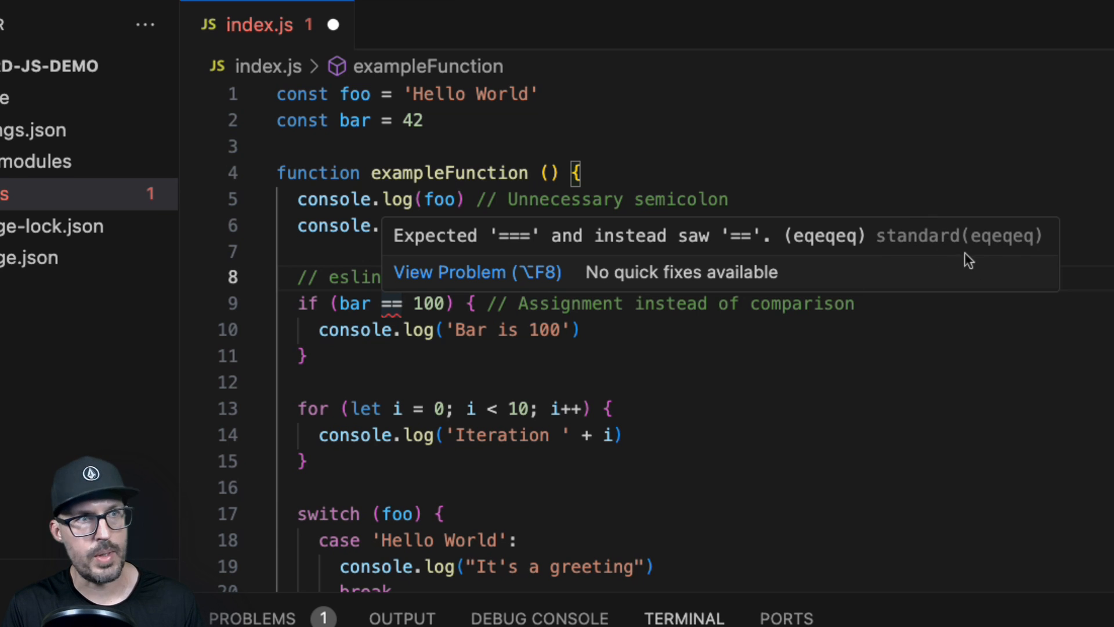
mouse_move(1021, 257)
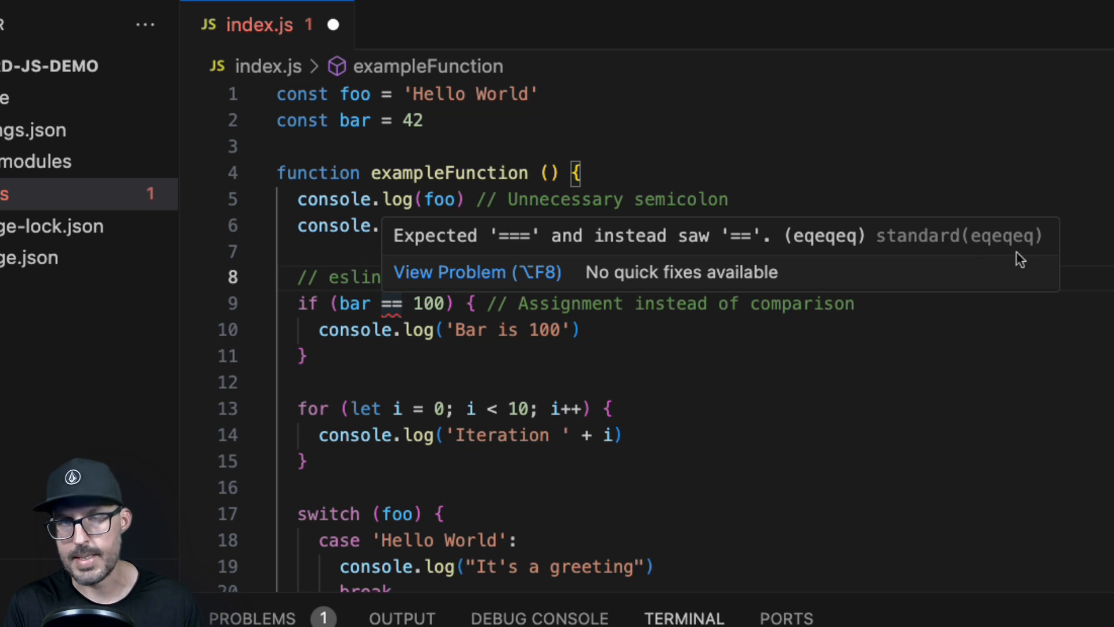
mouse_move(1009, 263)
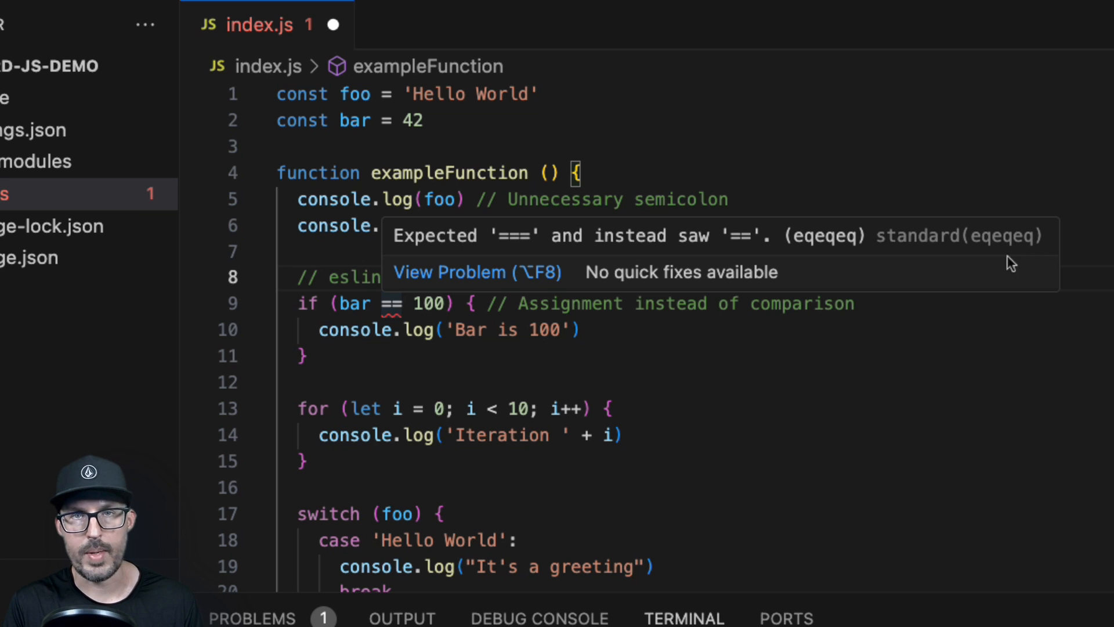
mouse_move(1021, 254)
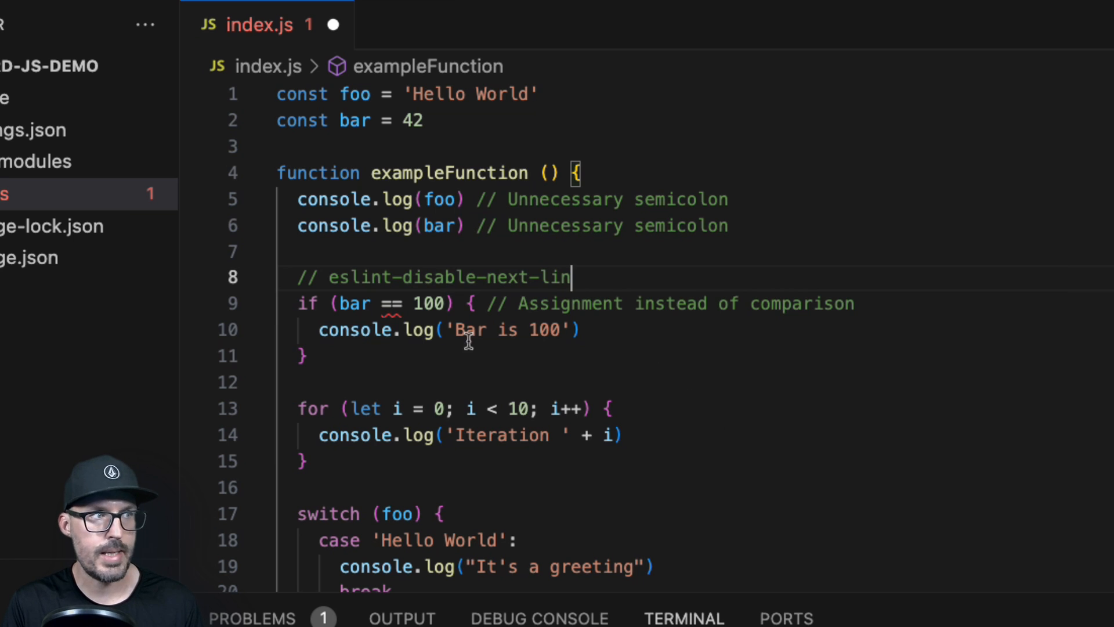
mouse_move(418, 304)
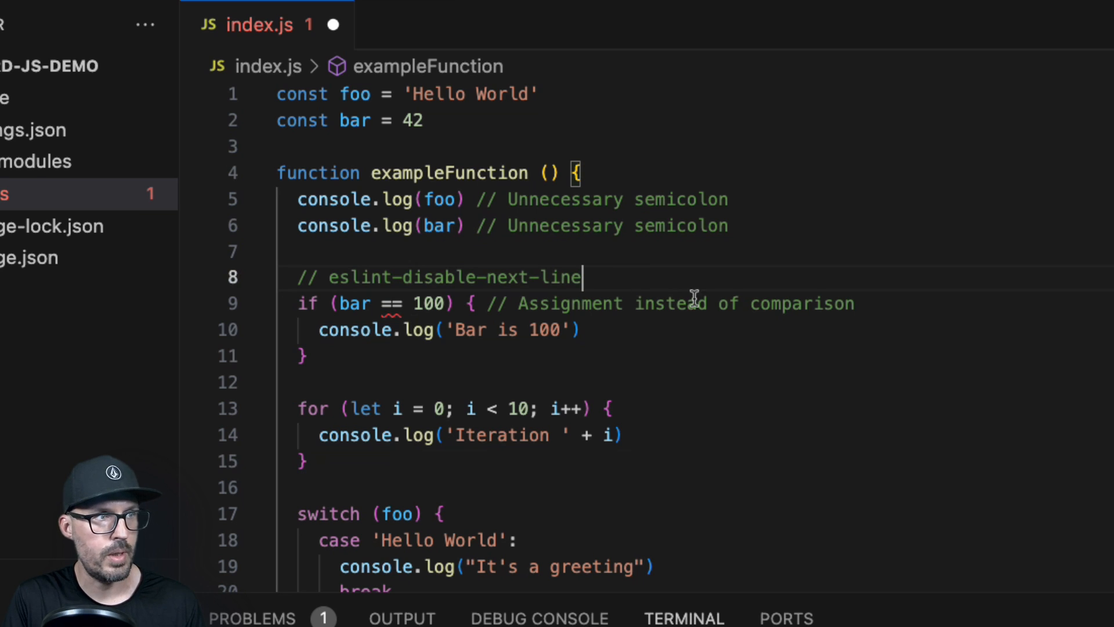
text(e)
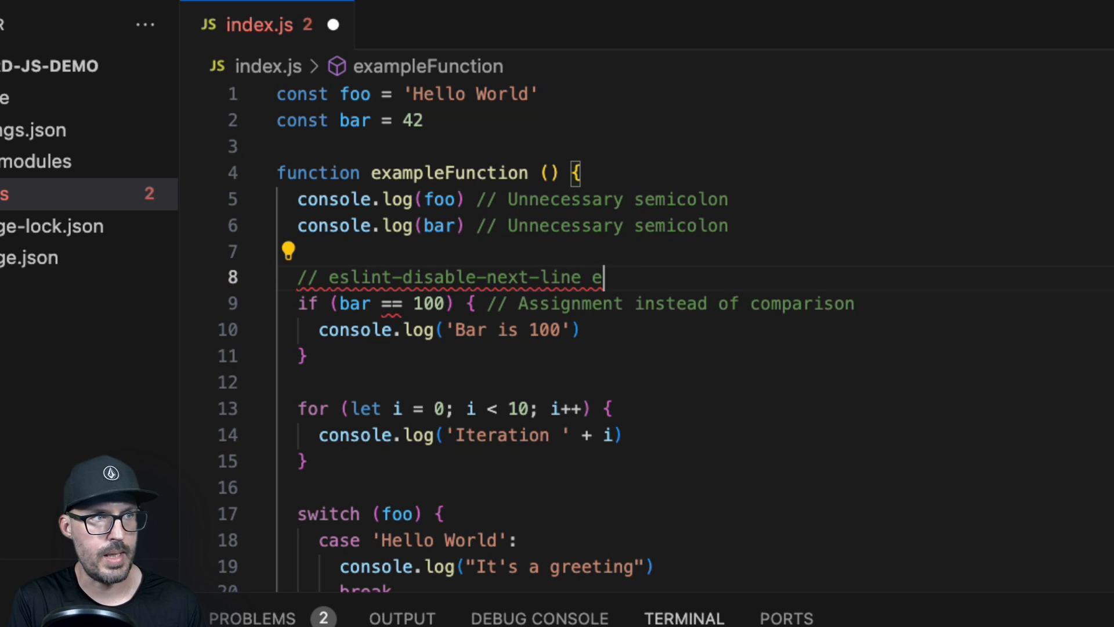
text(qeqeq)
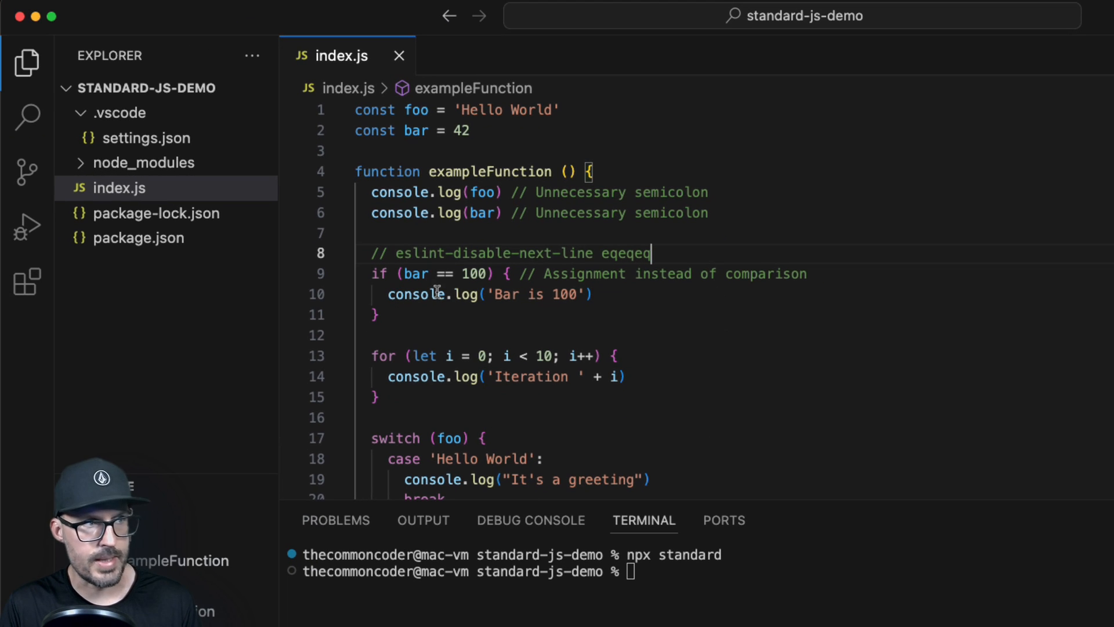
mouse_move(508, 312)
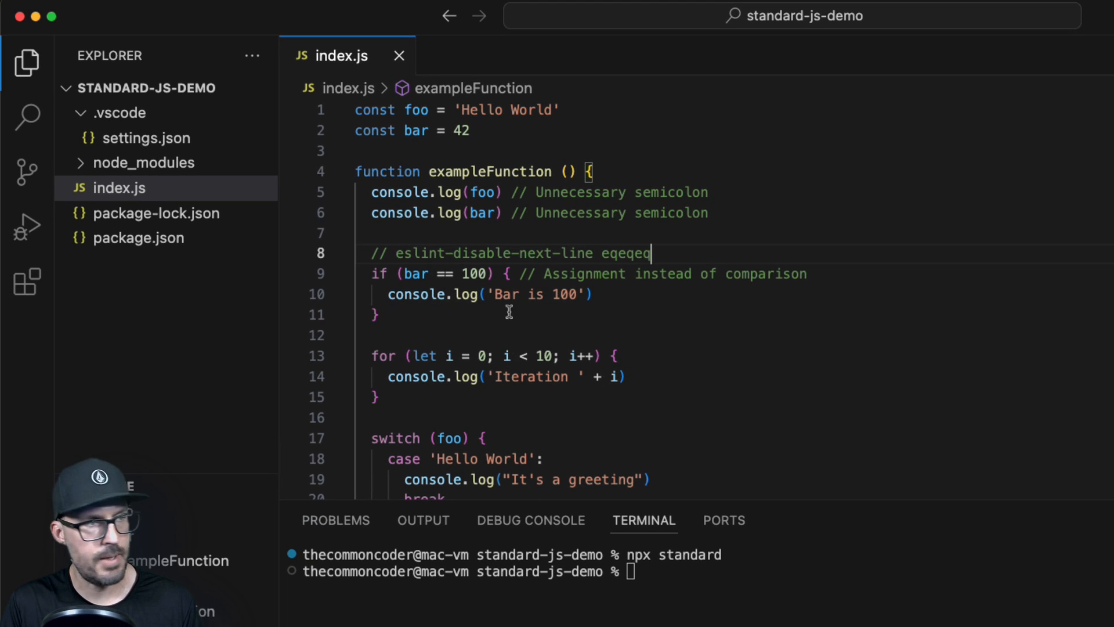
- Rerun npx standard in the terminal to confirm no lint errors remain
text(npx standard)
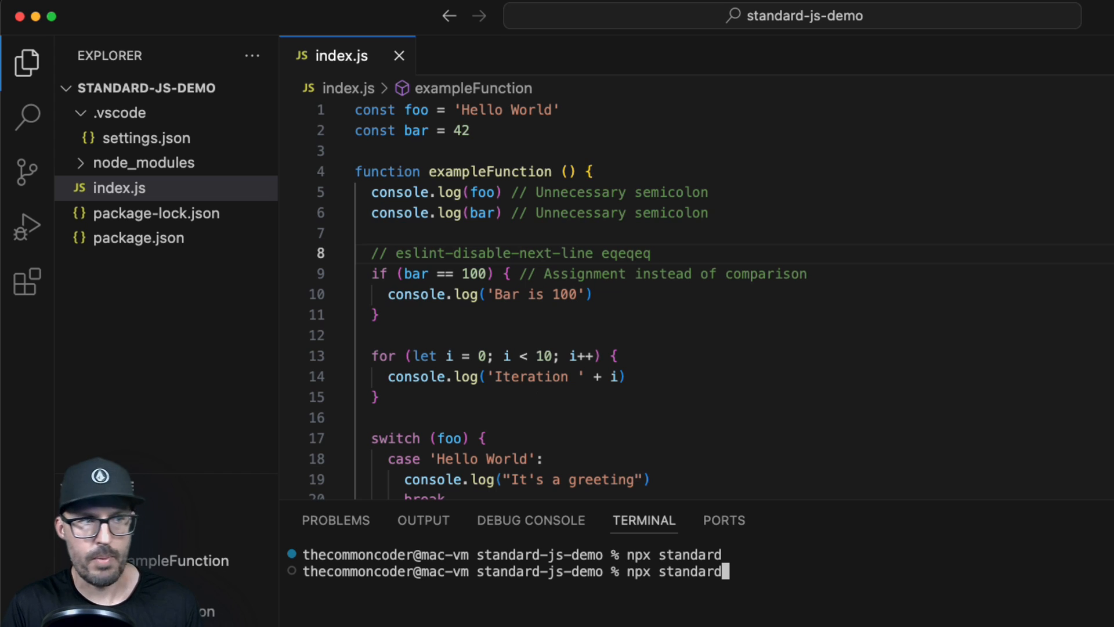
key(Return)
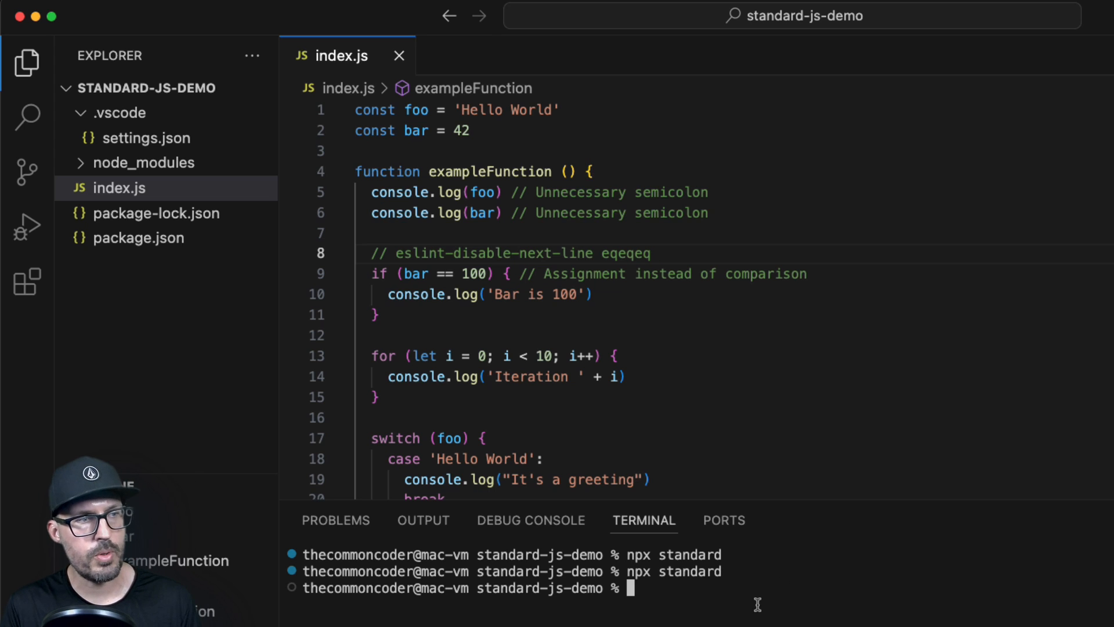
mouse_move(972, 377)
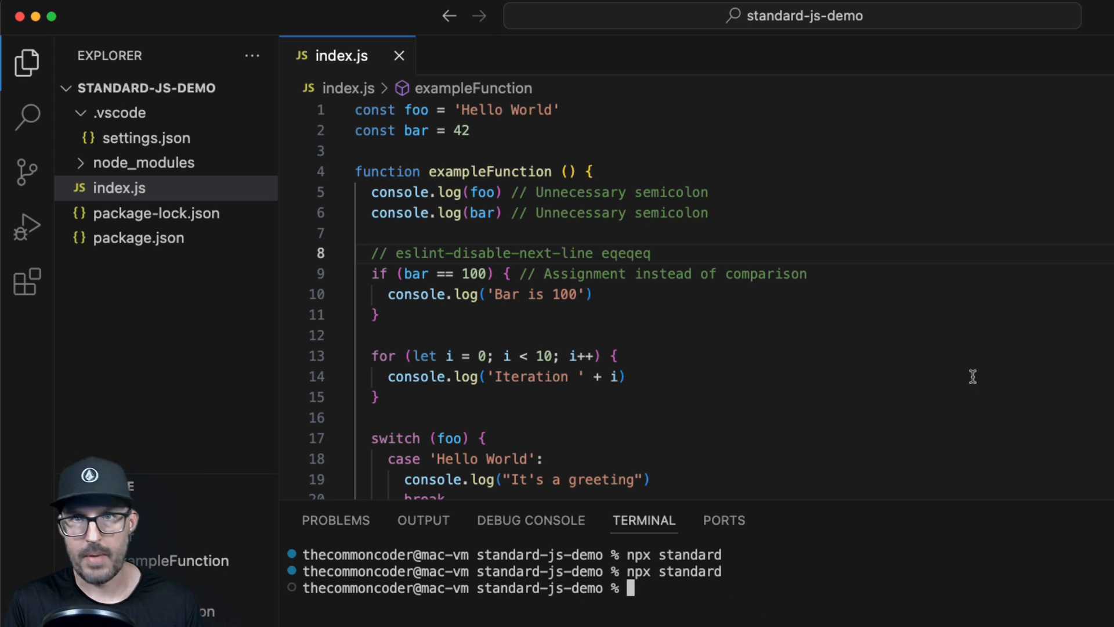
mouse_move(720, 294)
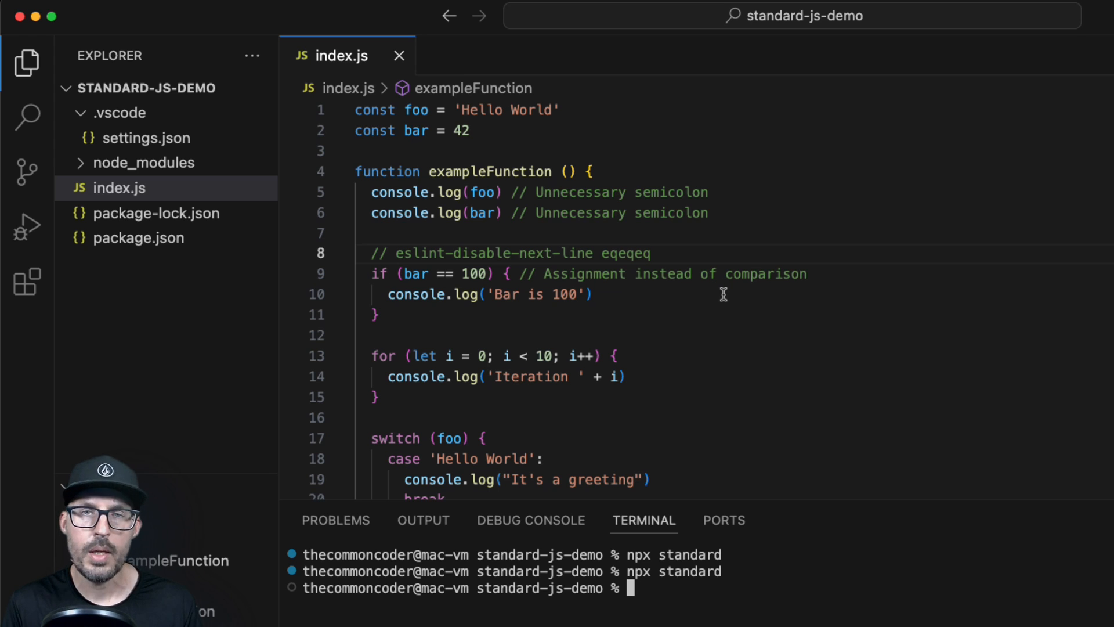
mouse_move(741, 301)
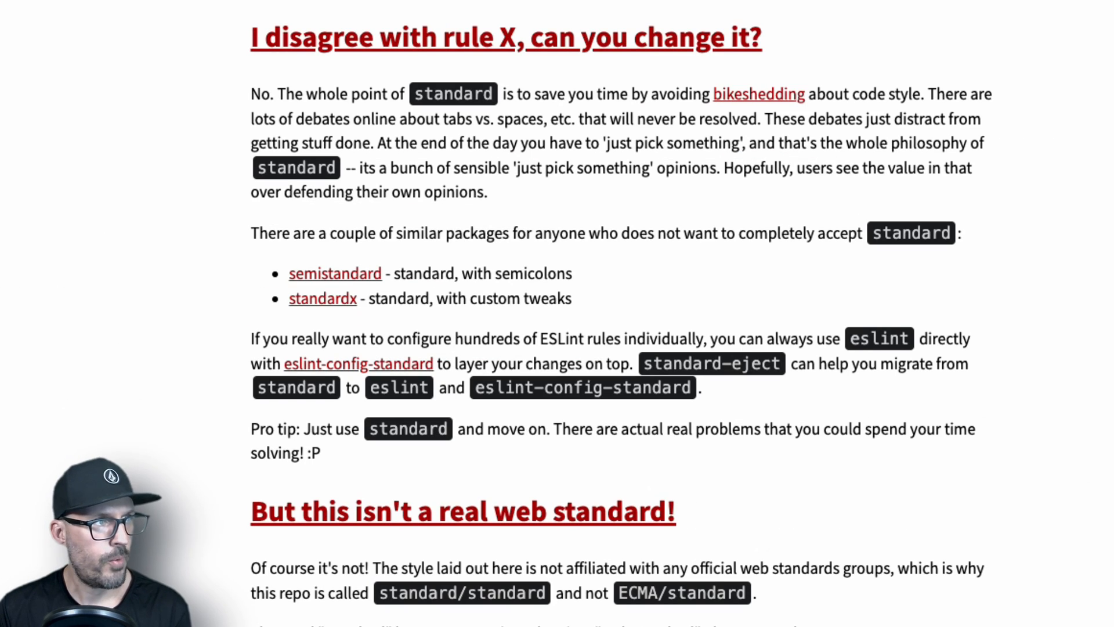
mouse_move(771, 332)
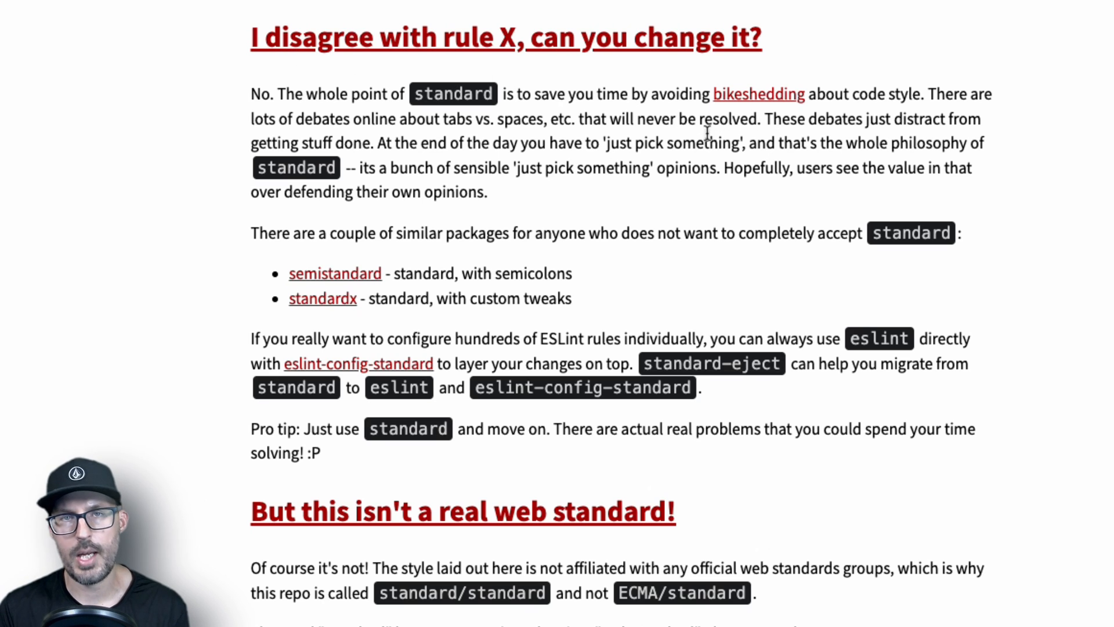
mouse_move(721, 188)
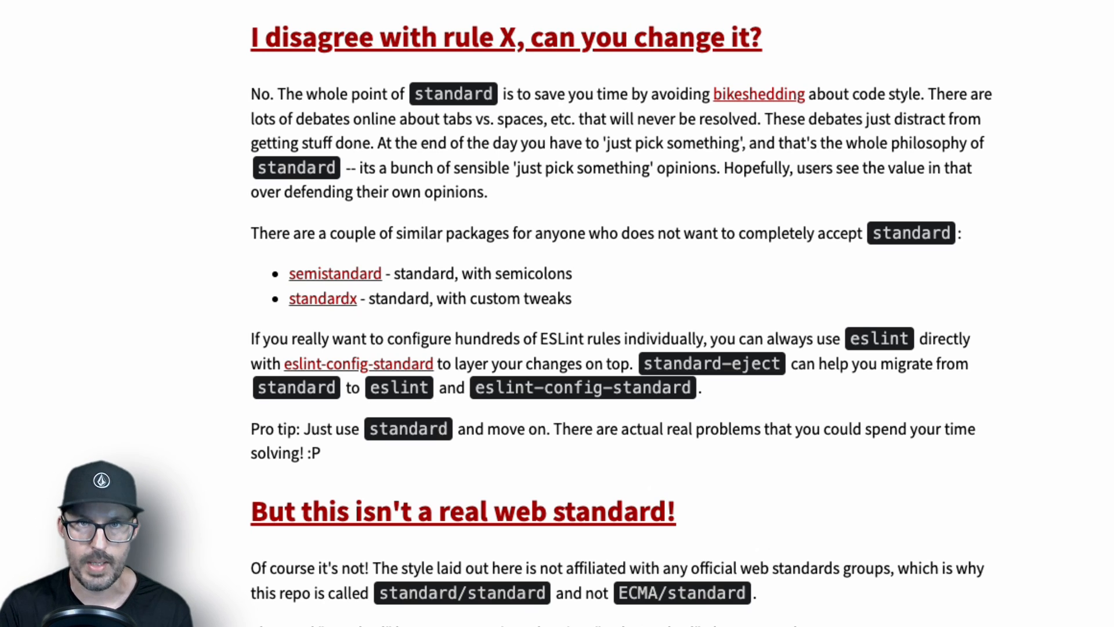
mouse_move(1083, 357)
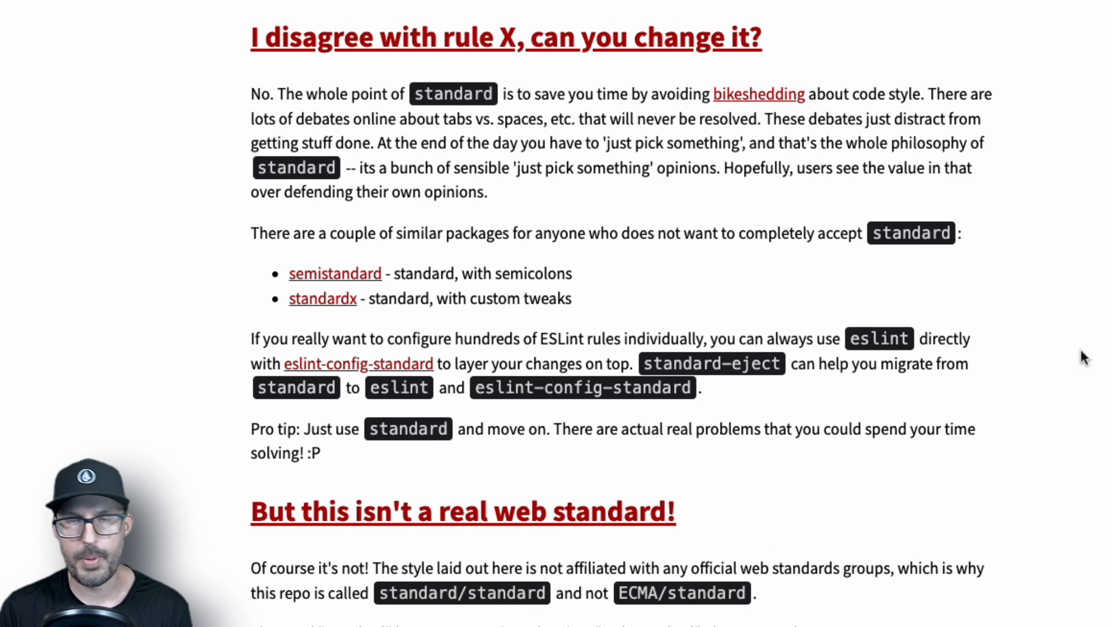